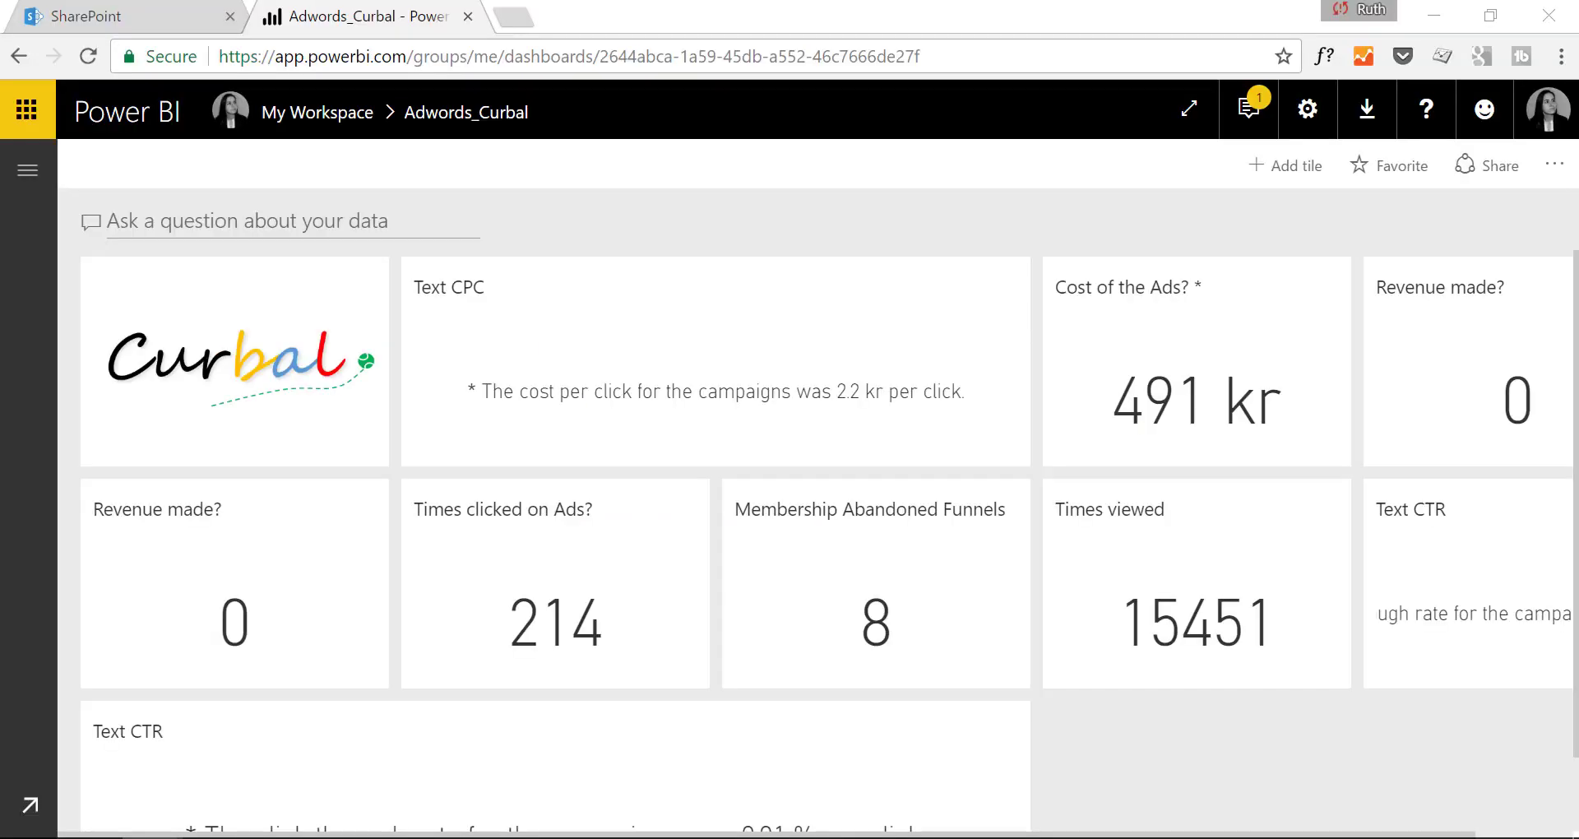
mouse_move(86, 169)
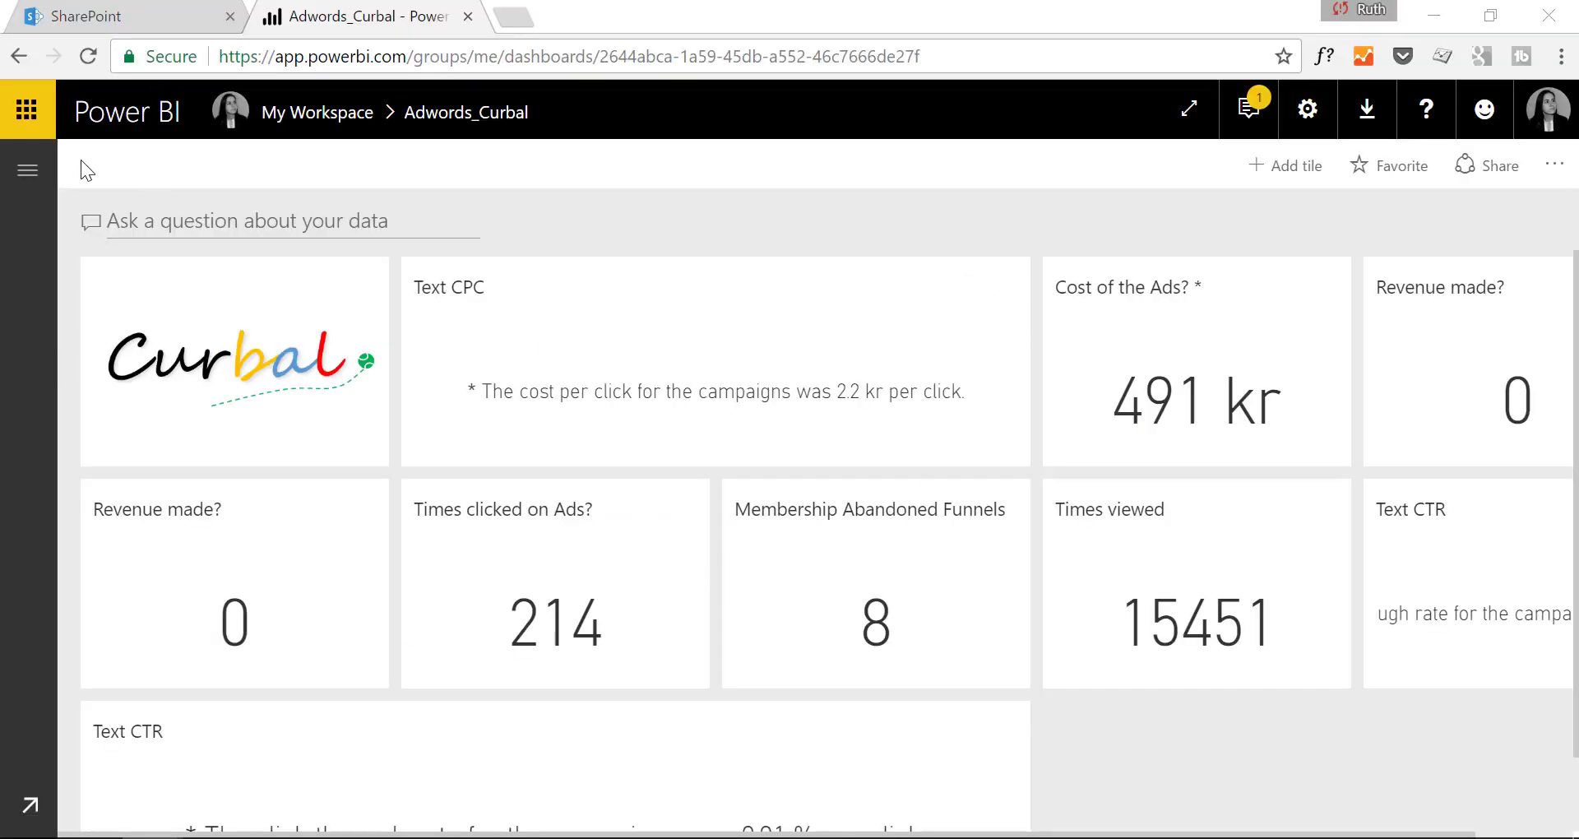
Step: Open the RioOS2016-Summer report from the workspace navigation list
left_click(28, 170)
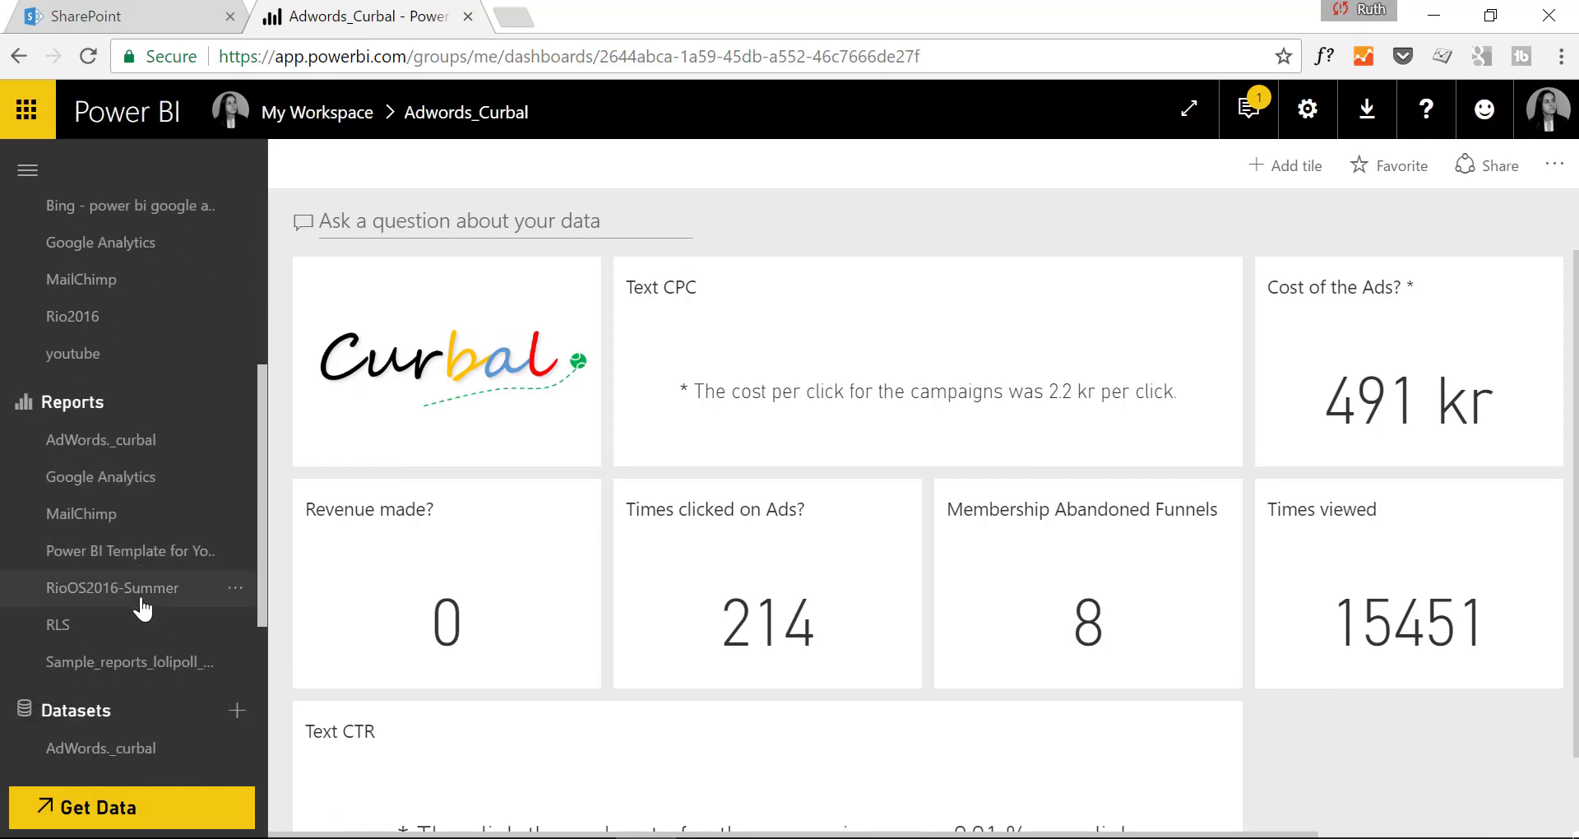
left_click(112, 587)
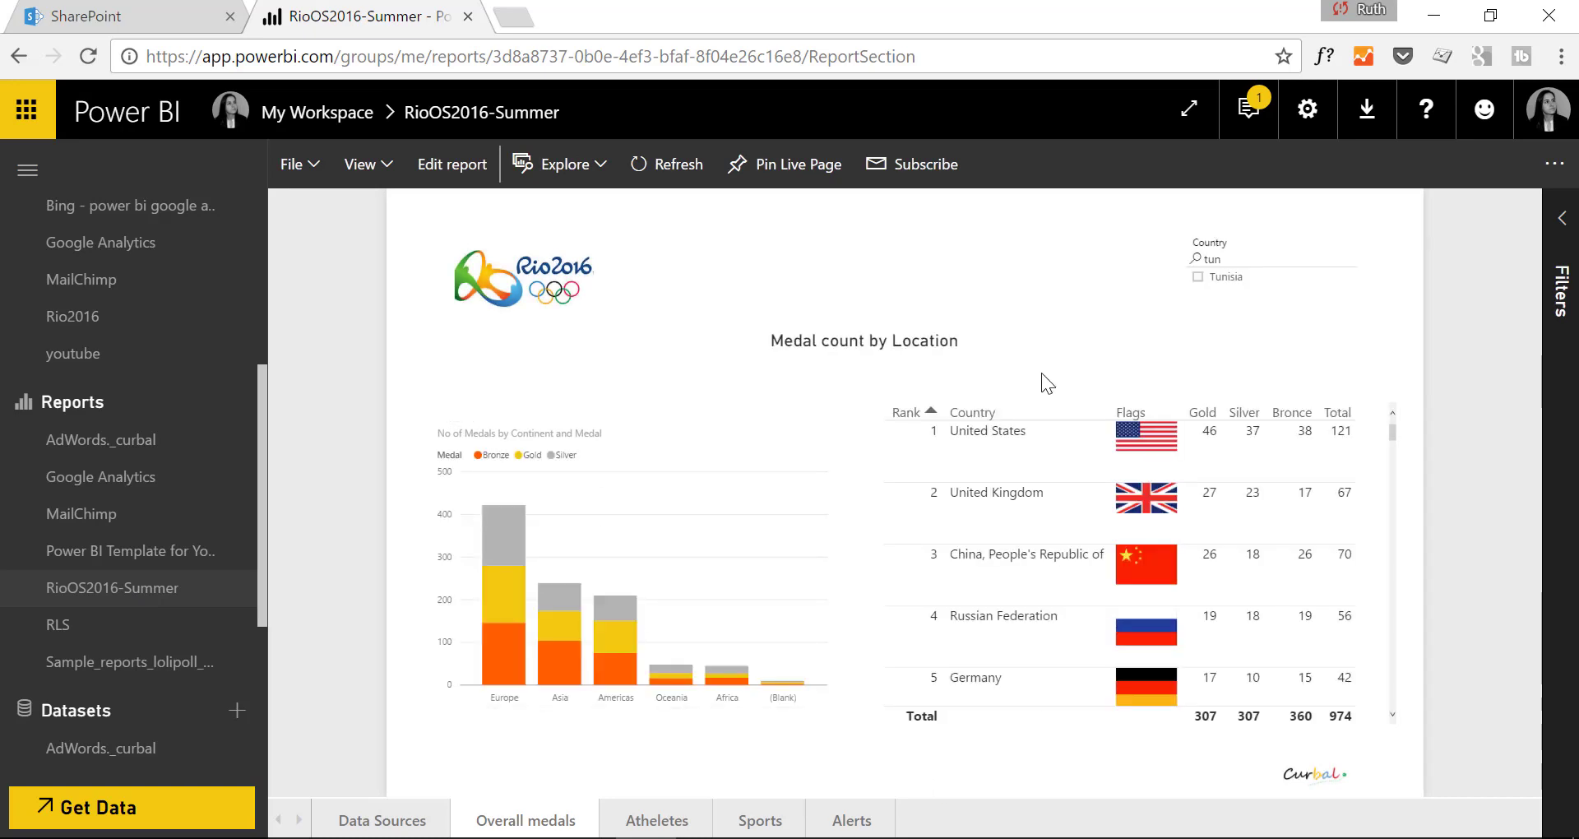
Step: Generate and copy the SharePoint Online embed link for RioOS2016-Summer, then close the window
left_click(293, 162)
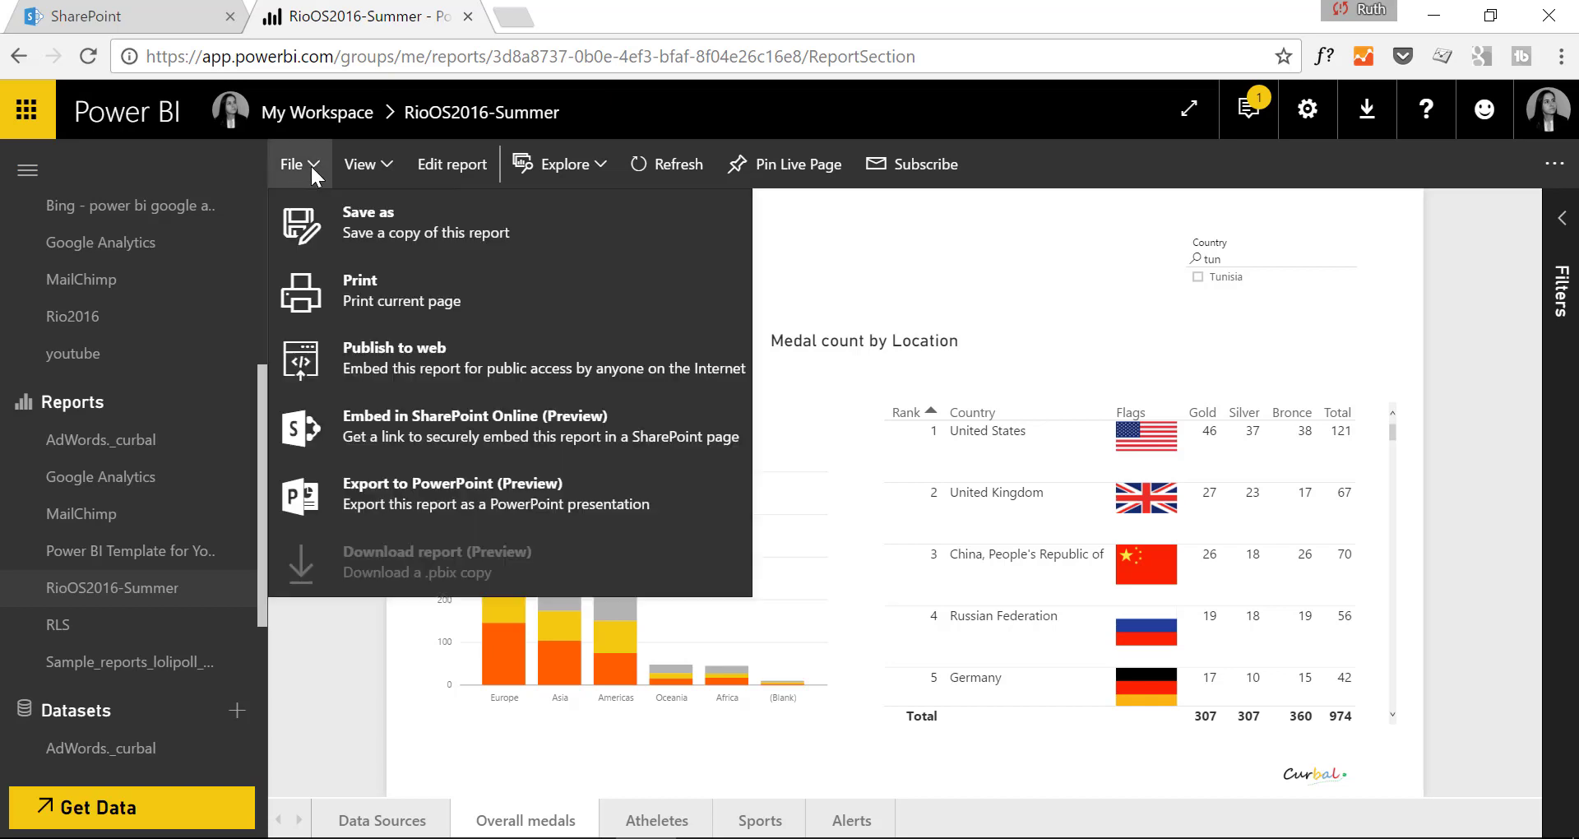
mouse_move(453, 493)
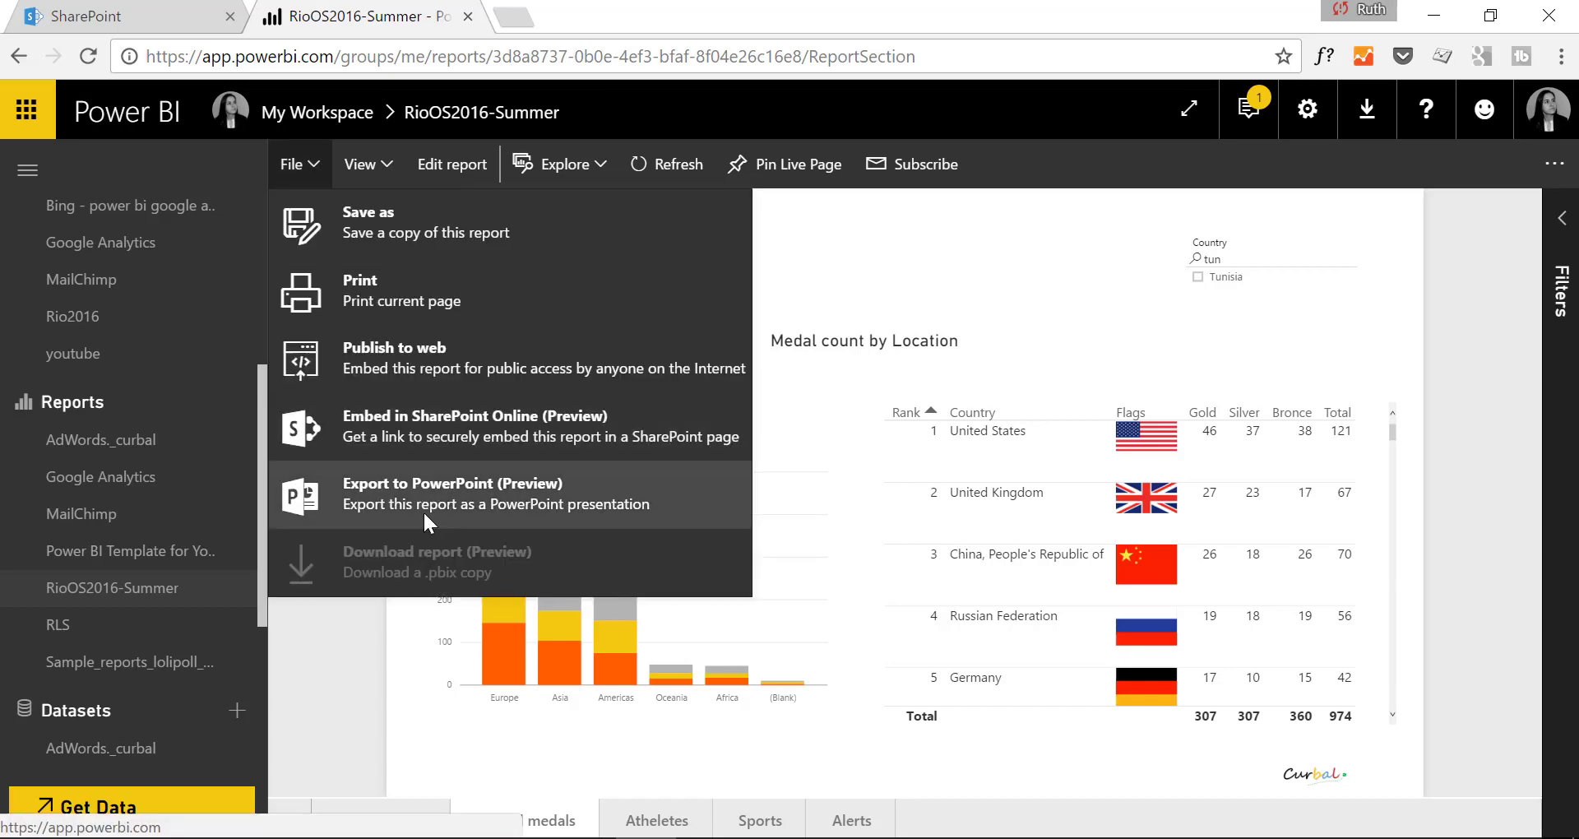
mouse_move(508, 425)
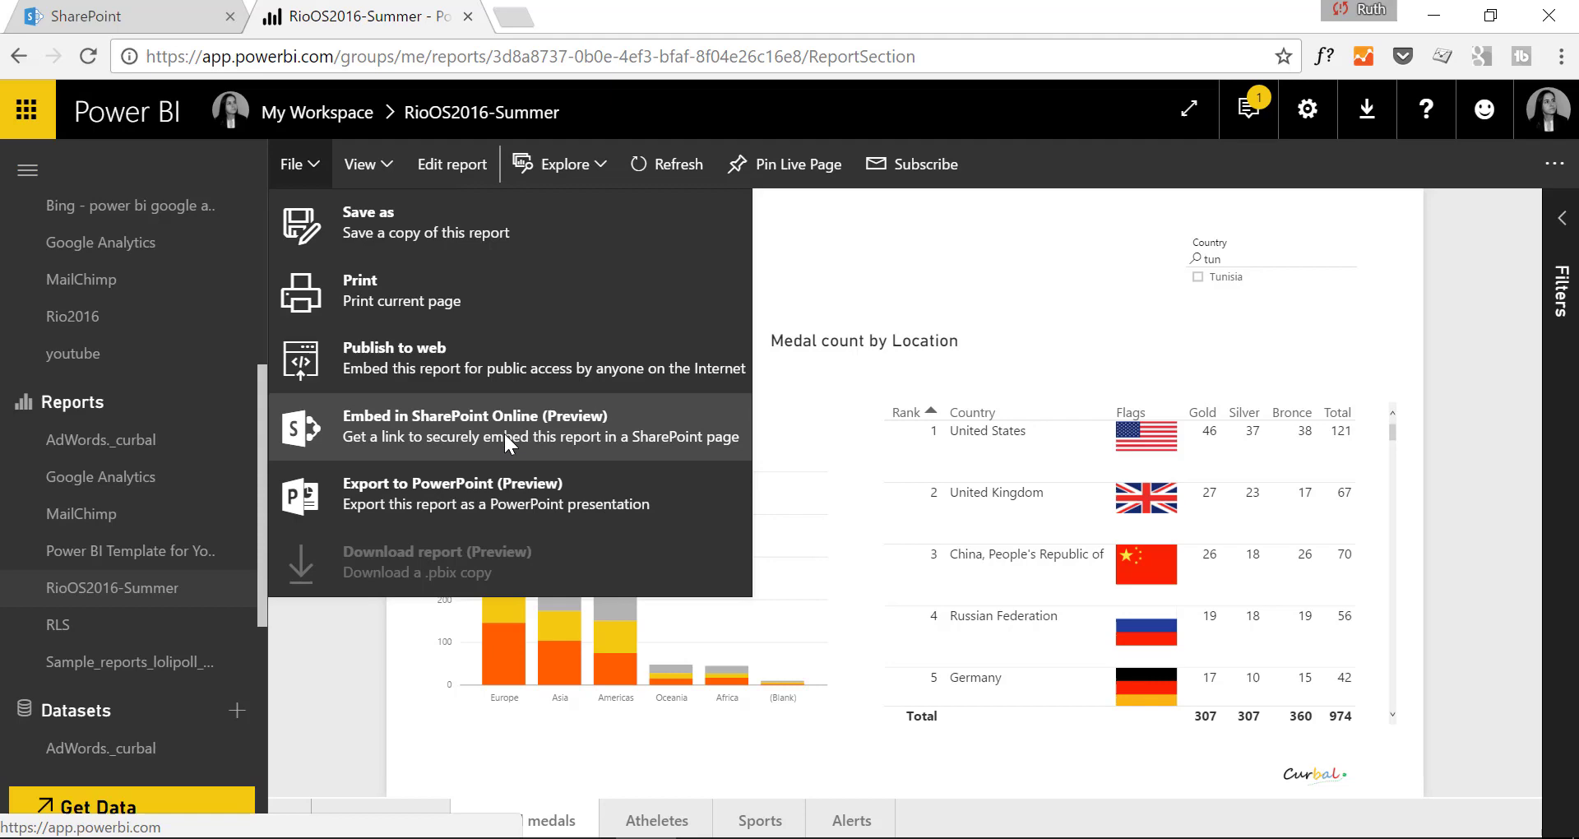
left_click(475, 416)
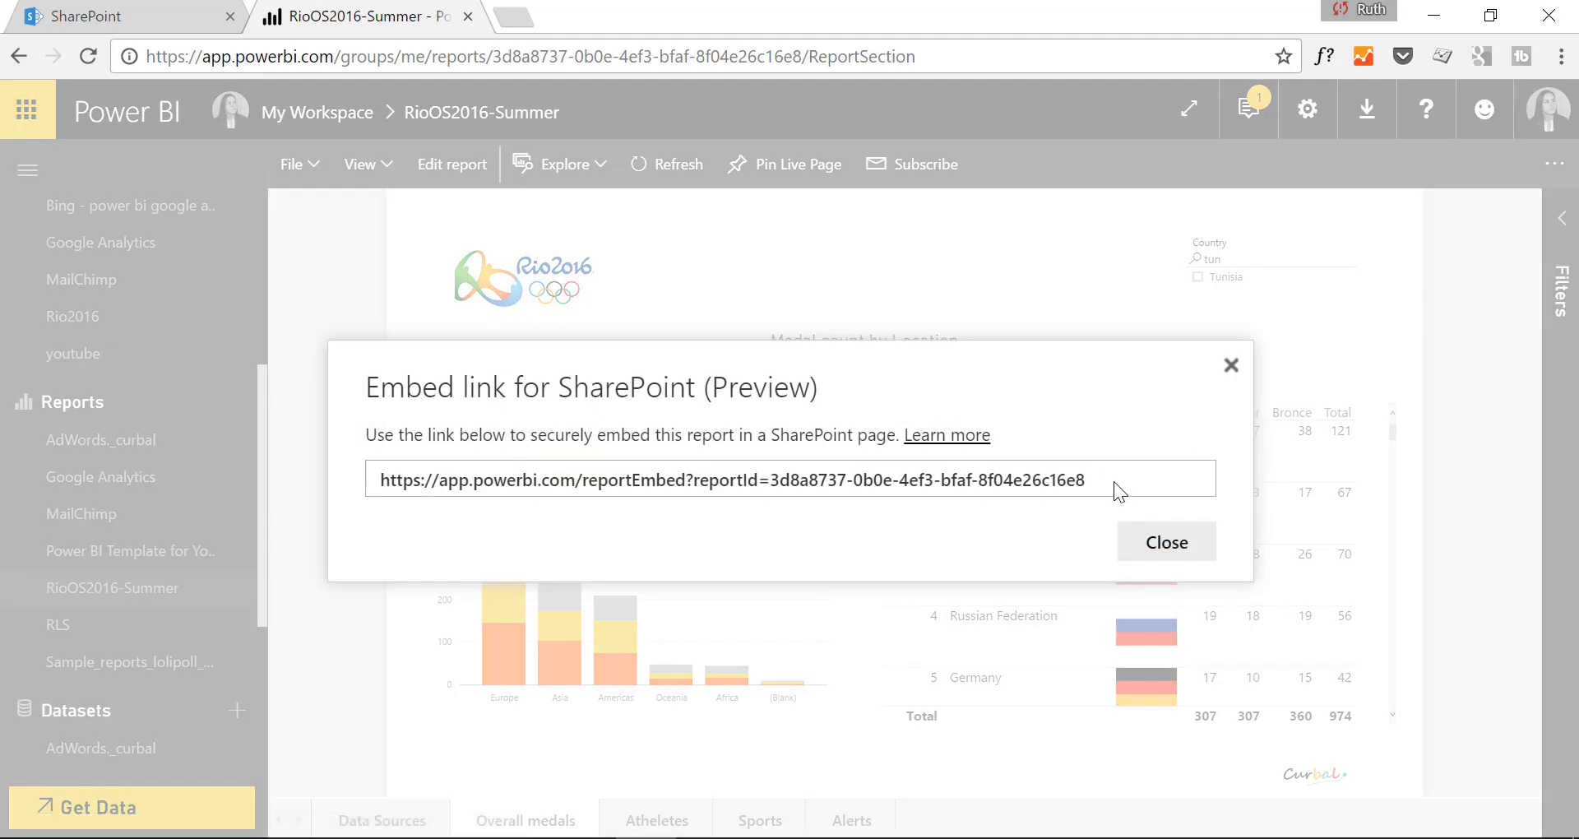
triple_click(725, 480)
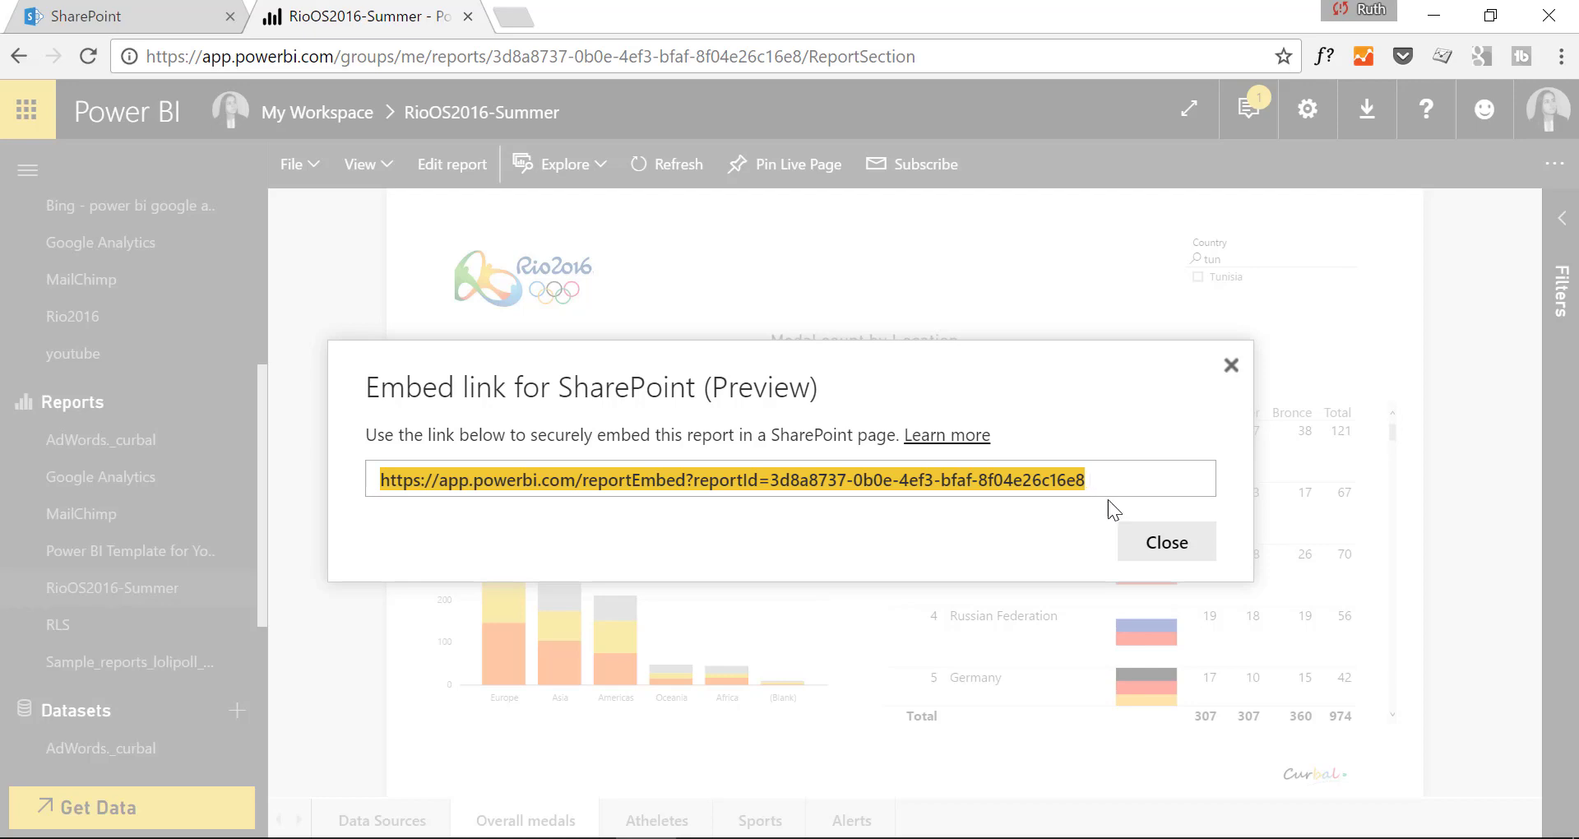
left_click(1165, 542)
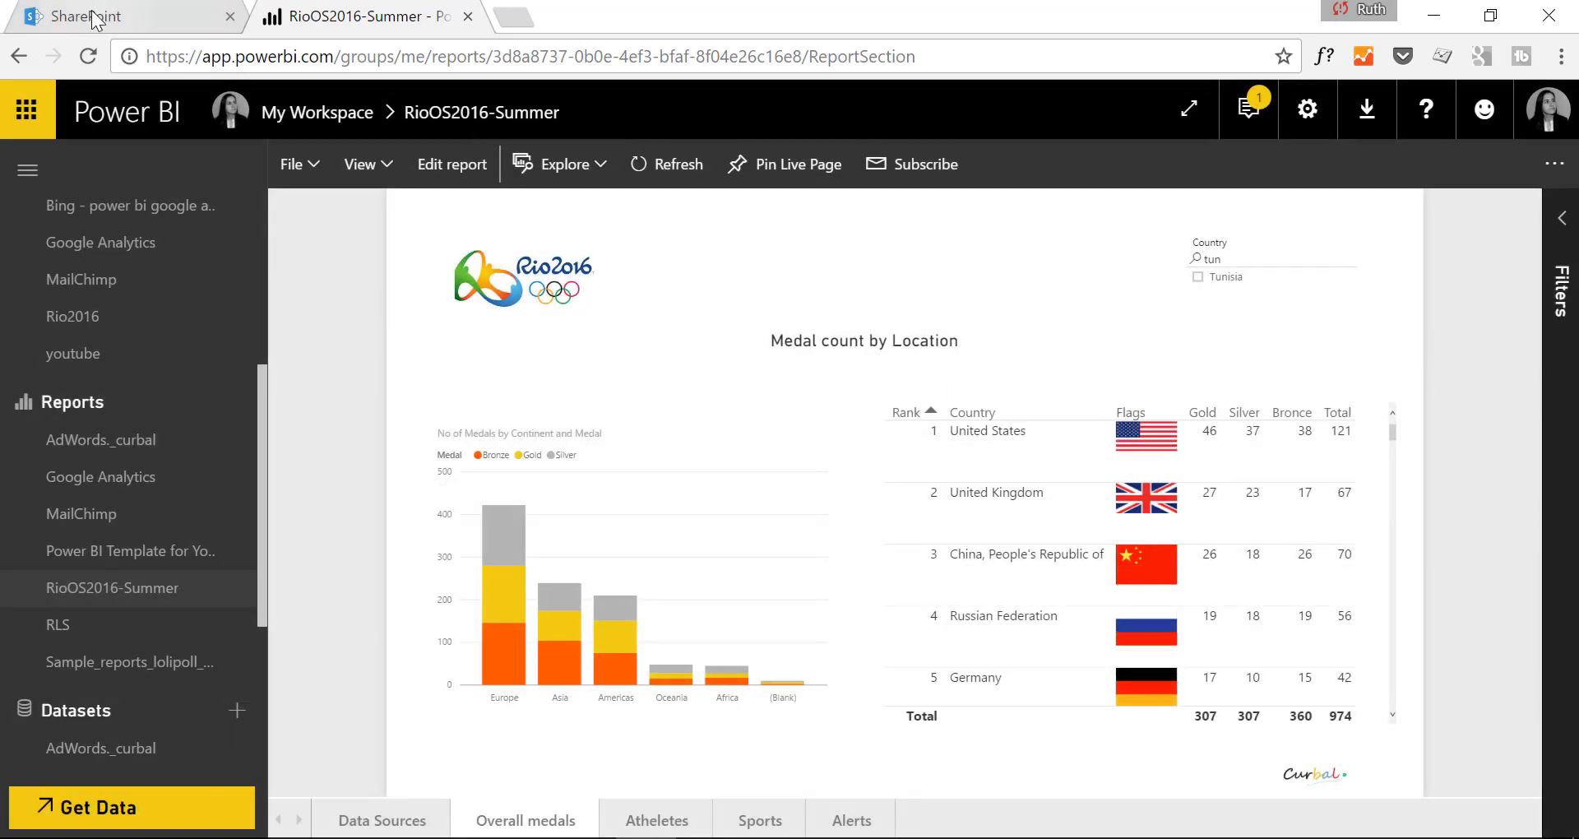
Step: Switch to SharePoint and open the followed Power BI team site
left_click(121, 17)
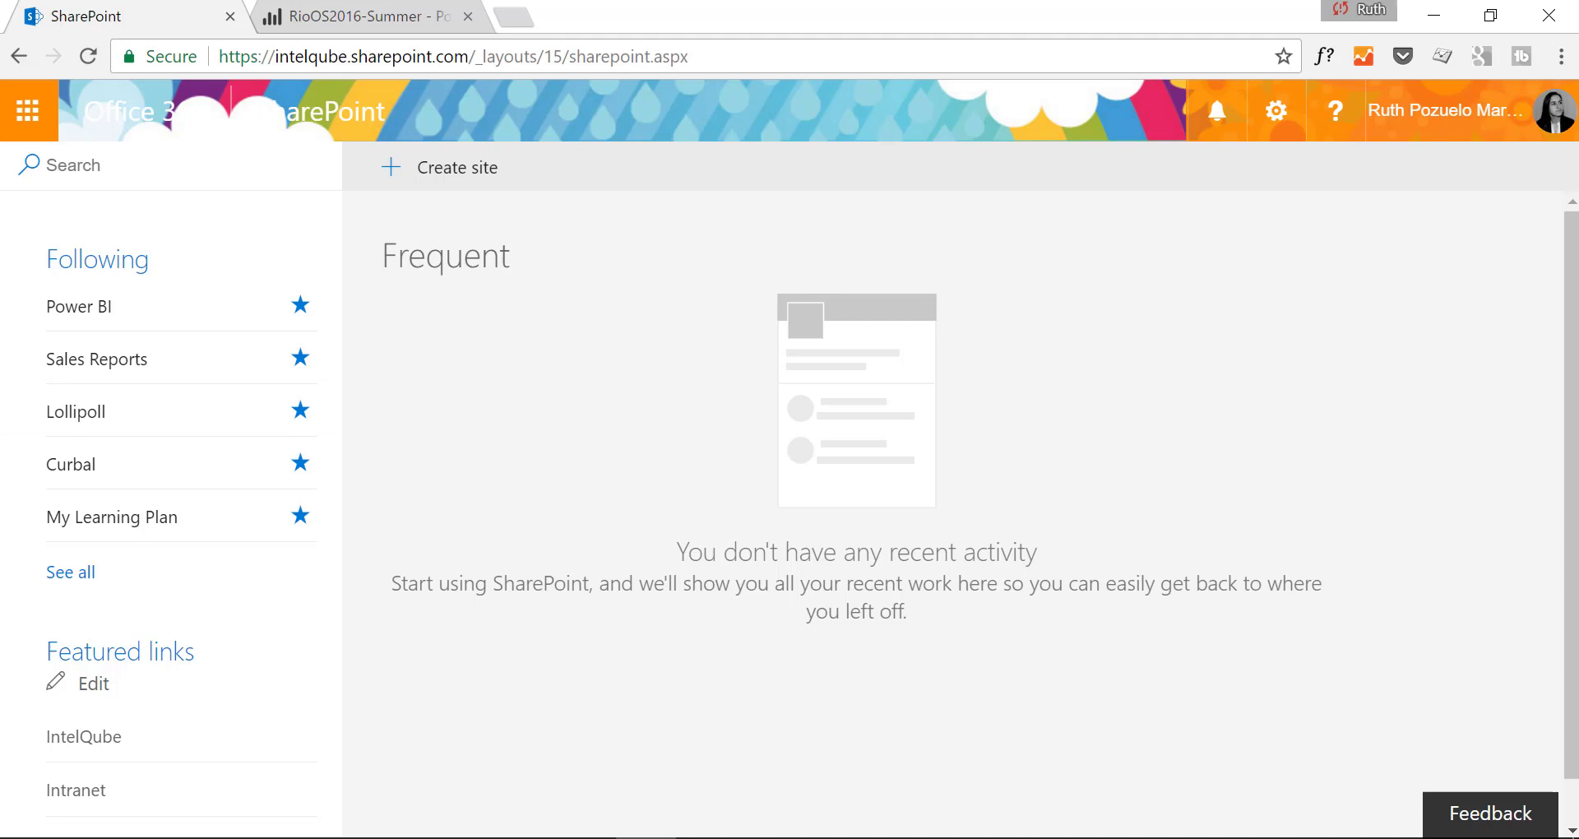
mouse_move(780, 541)
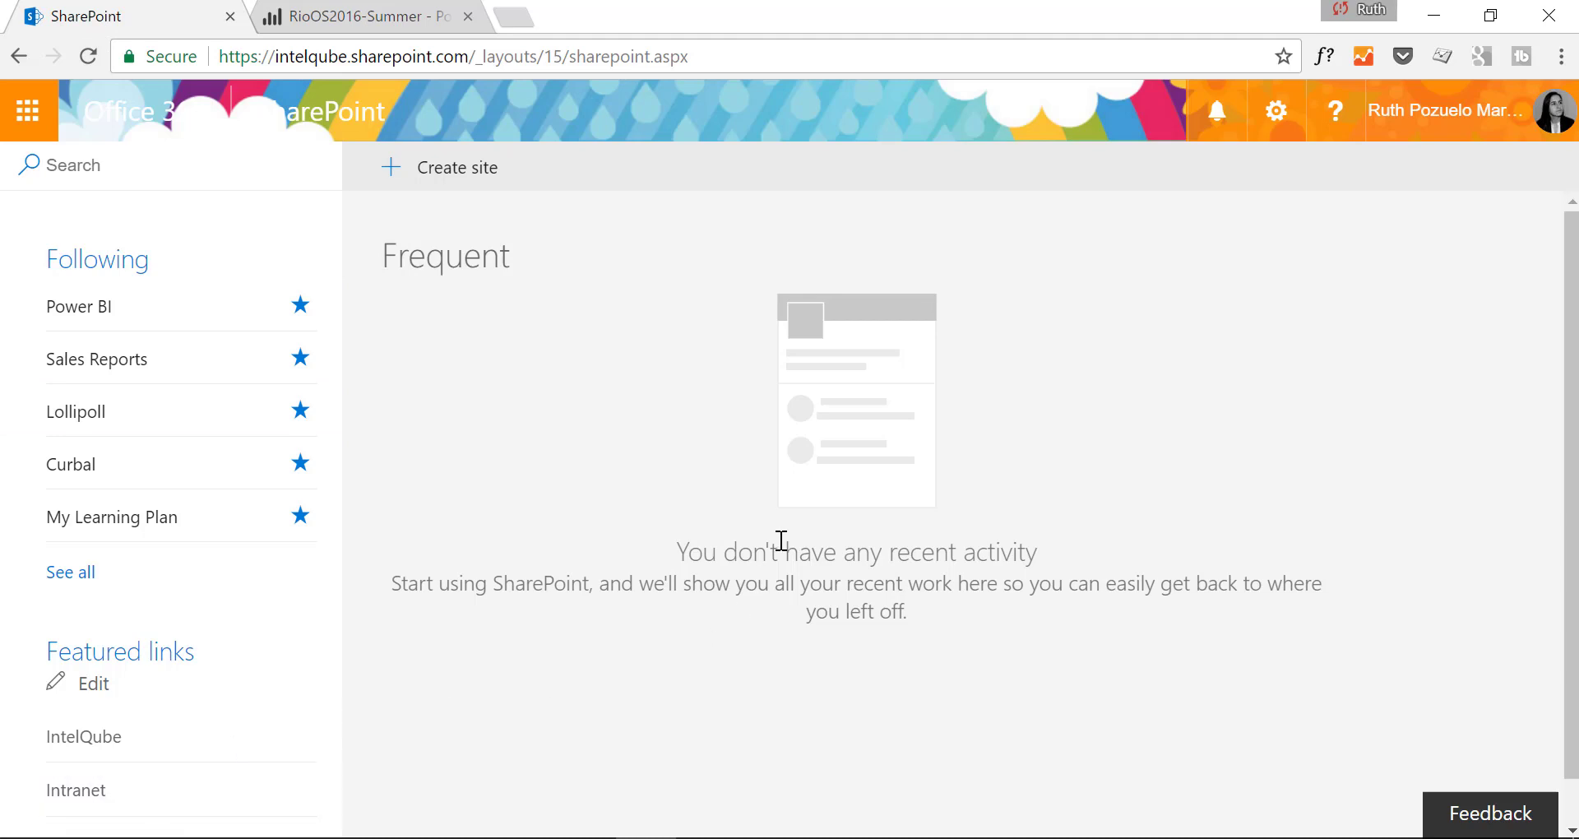
mouse_move(552, 427)
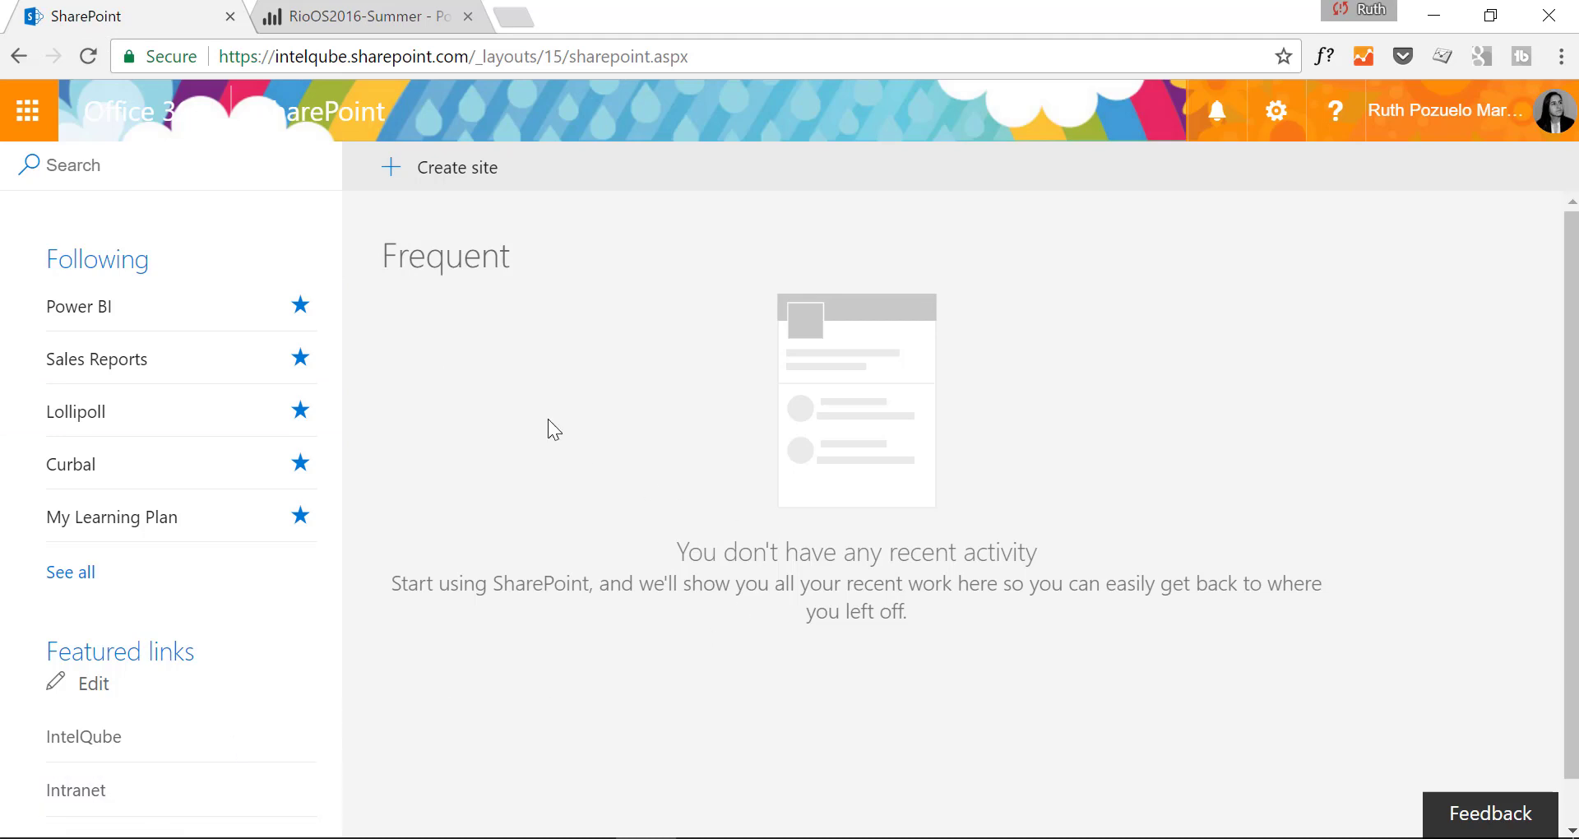
left_click(78, 306)
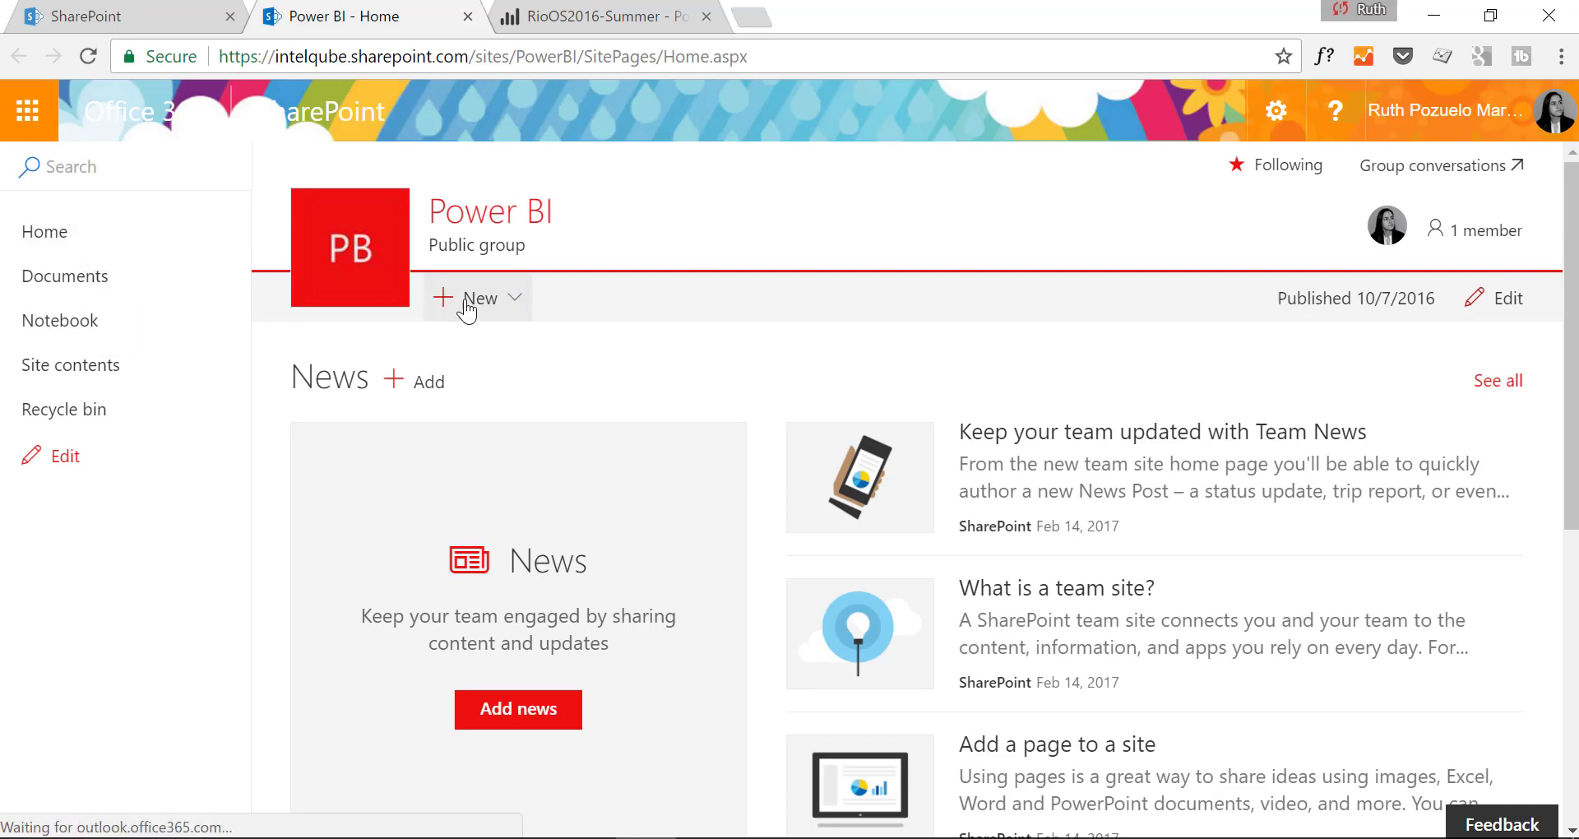
Step: Add a new page named 'Rio Olympics report' and show the available web parts
left_click(479, 297)
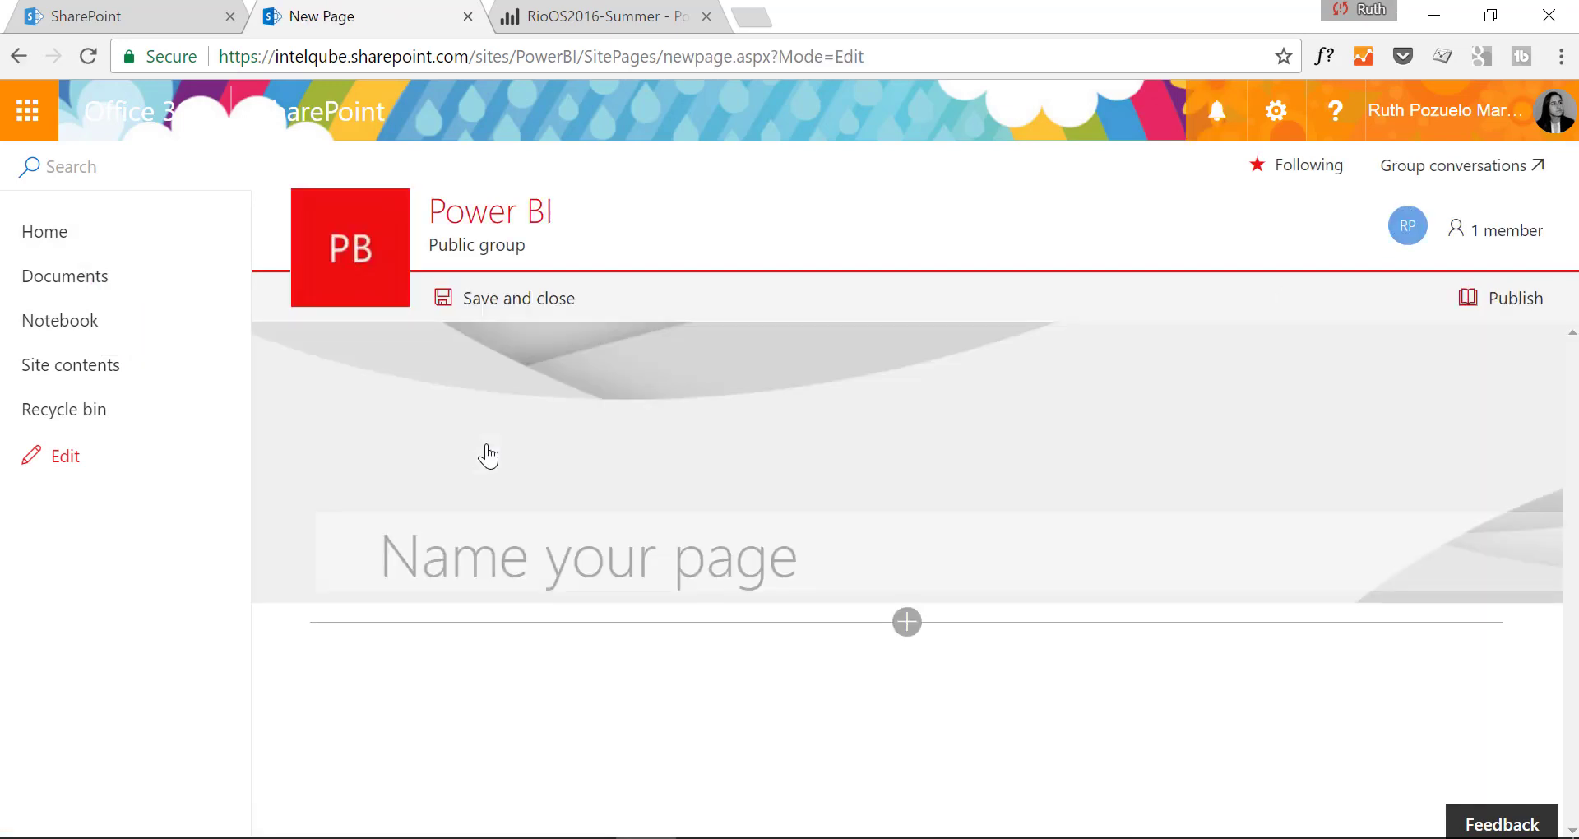
left_click(587, 555)
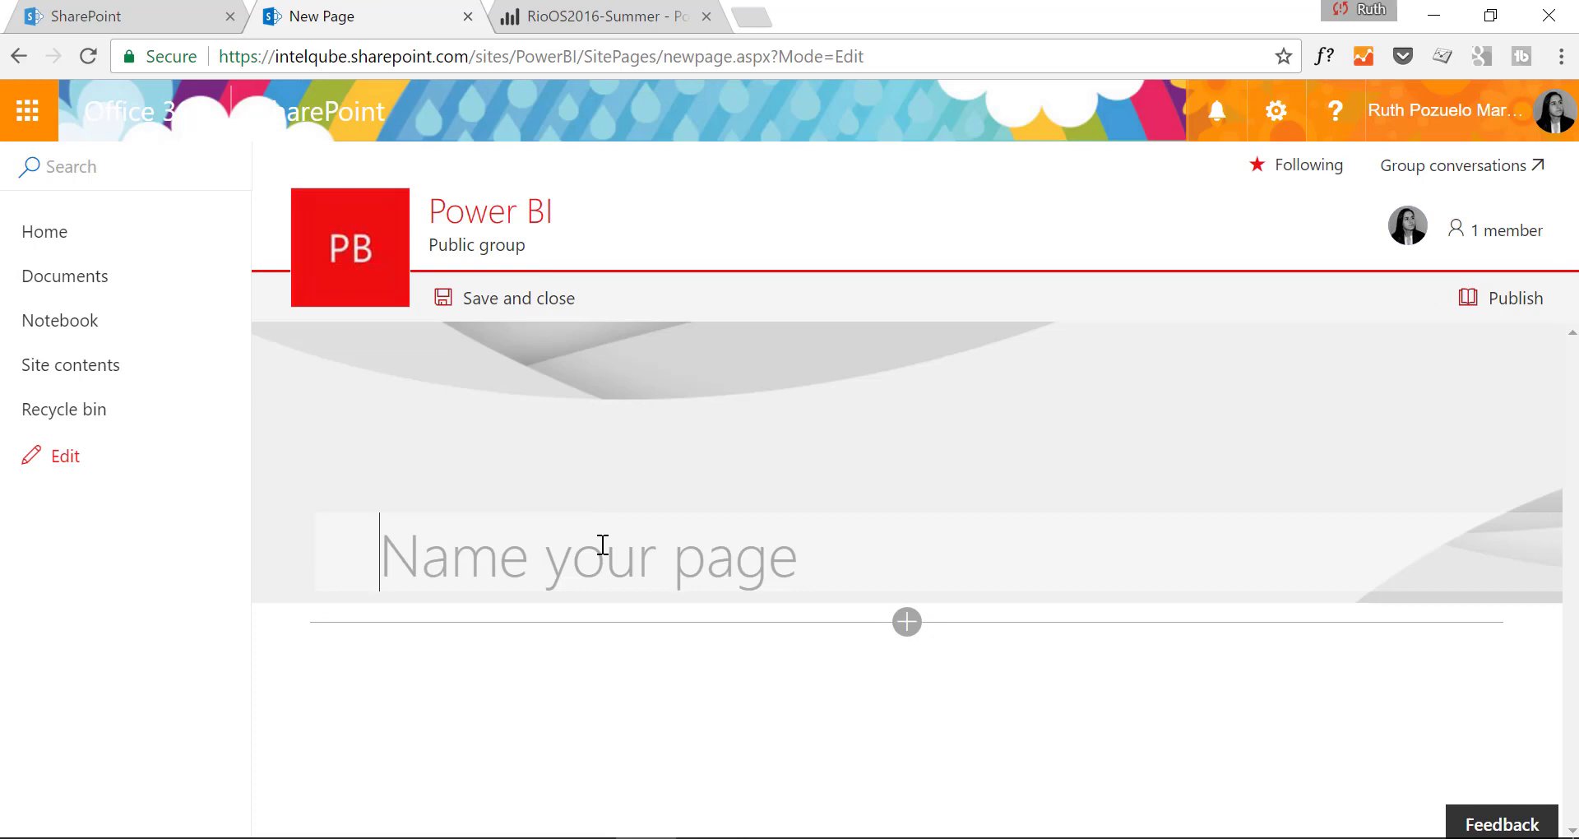
type("Rio Olym")
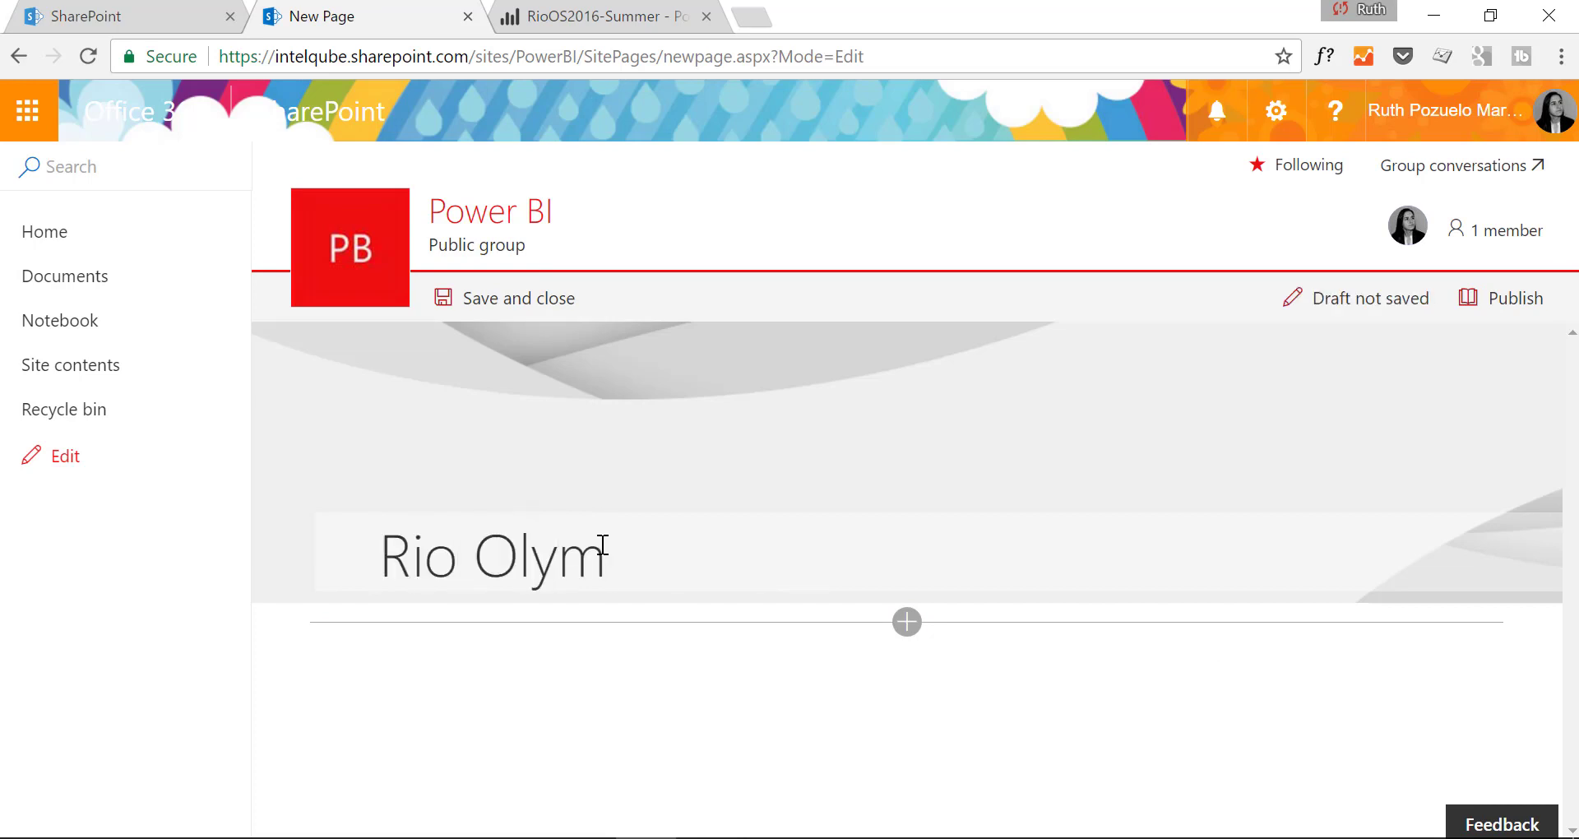
type("pics re")
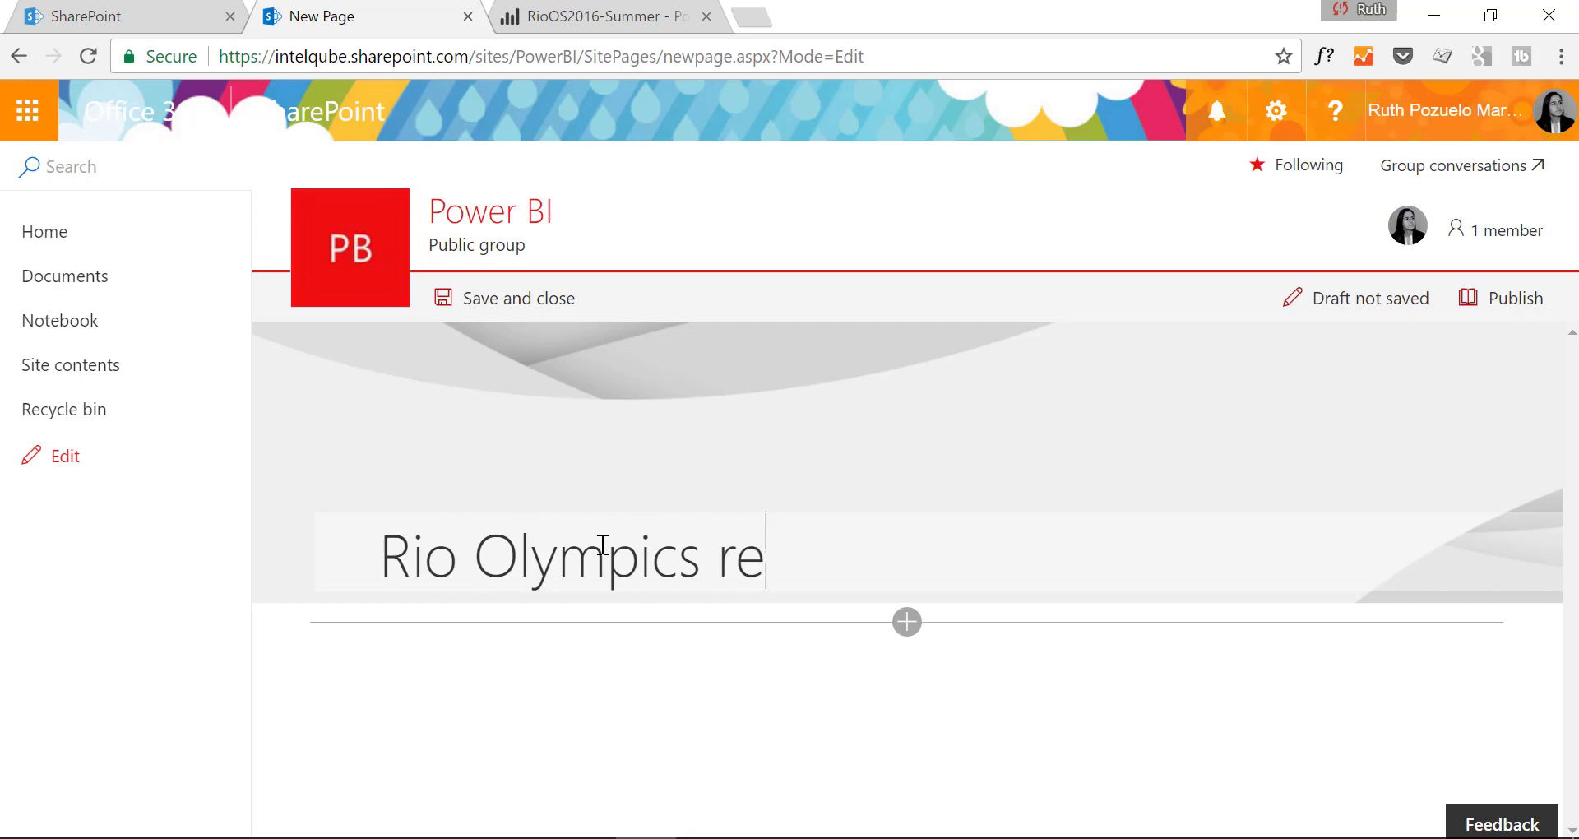
type("port")
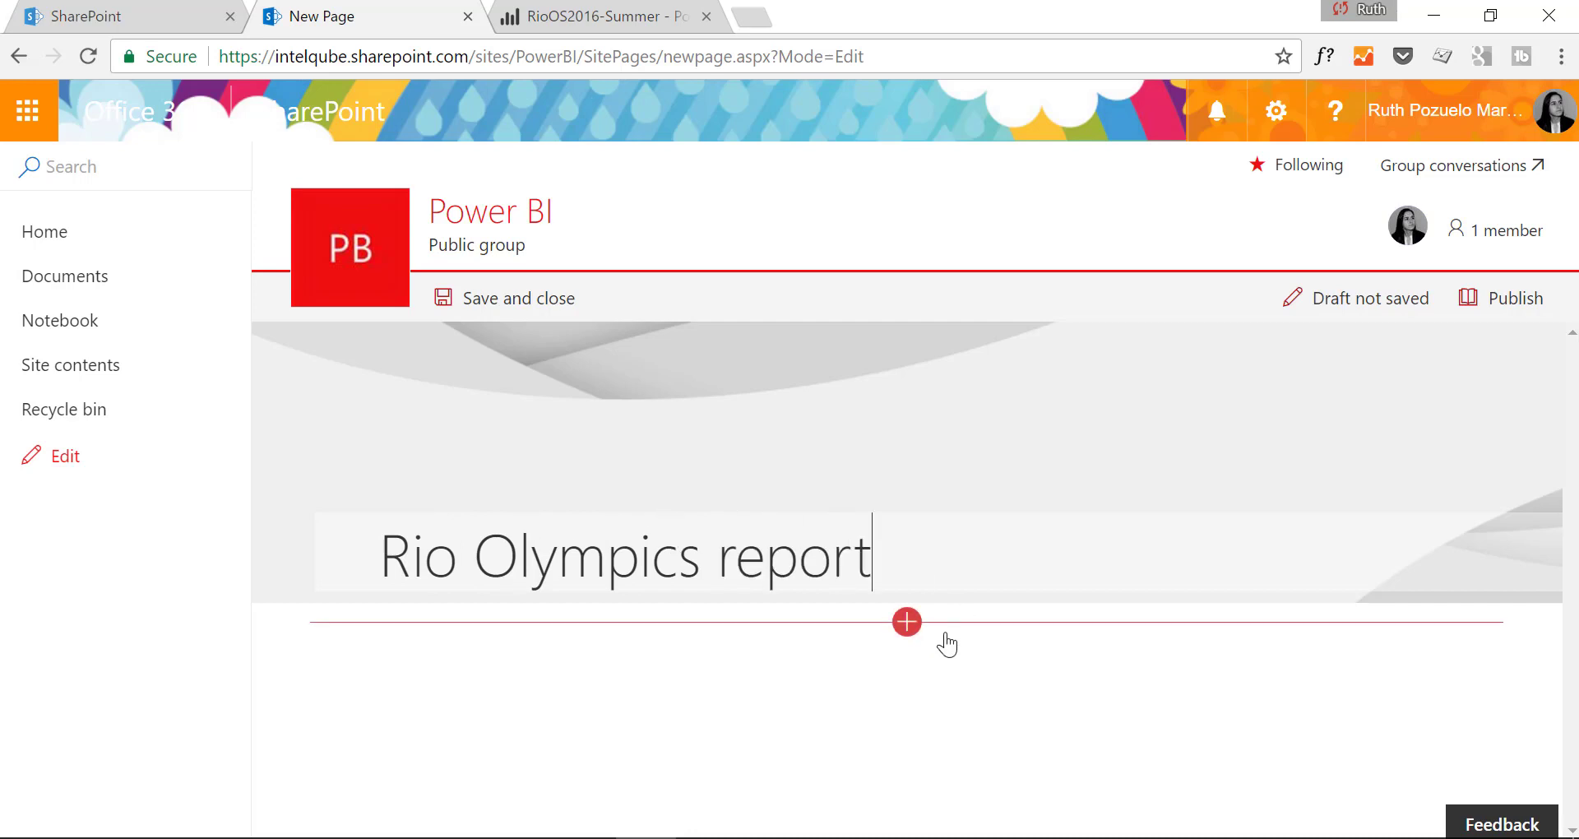
left_click(905, 622)
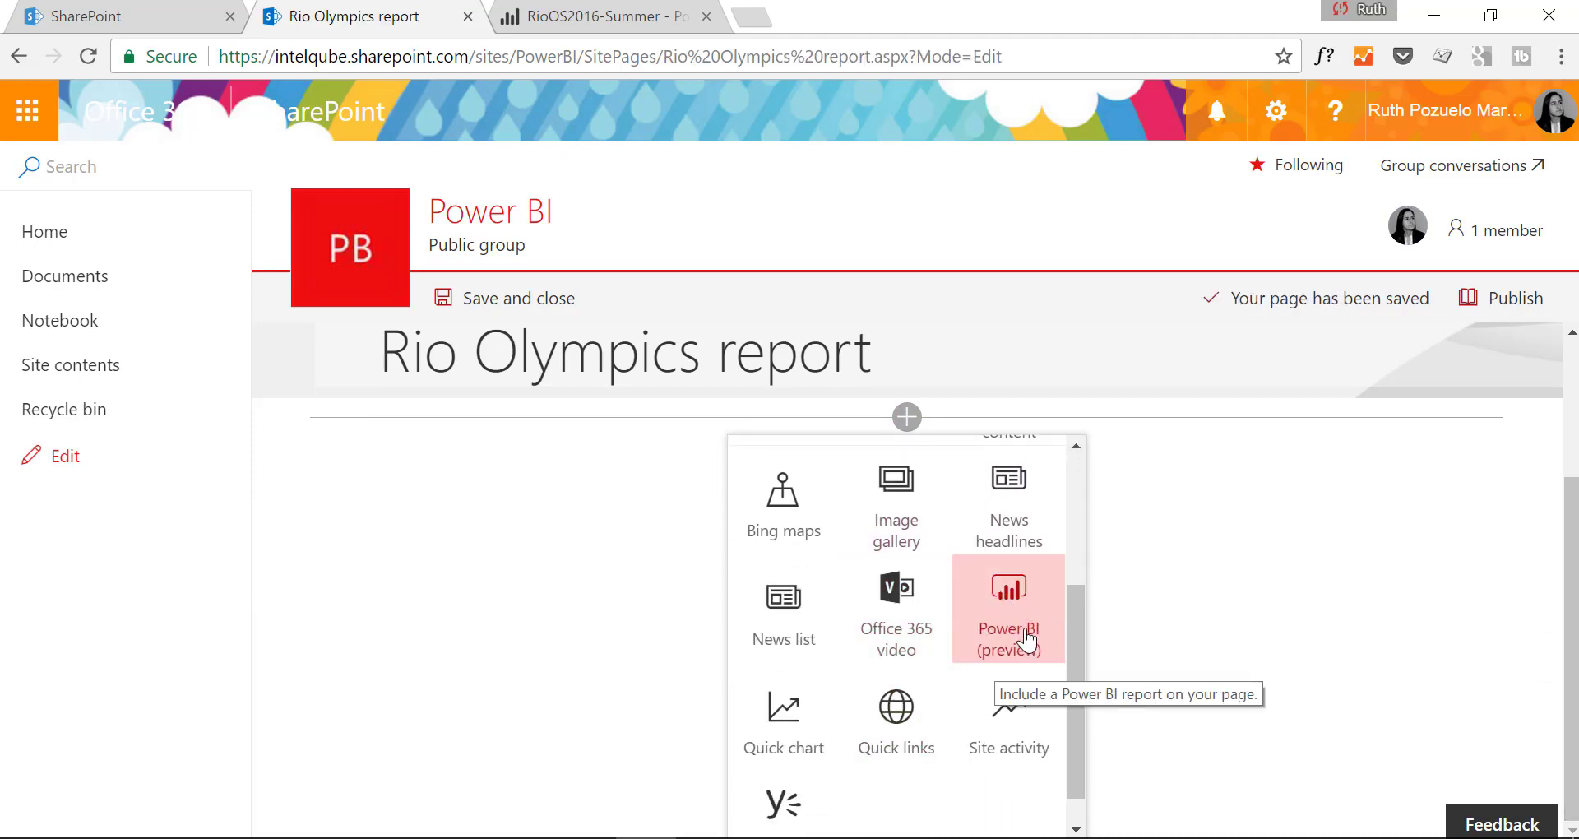
Step: Insert a Power BI web part and begin selecting the report to embed
left_click(1006, 604)
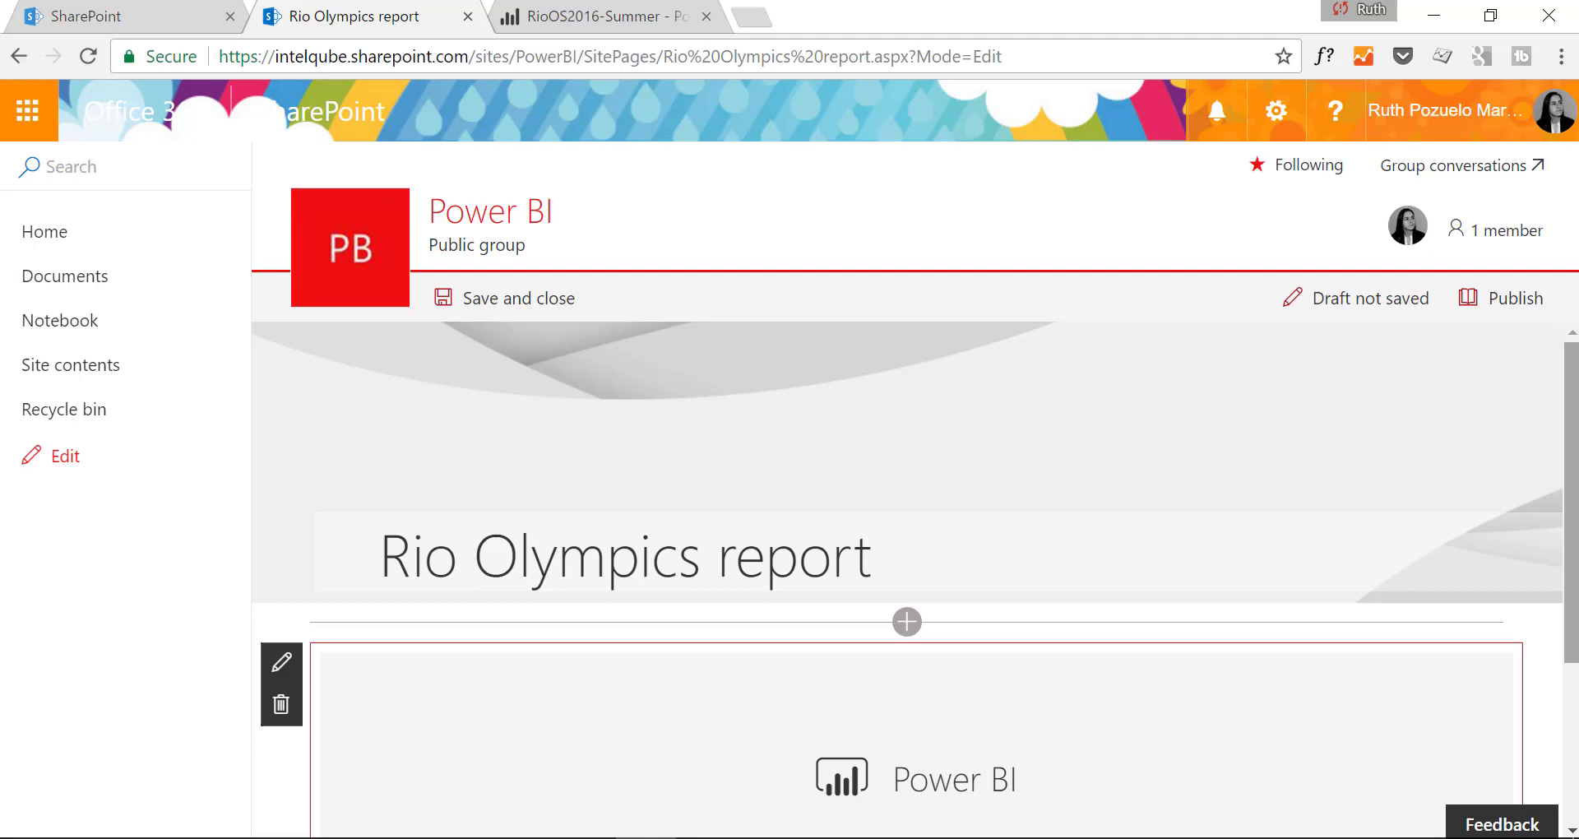
scroll("down", 3)
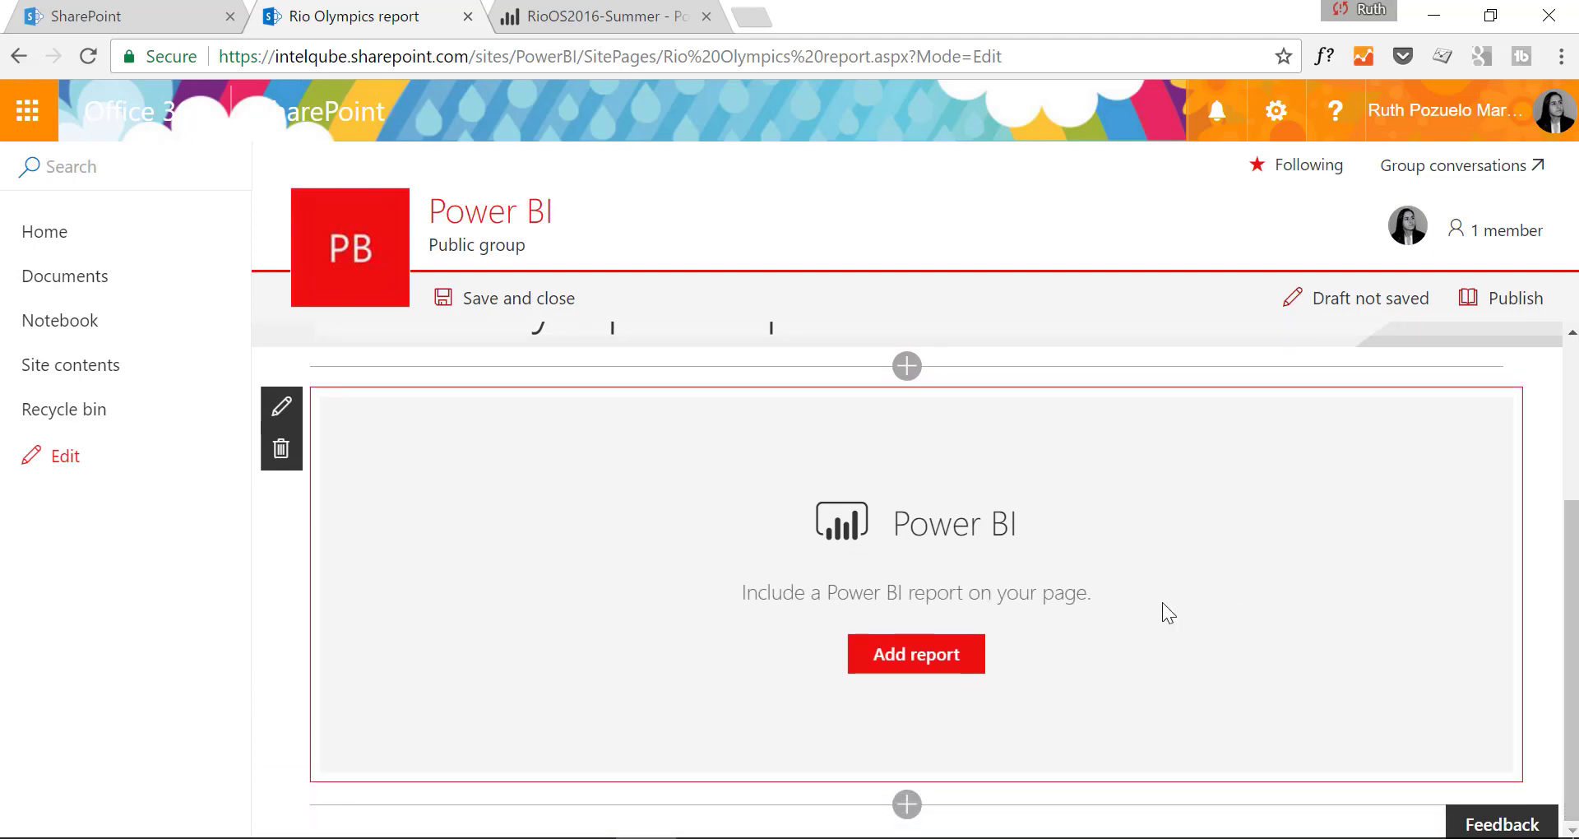
left_click(915, 654)
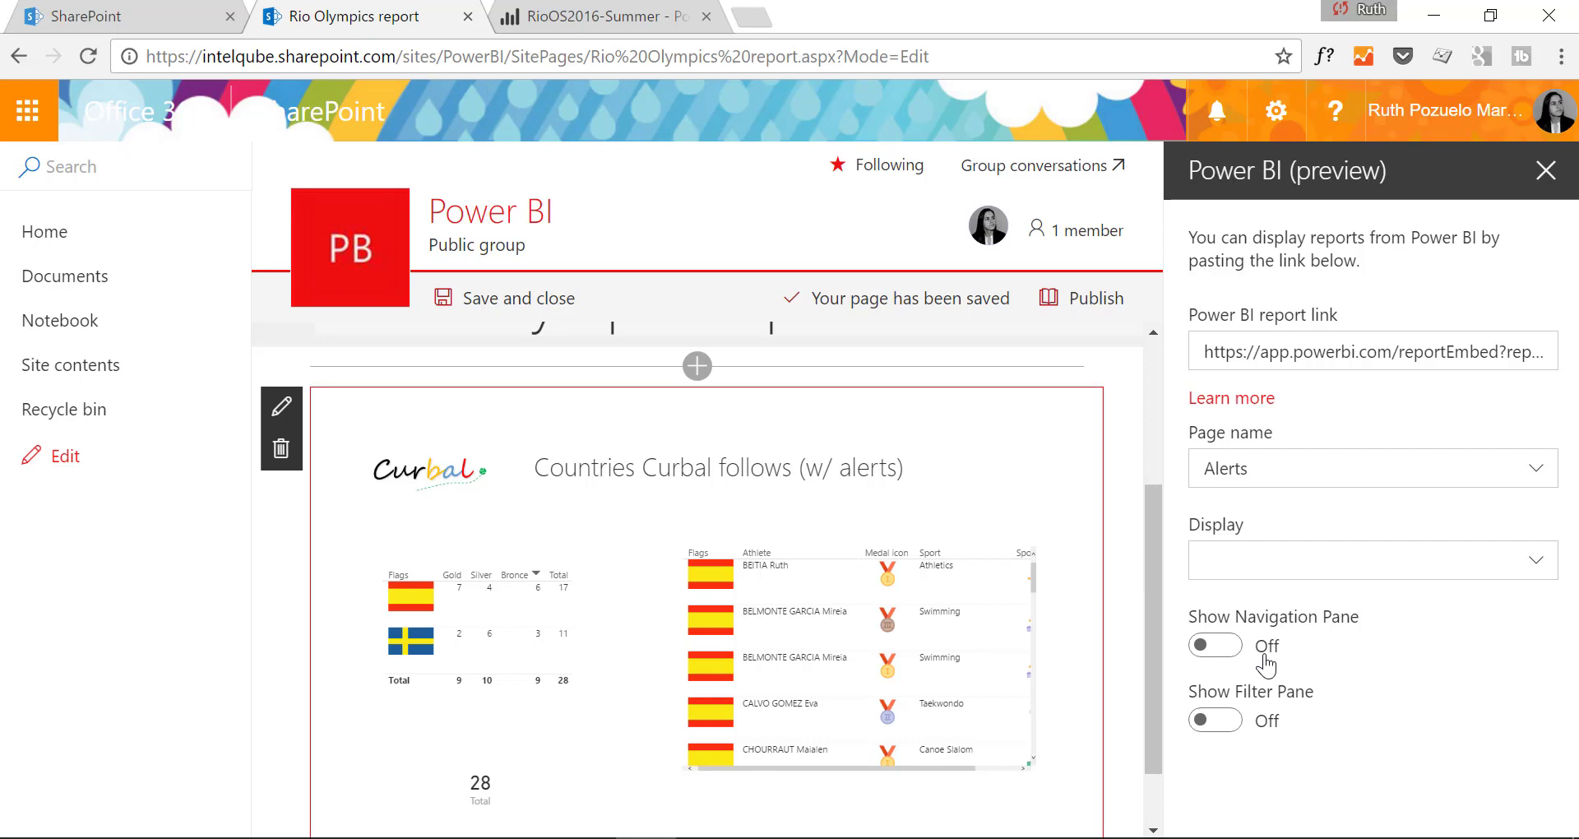
Step: Turn on the page navigation tabs and the filter pane for the embedded report
left_click(1213, 646)
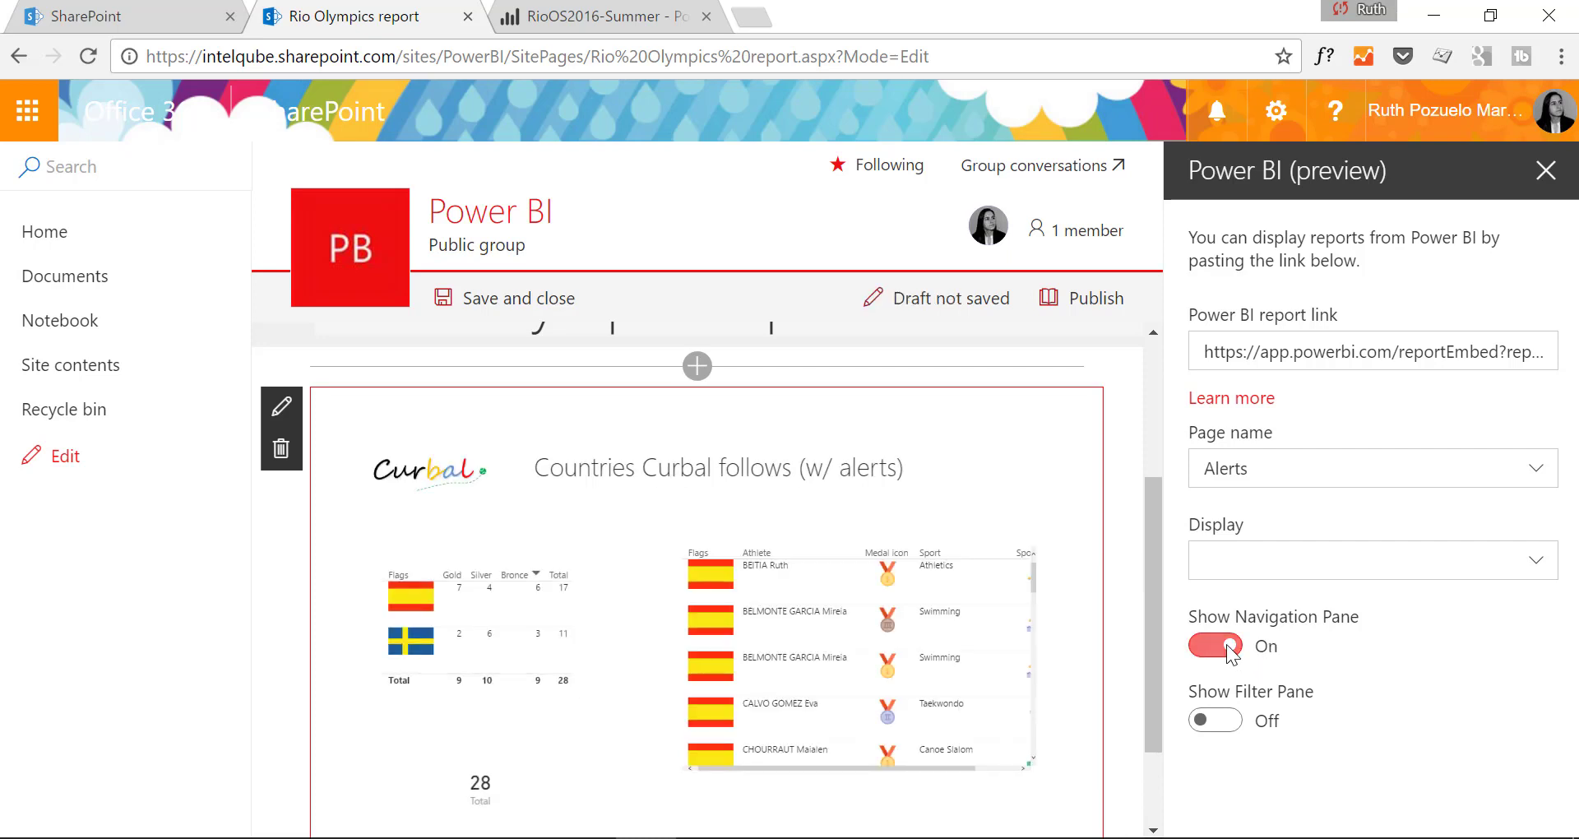
left_click(1214, 719)
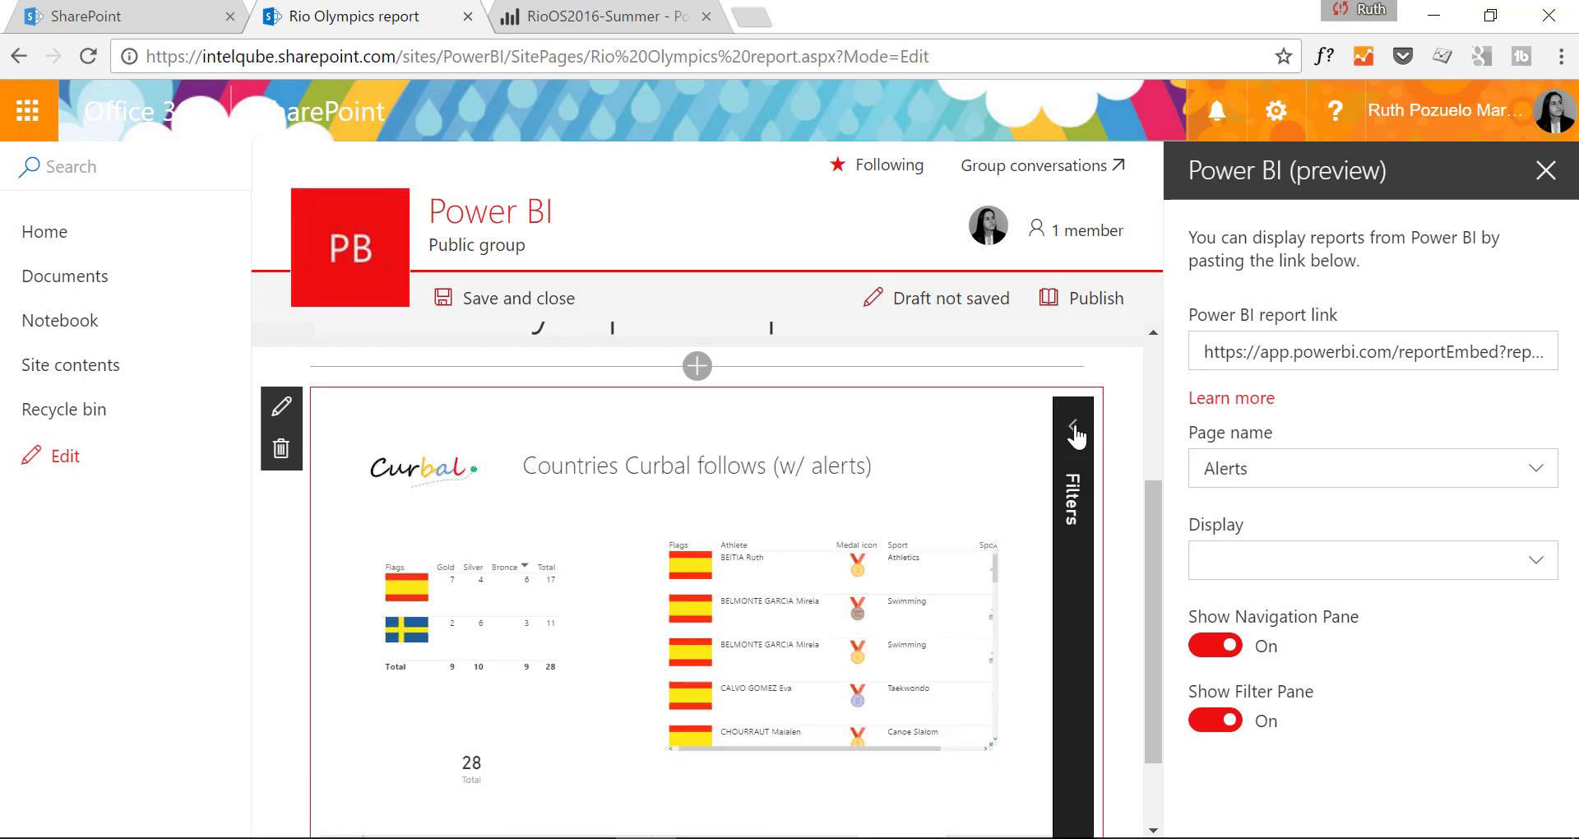
scroll("down", 3)
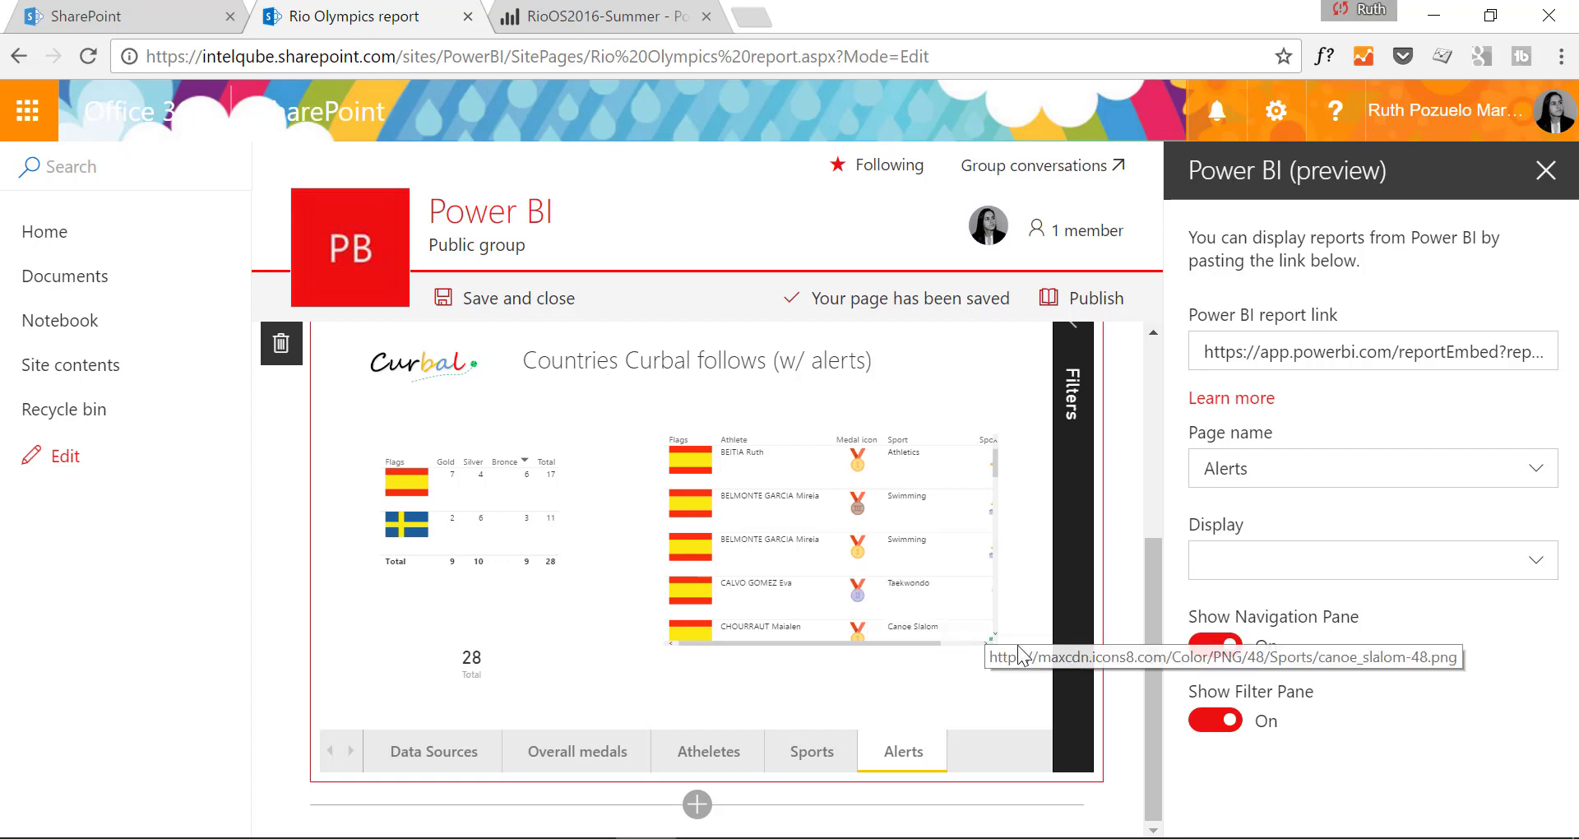
Step: Toggle the page tabs while viewing the Alerts and Athletes pages, leaving tabs hidden
left_click(1214, 645)
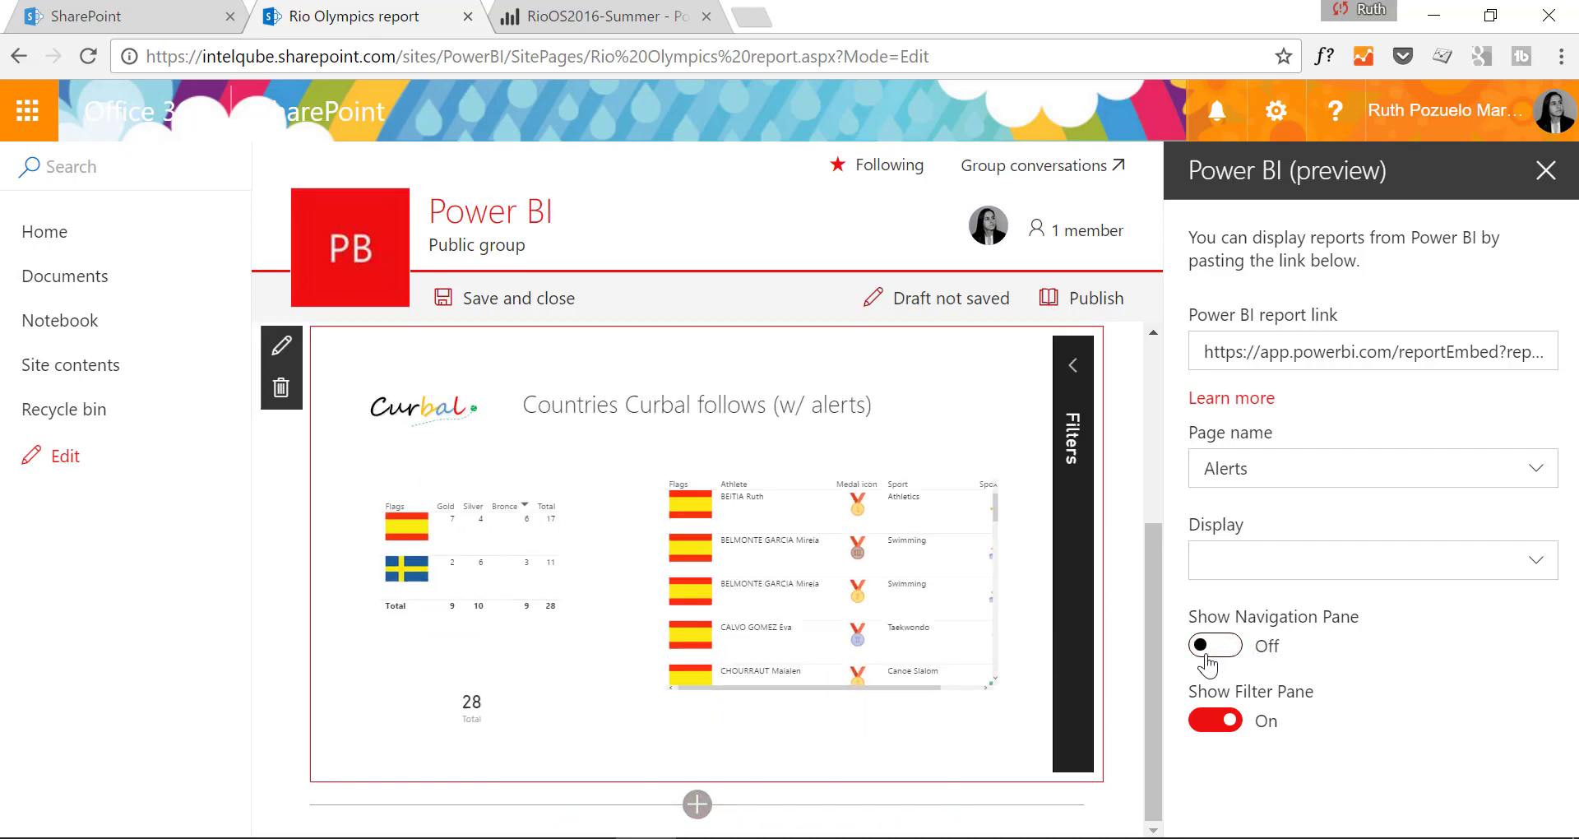
left_click(1214, 646)
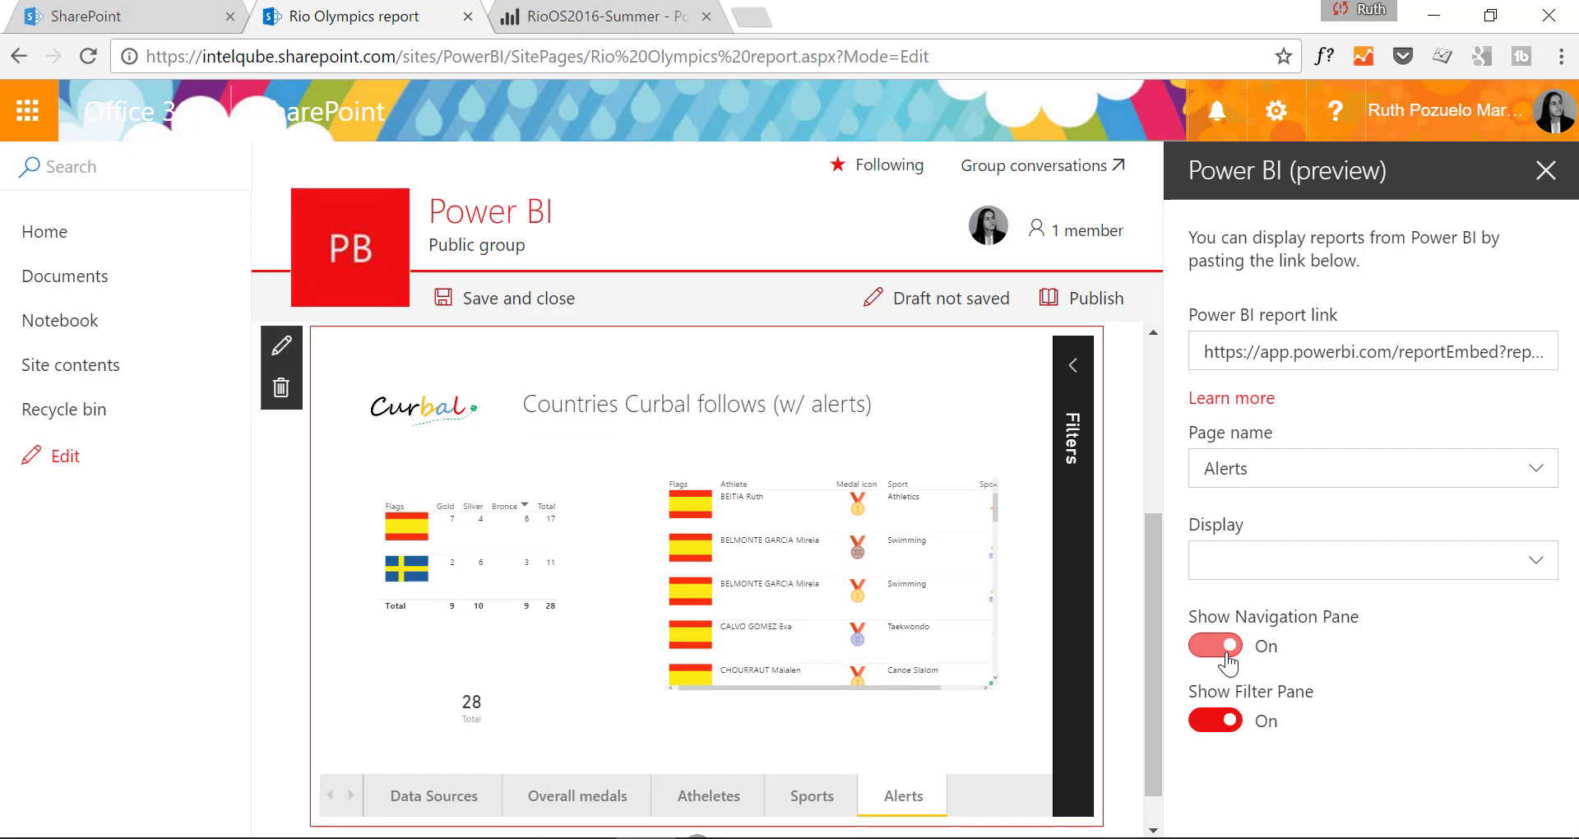
left_click(1215, 646)
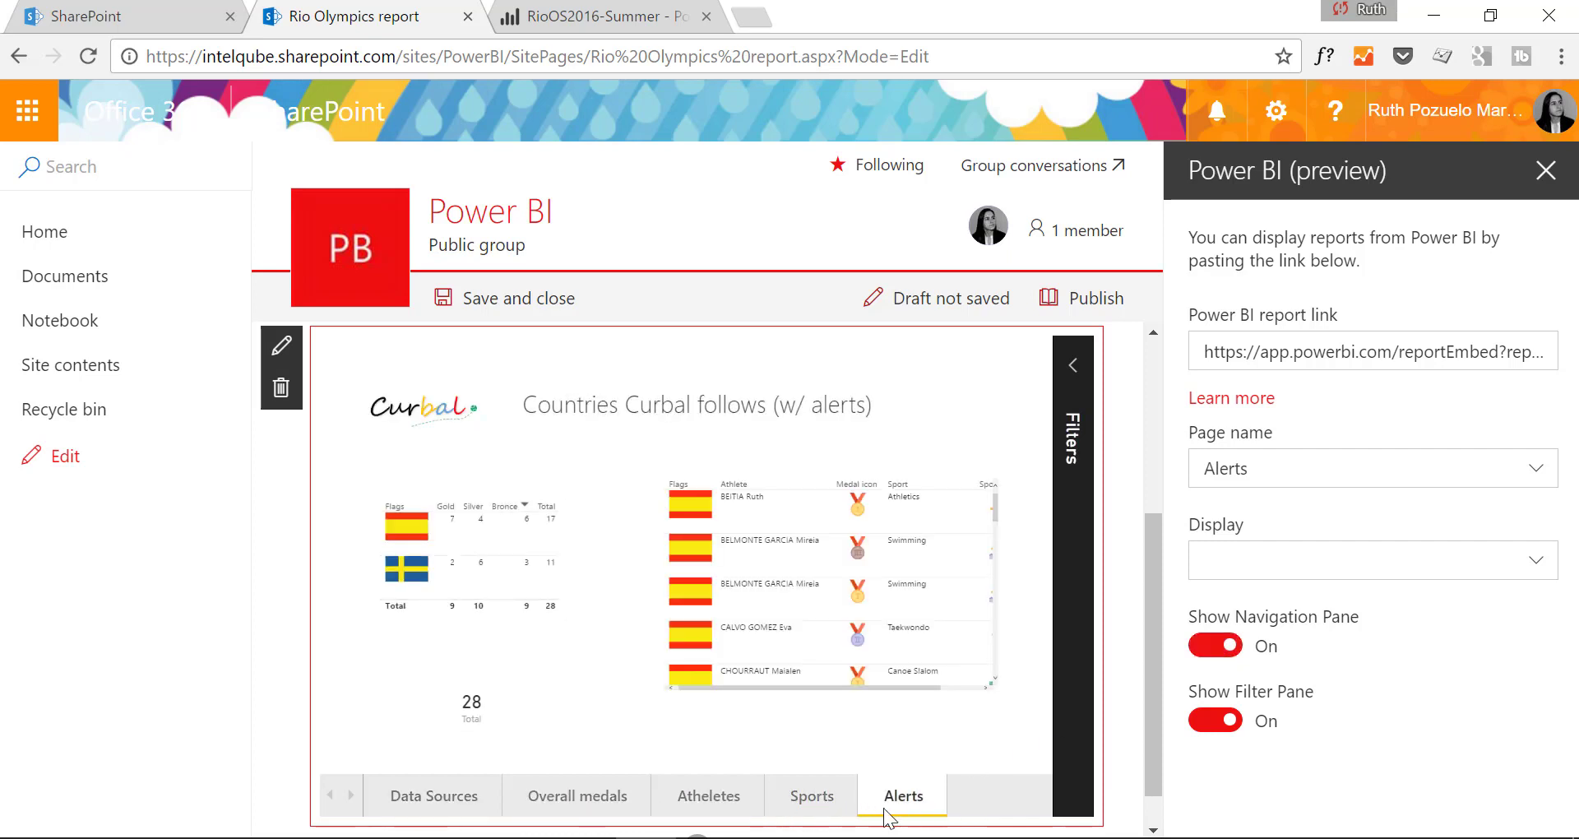
mouse_move(470, 795)
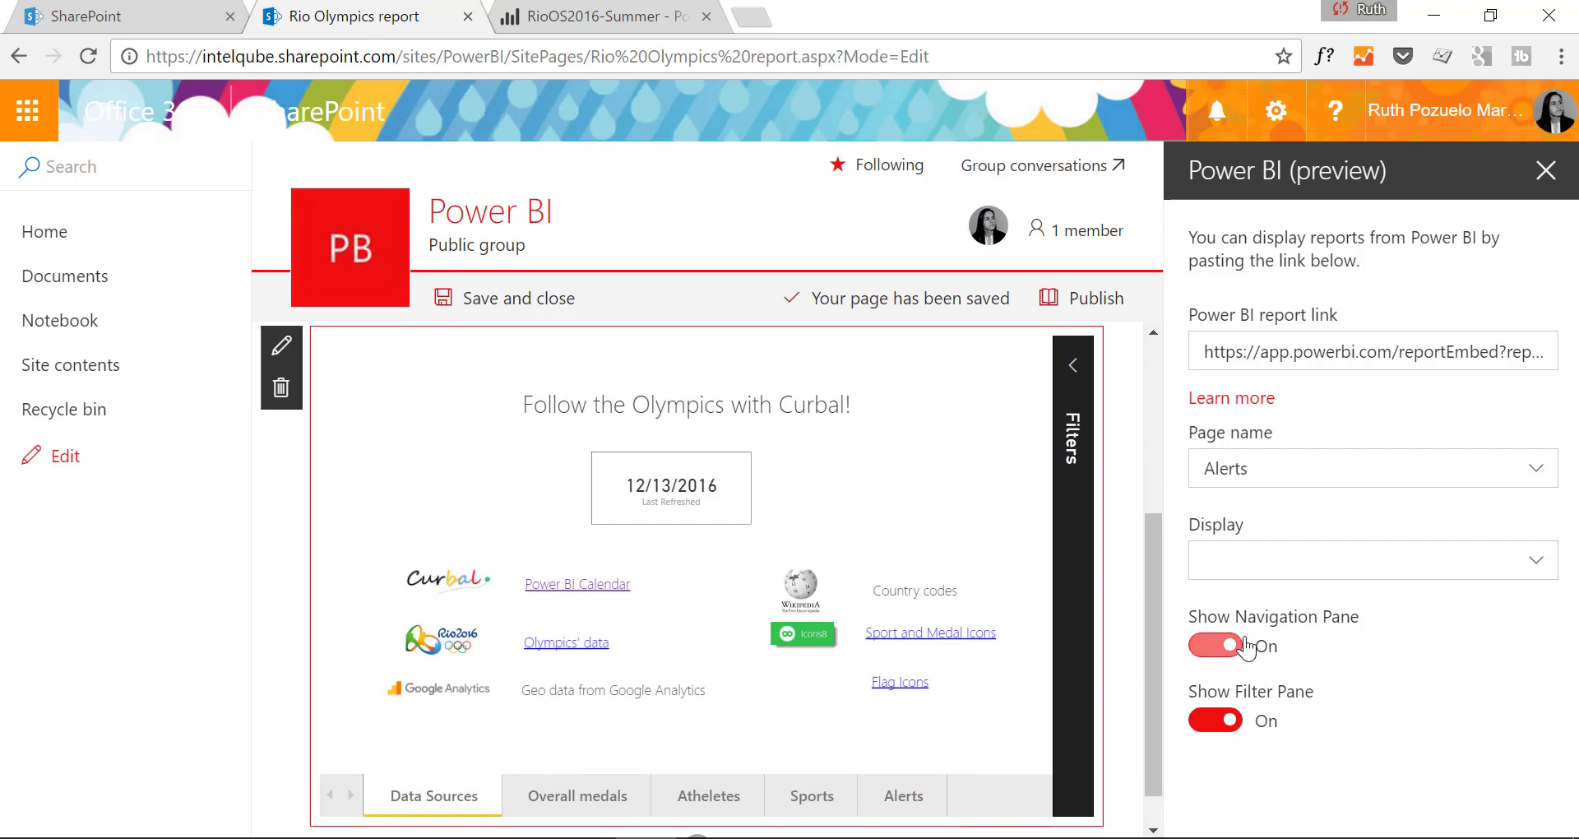
left_click(1214, 646)
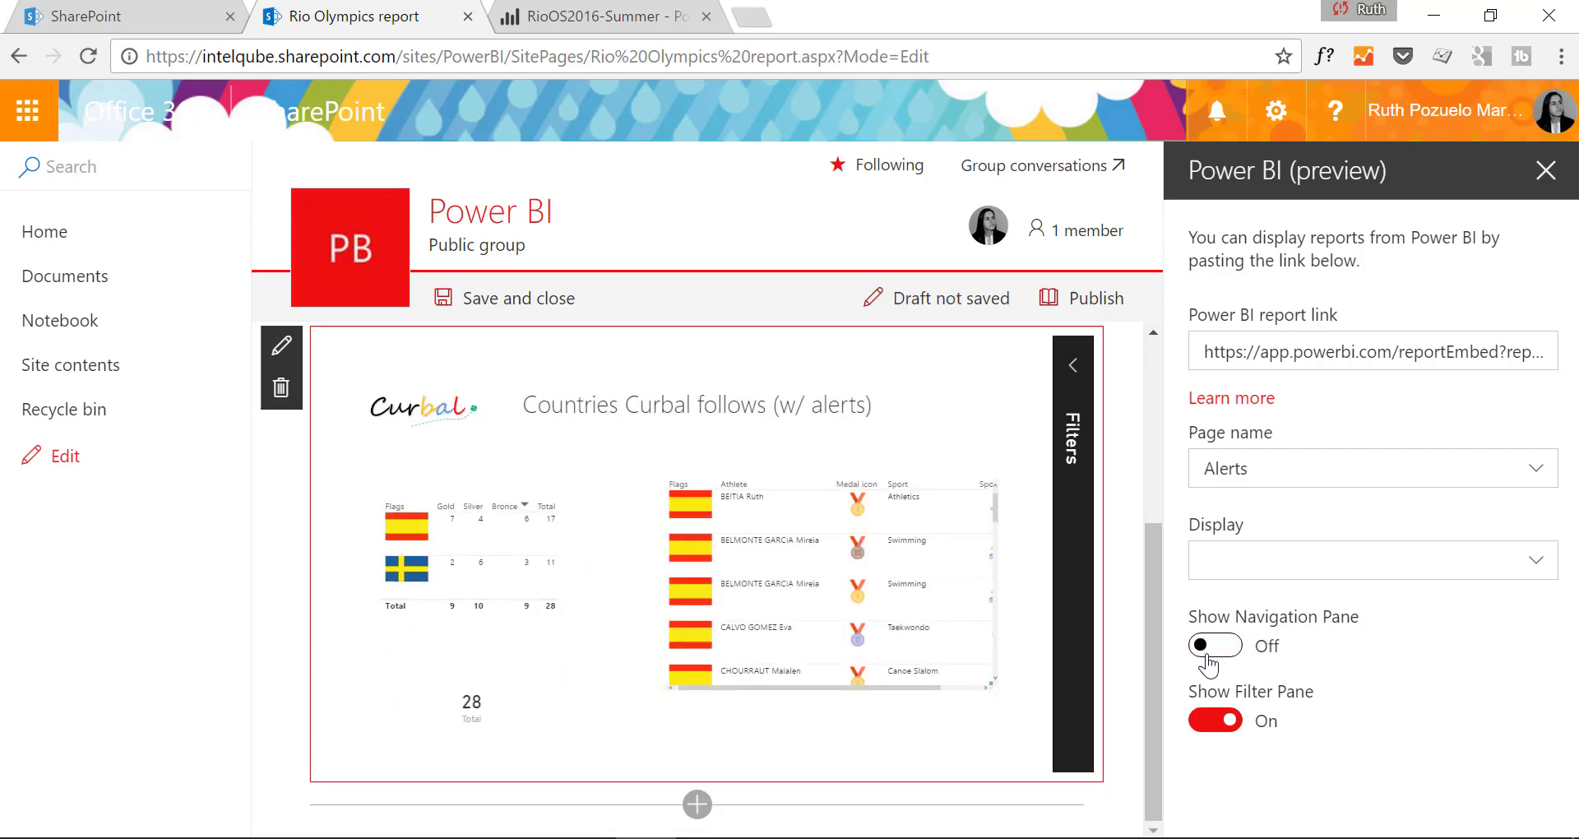
mouse_move(1232, 655)
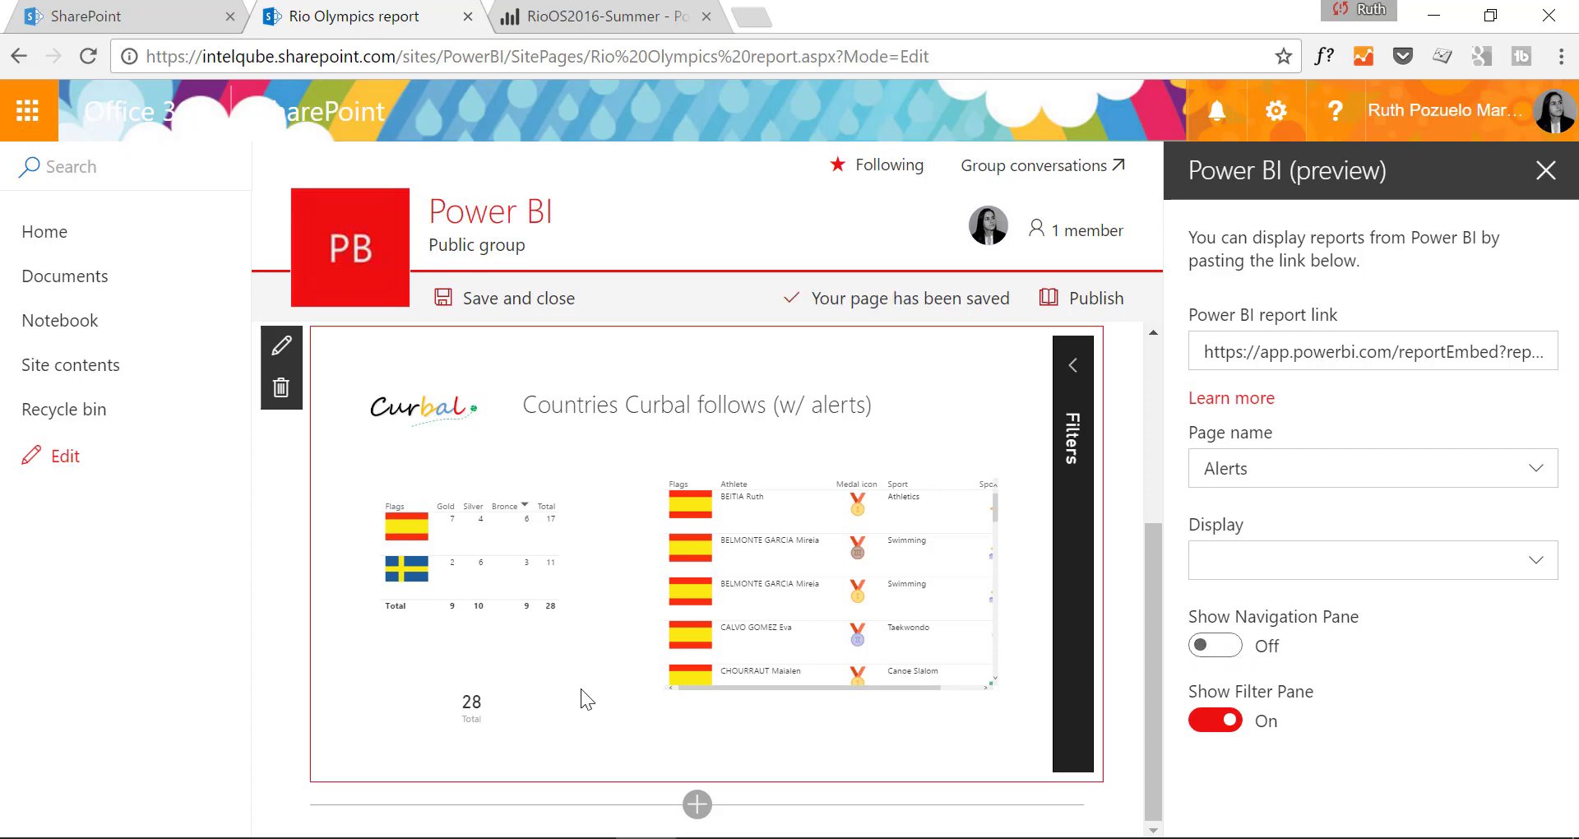
left_click(1214, 644)
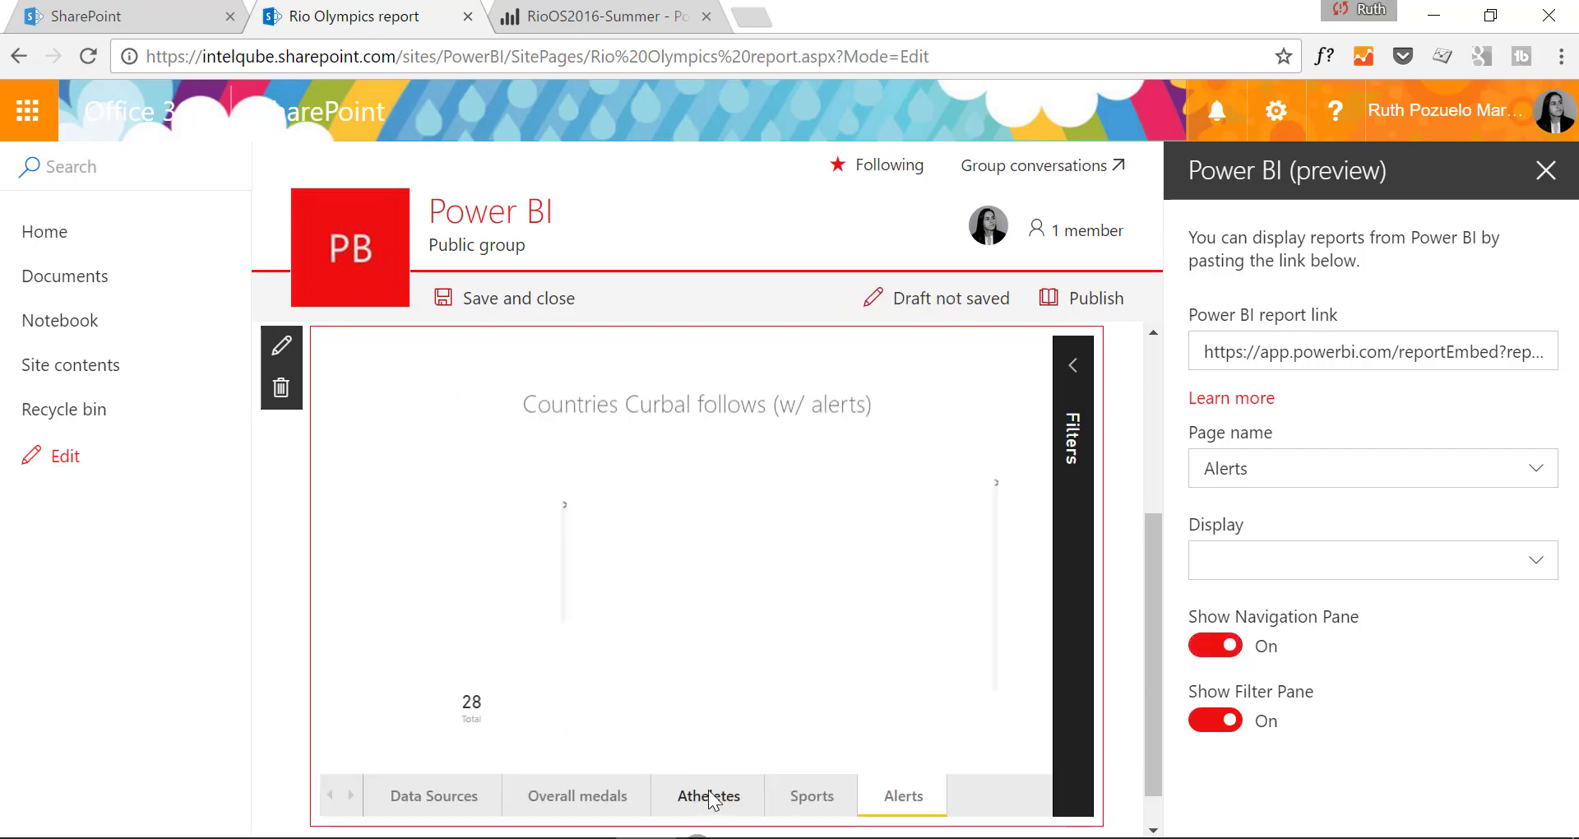
left_click(708, 795)
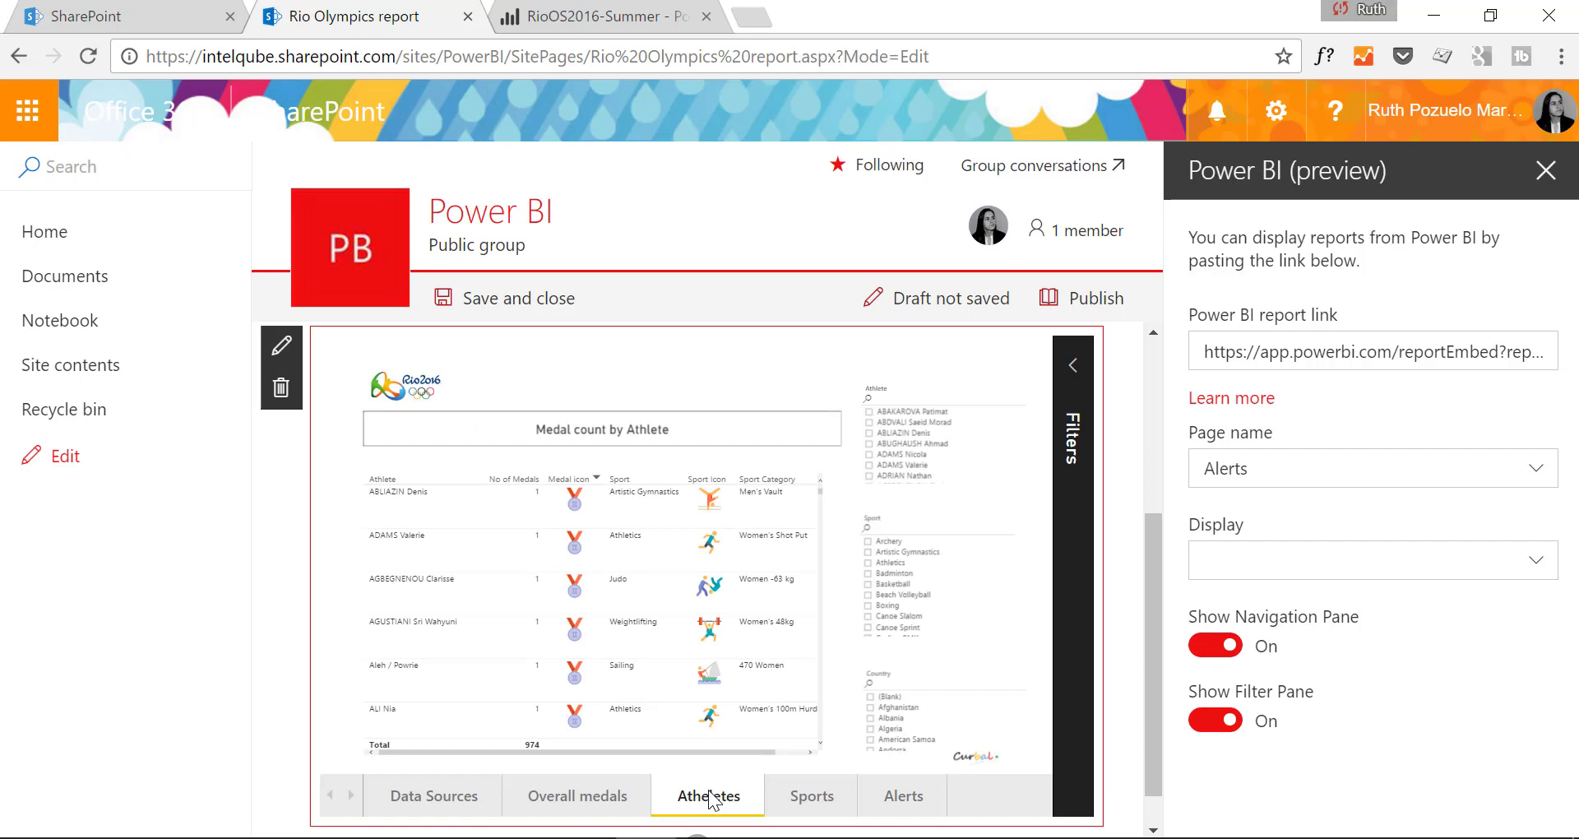
left_click(471, 297)
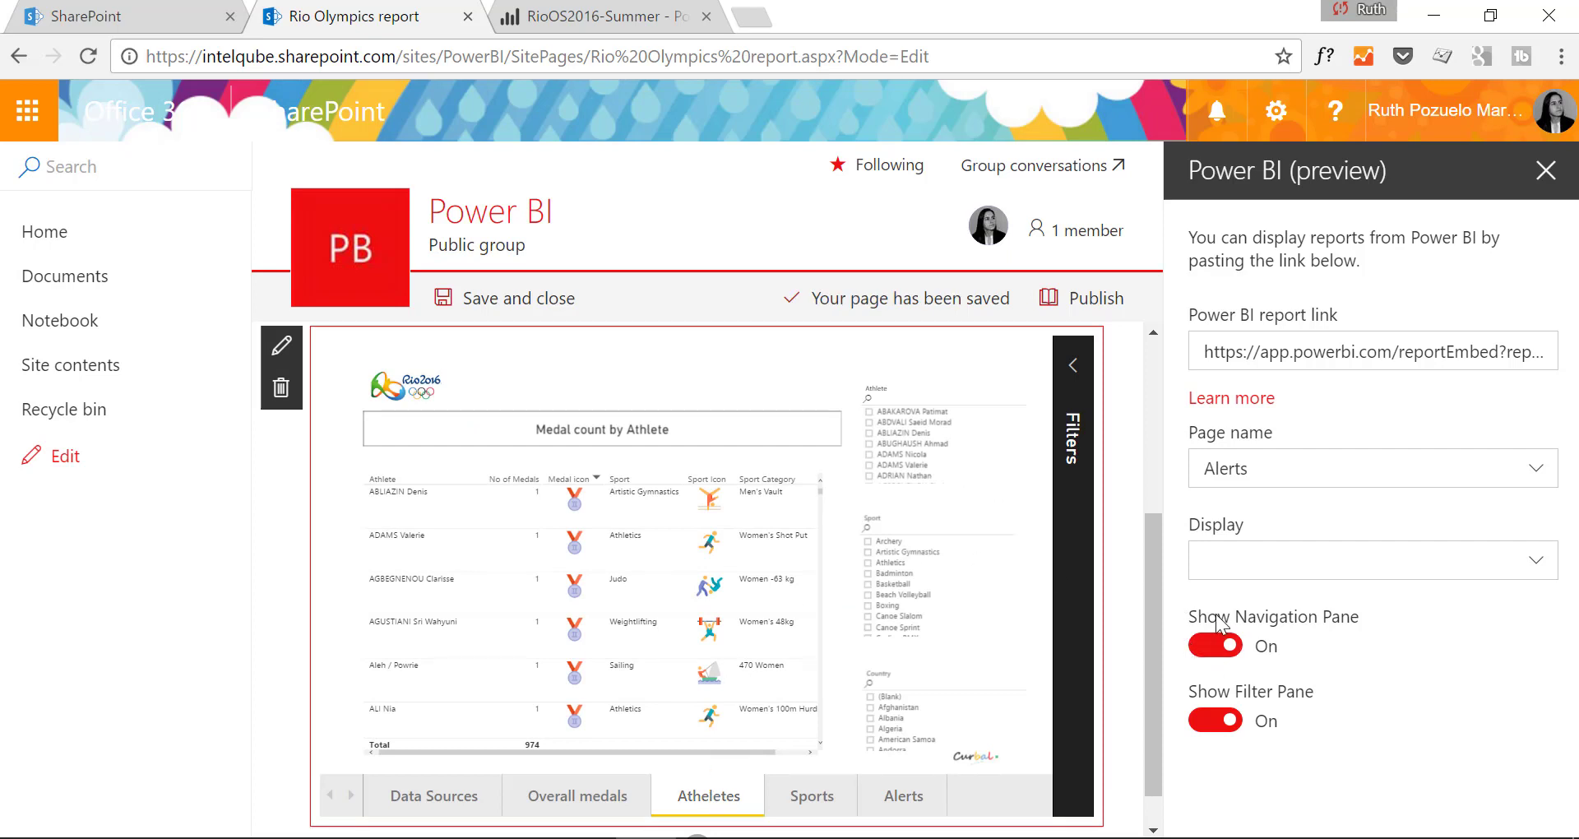
left_click(1214, 645)
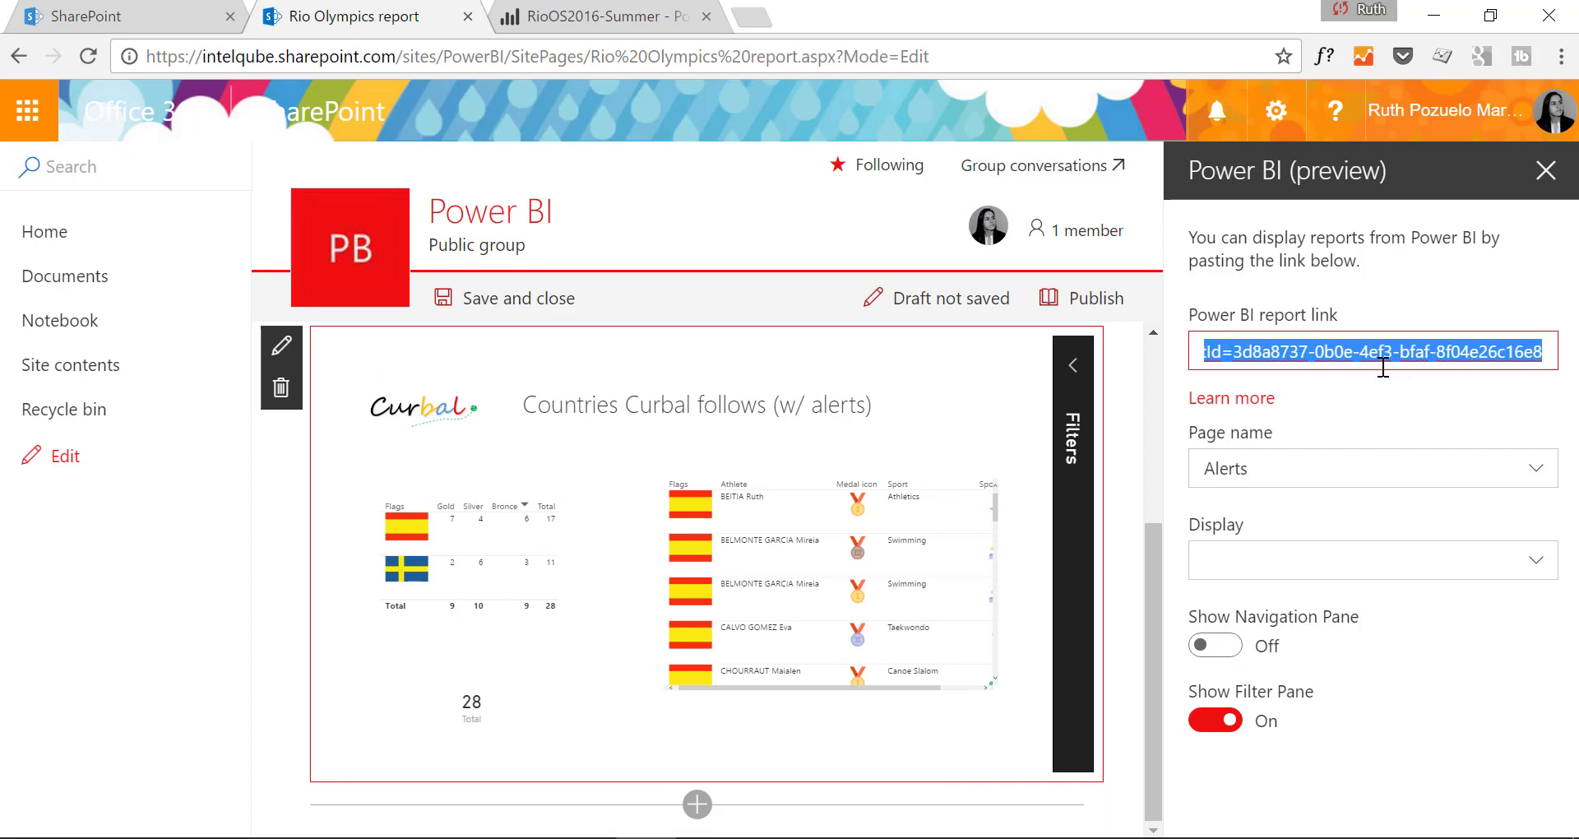
left_click(474, 297)
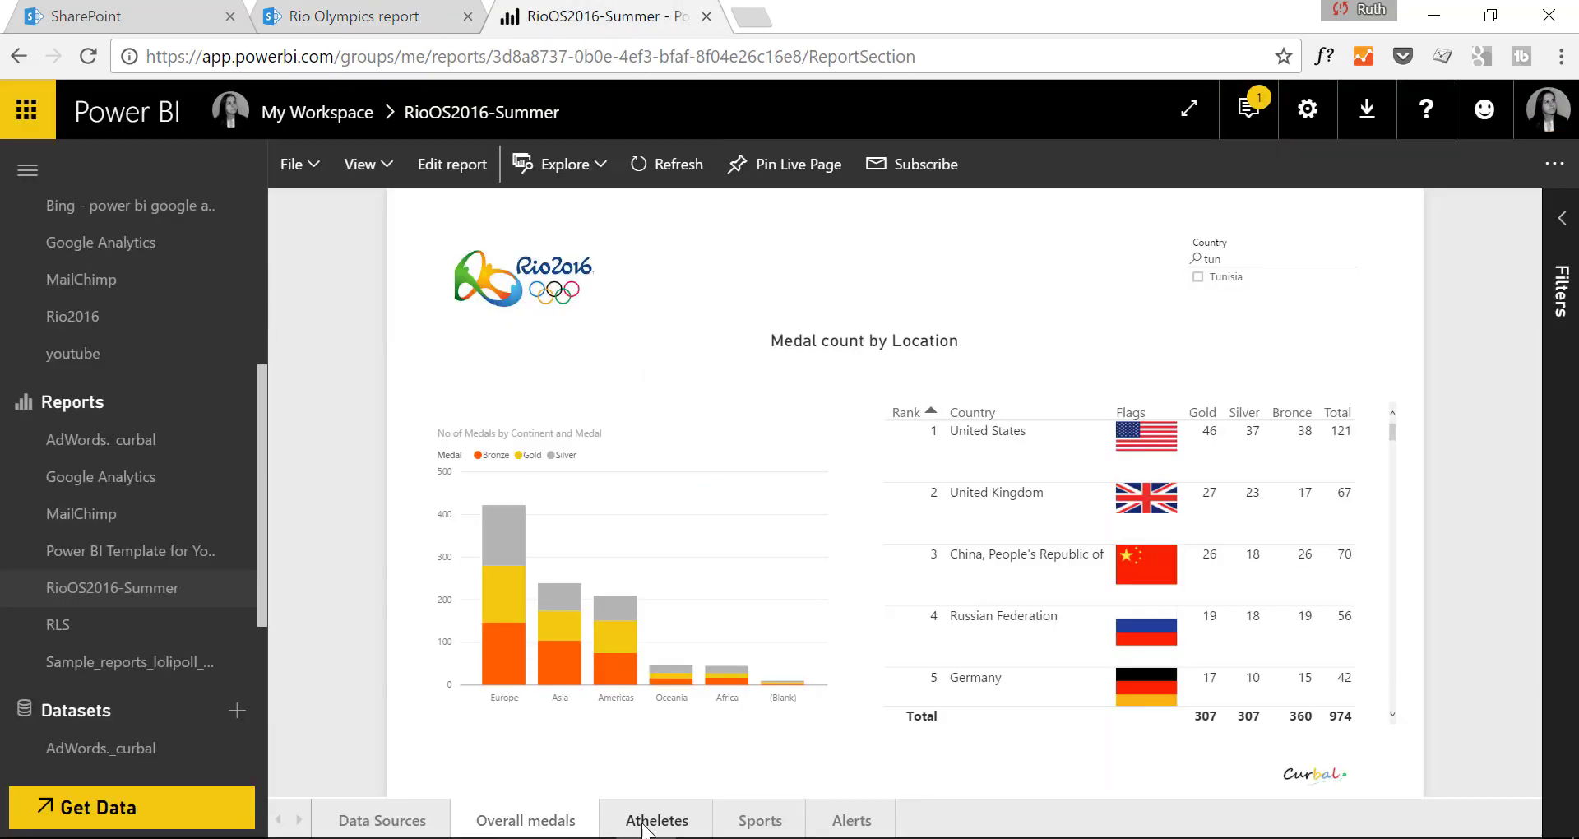
left_click(758, 820)
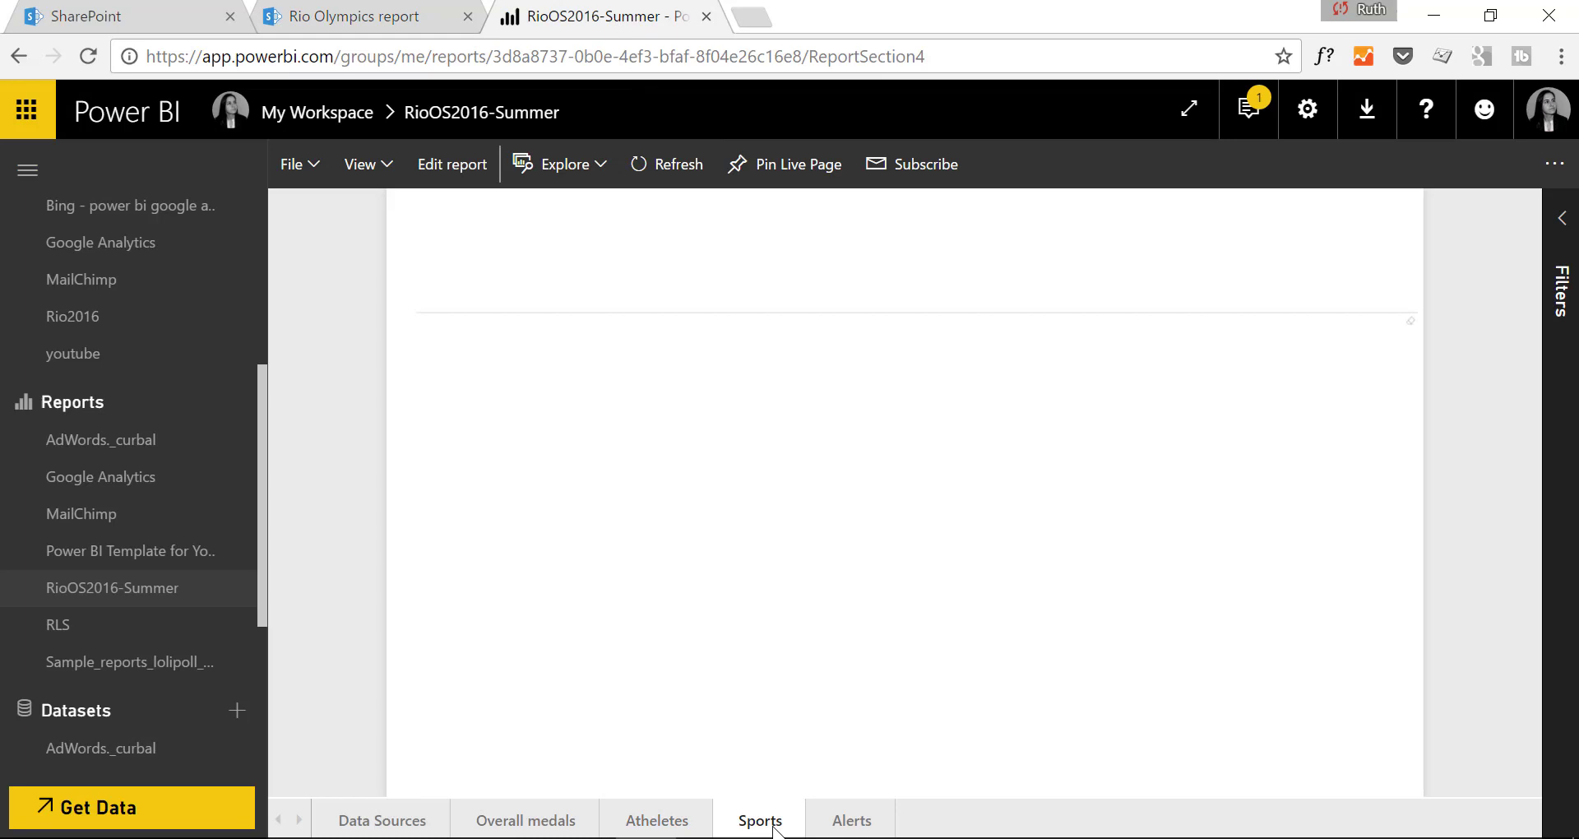
left_click(759, 819)
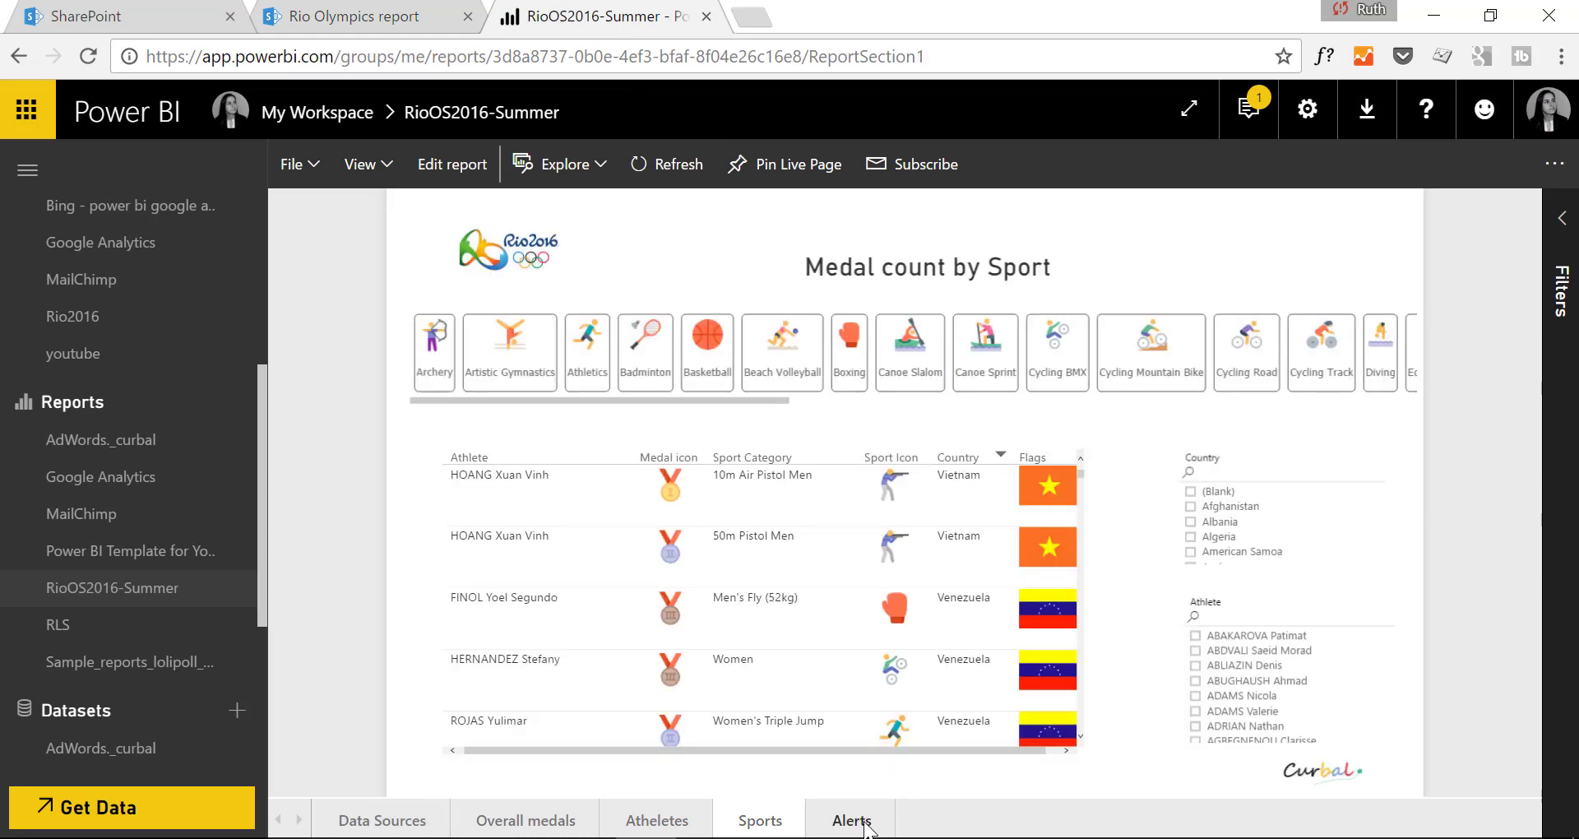
left_click(524, 820)
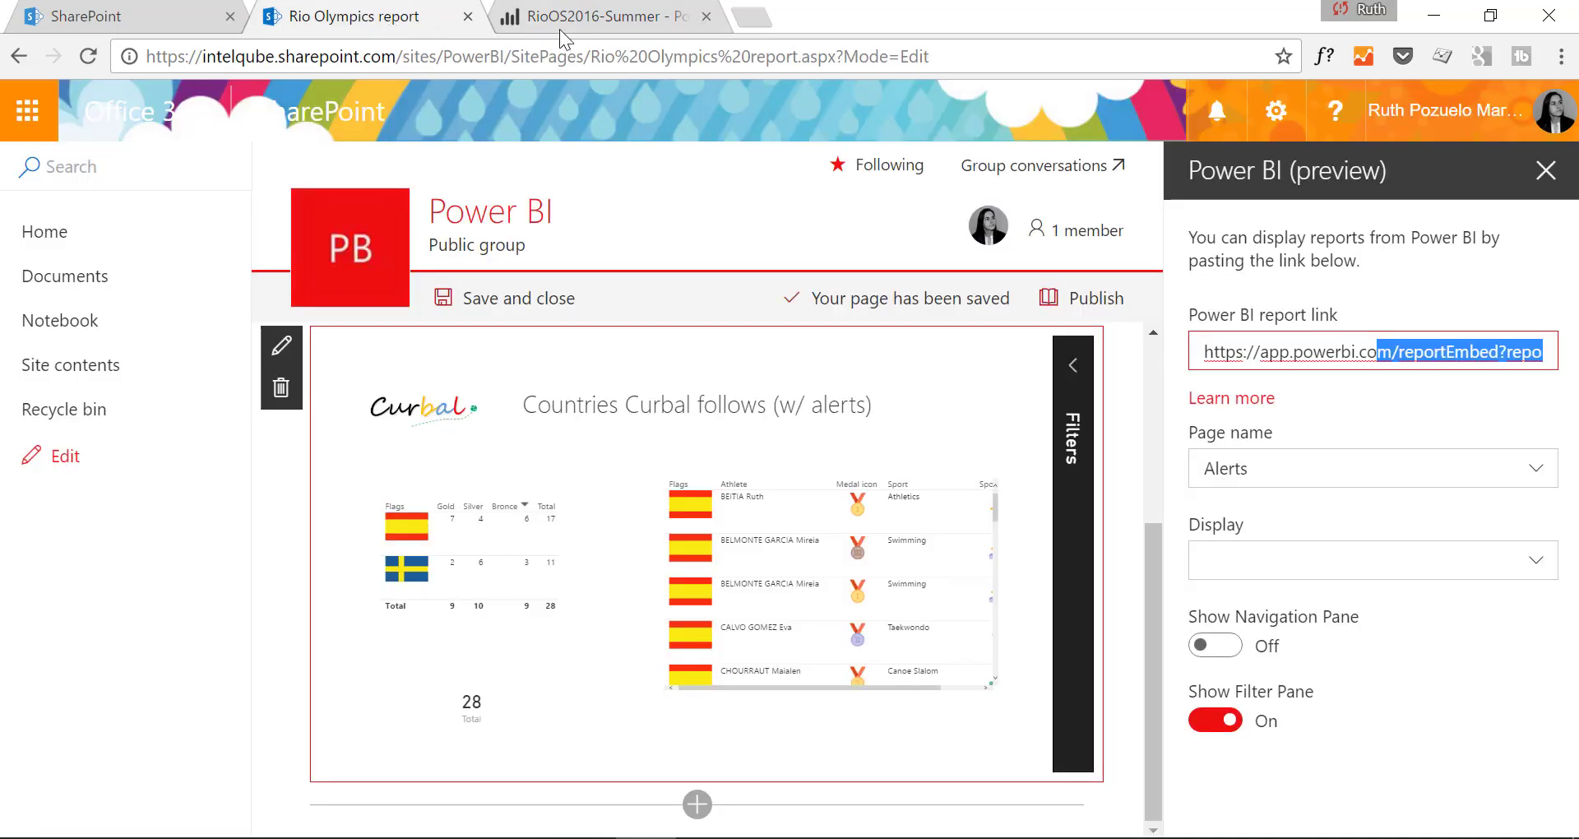
left_click(594, 17)
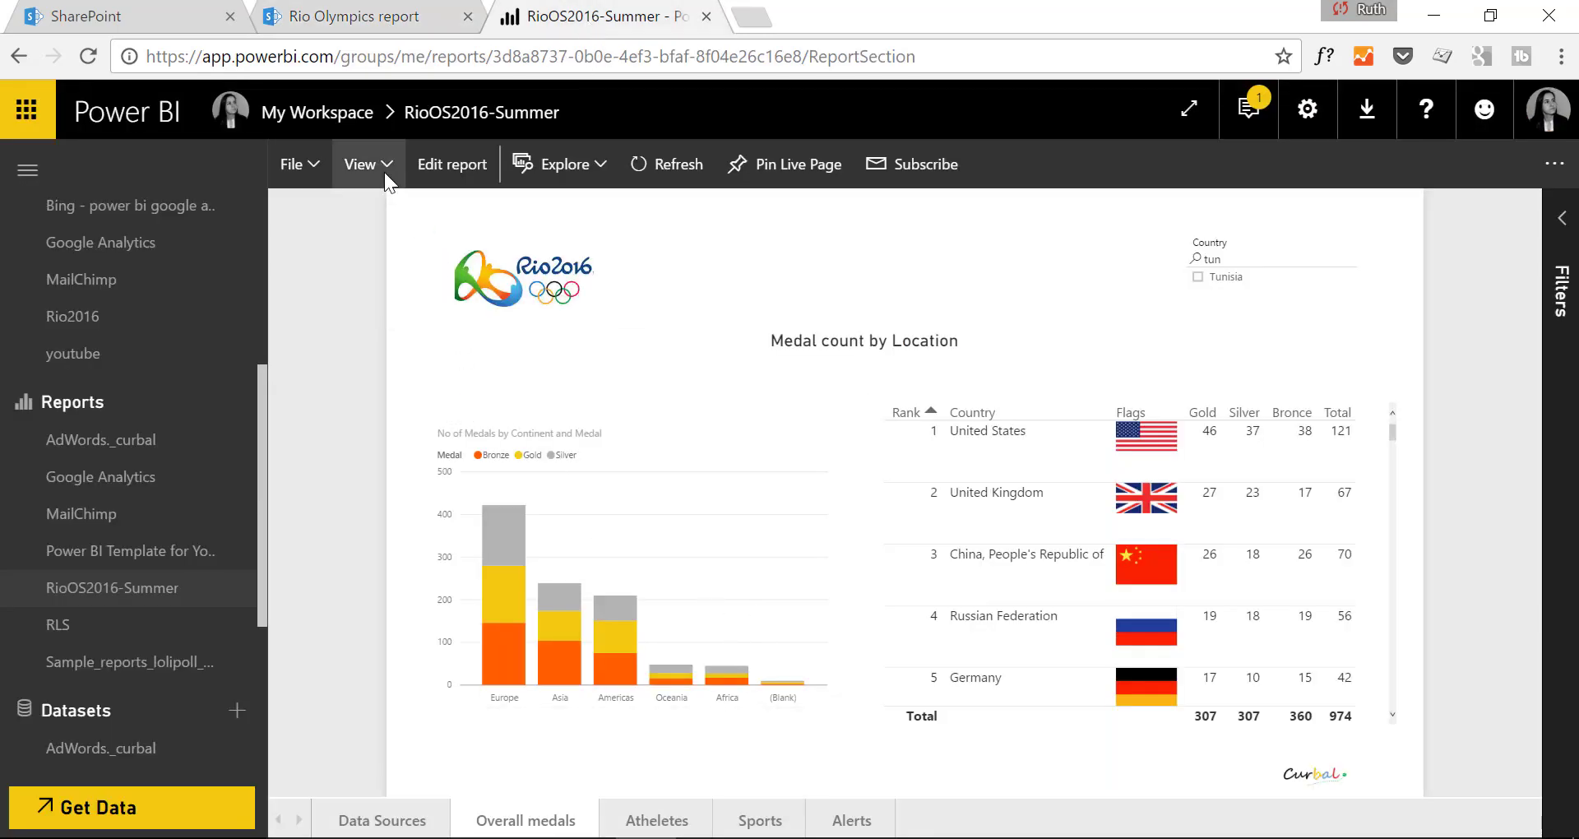
left_click(292, 163)
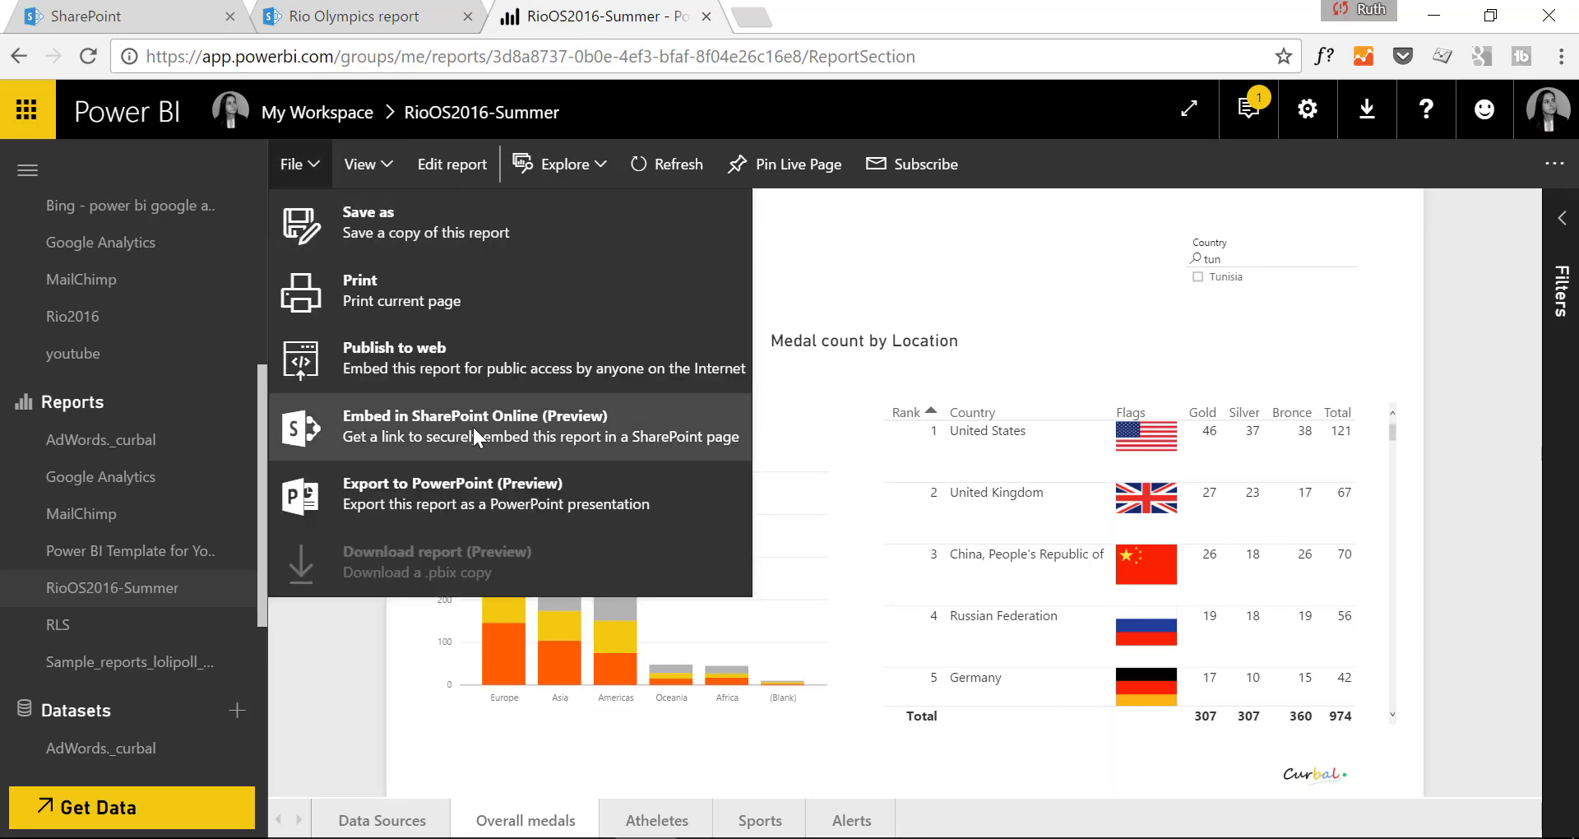
left_click(475, 414)
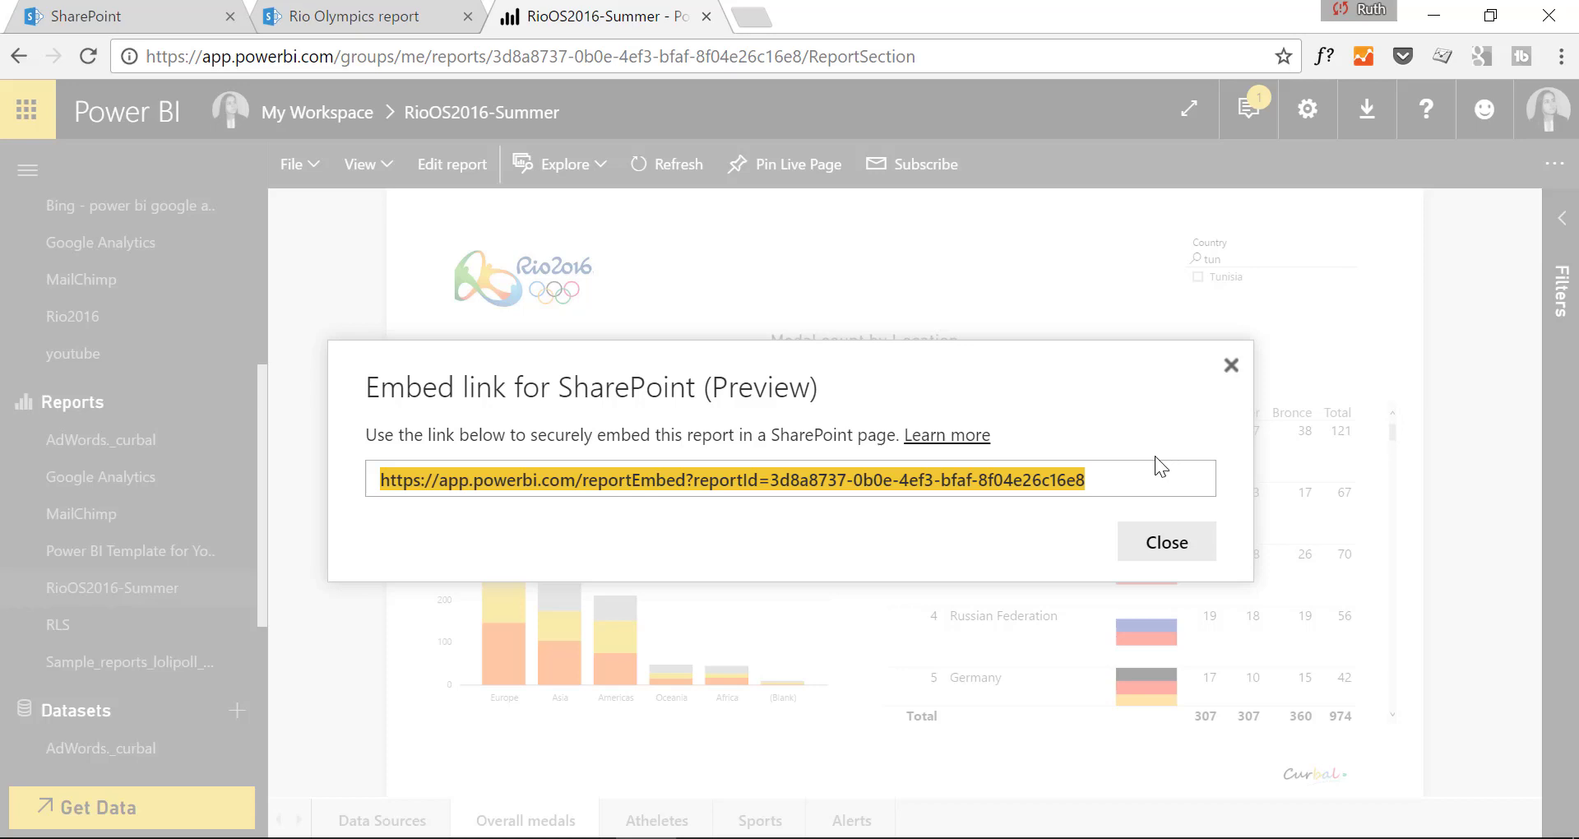
left_click(353, 17)
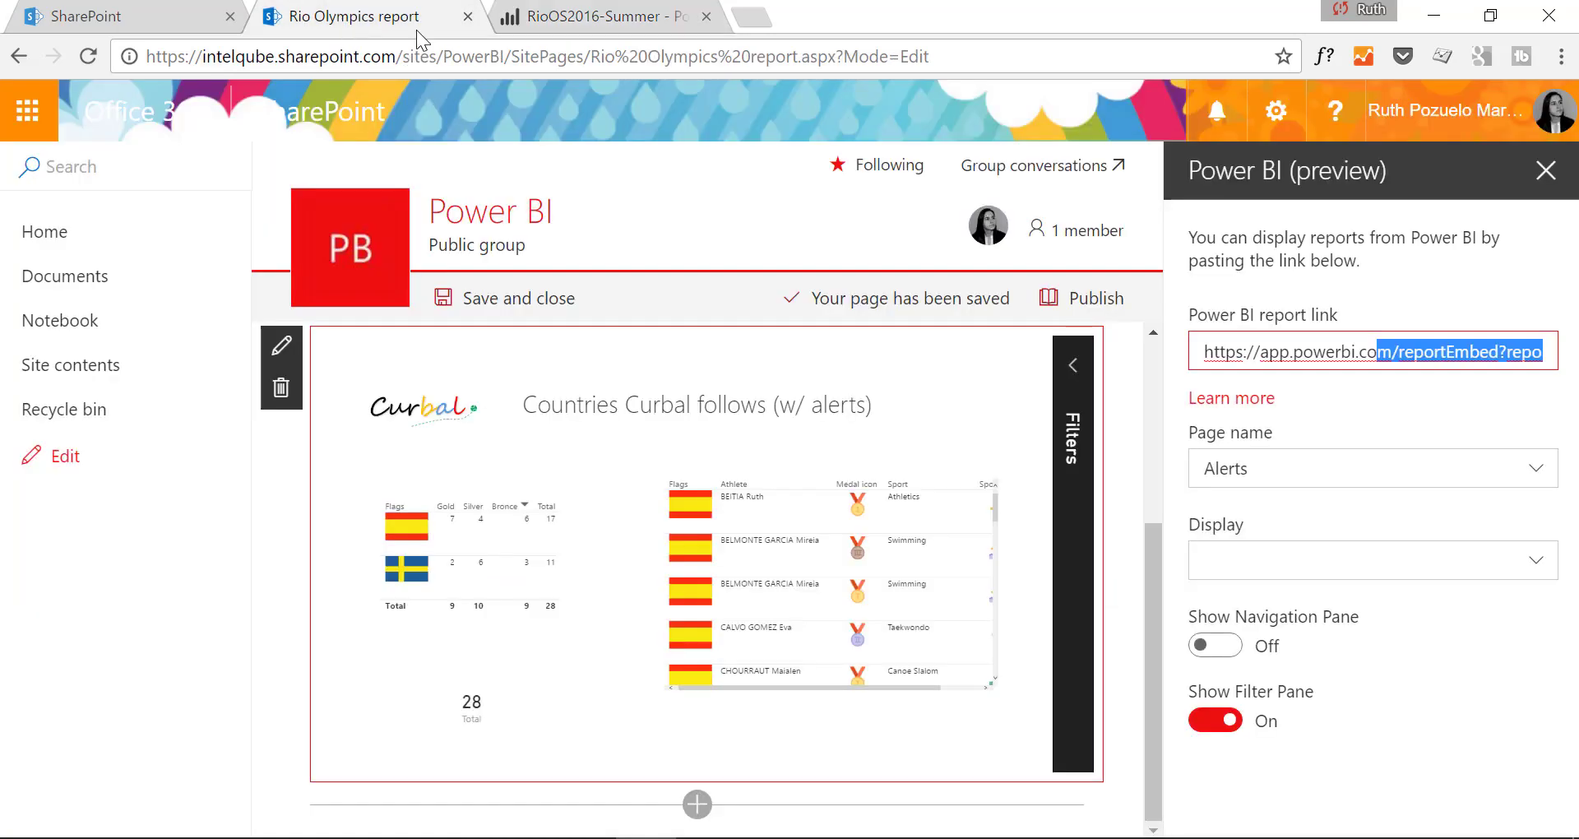
Step: Turn page navigation back on, browsing the Athletes and Data Sources pages
triple_click(1369, 351)
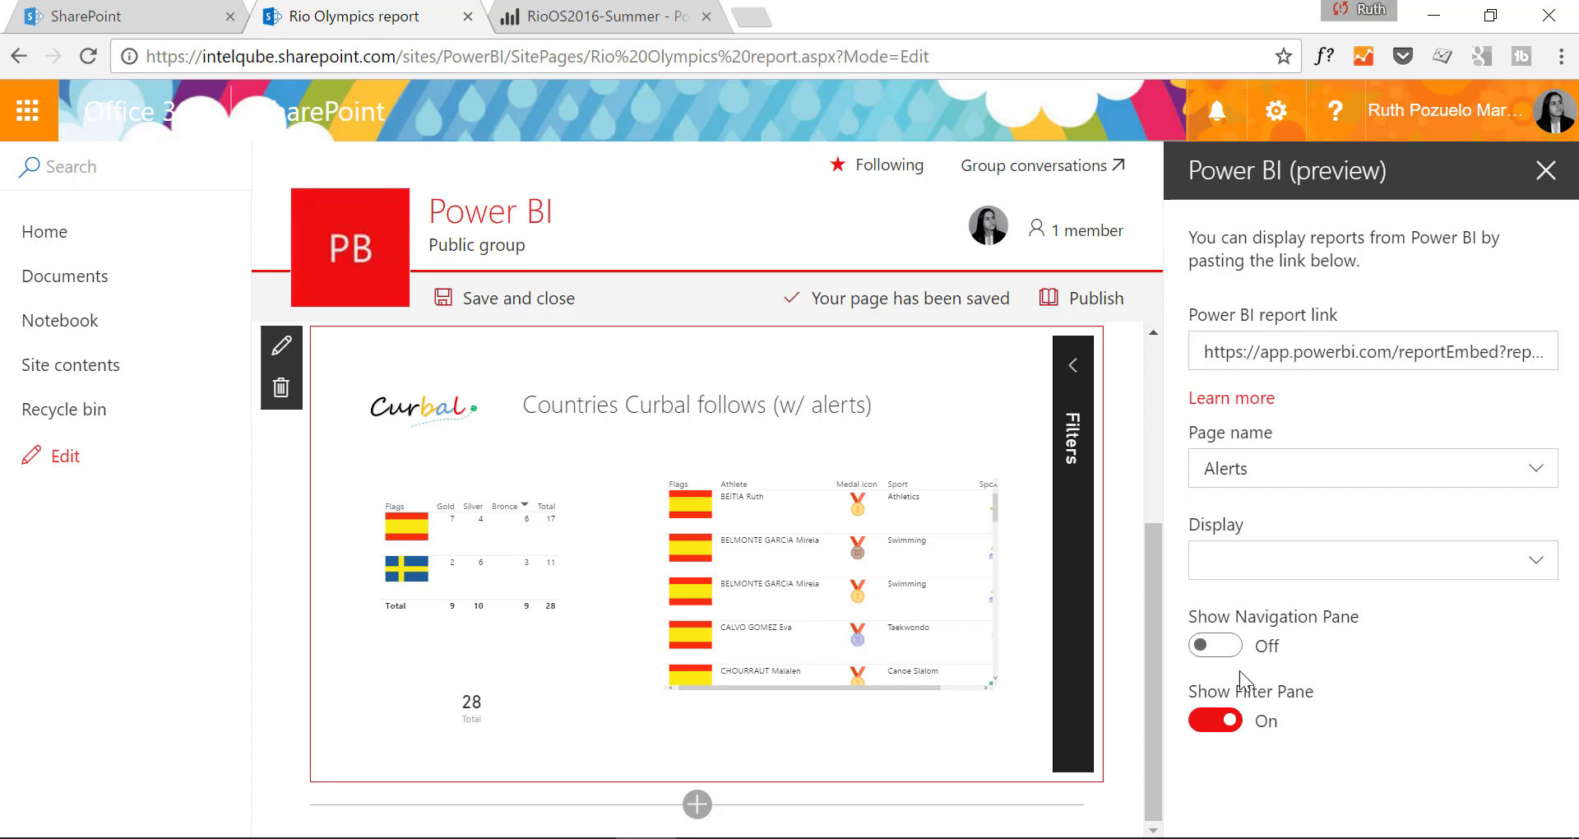
left_click(1214, 646)
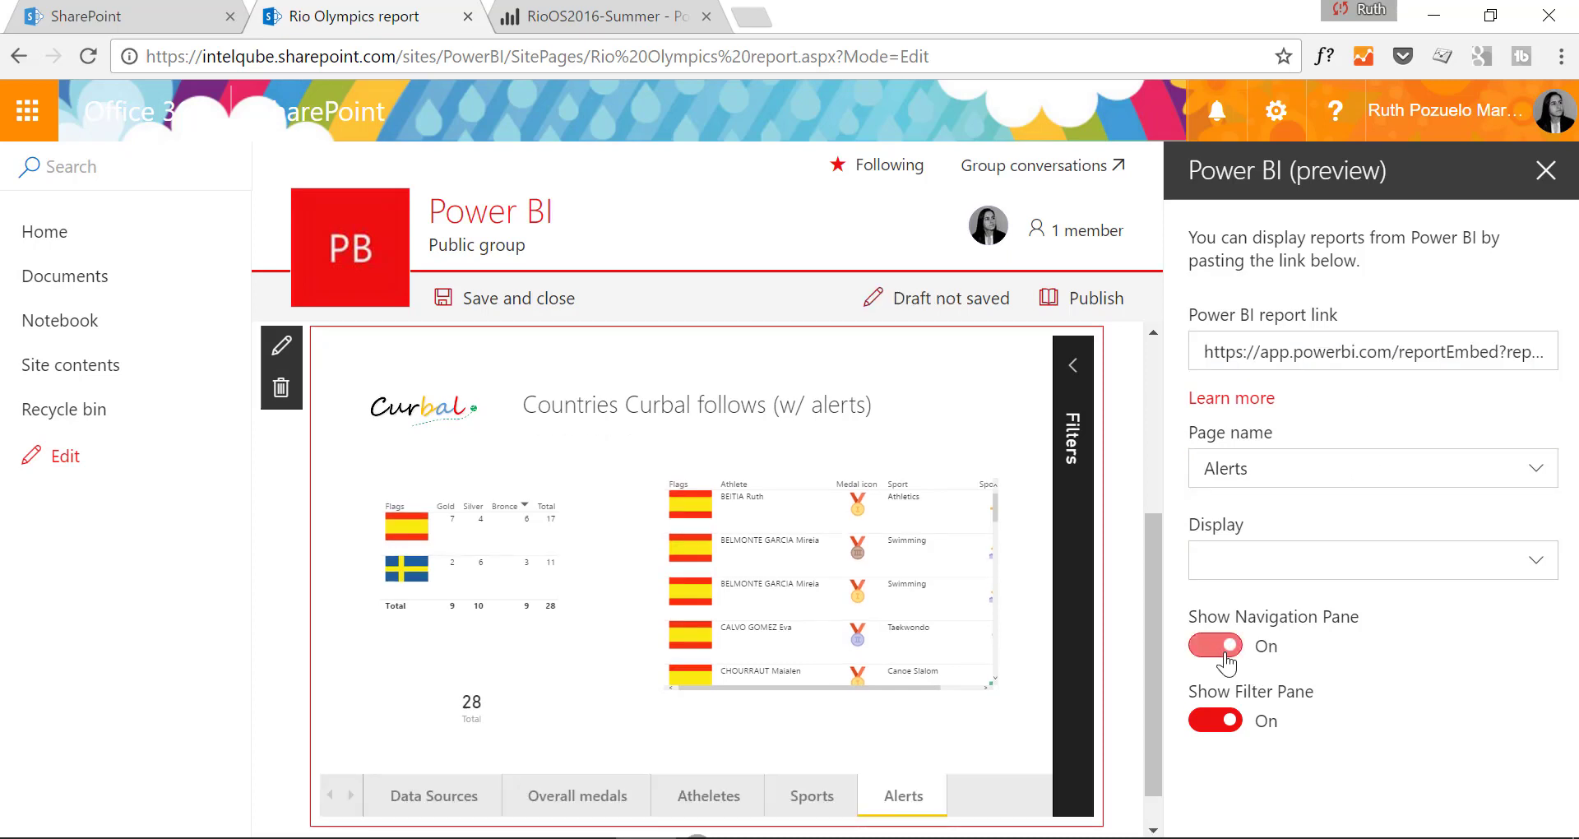
left_click(708, 795)
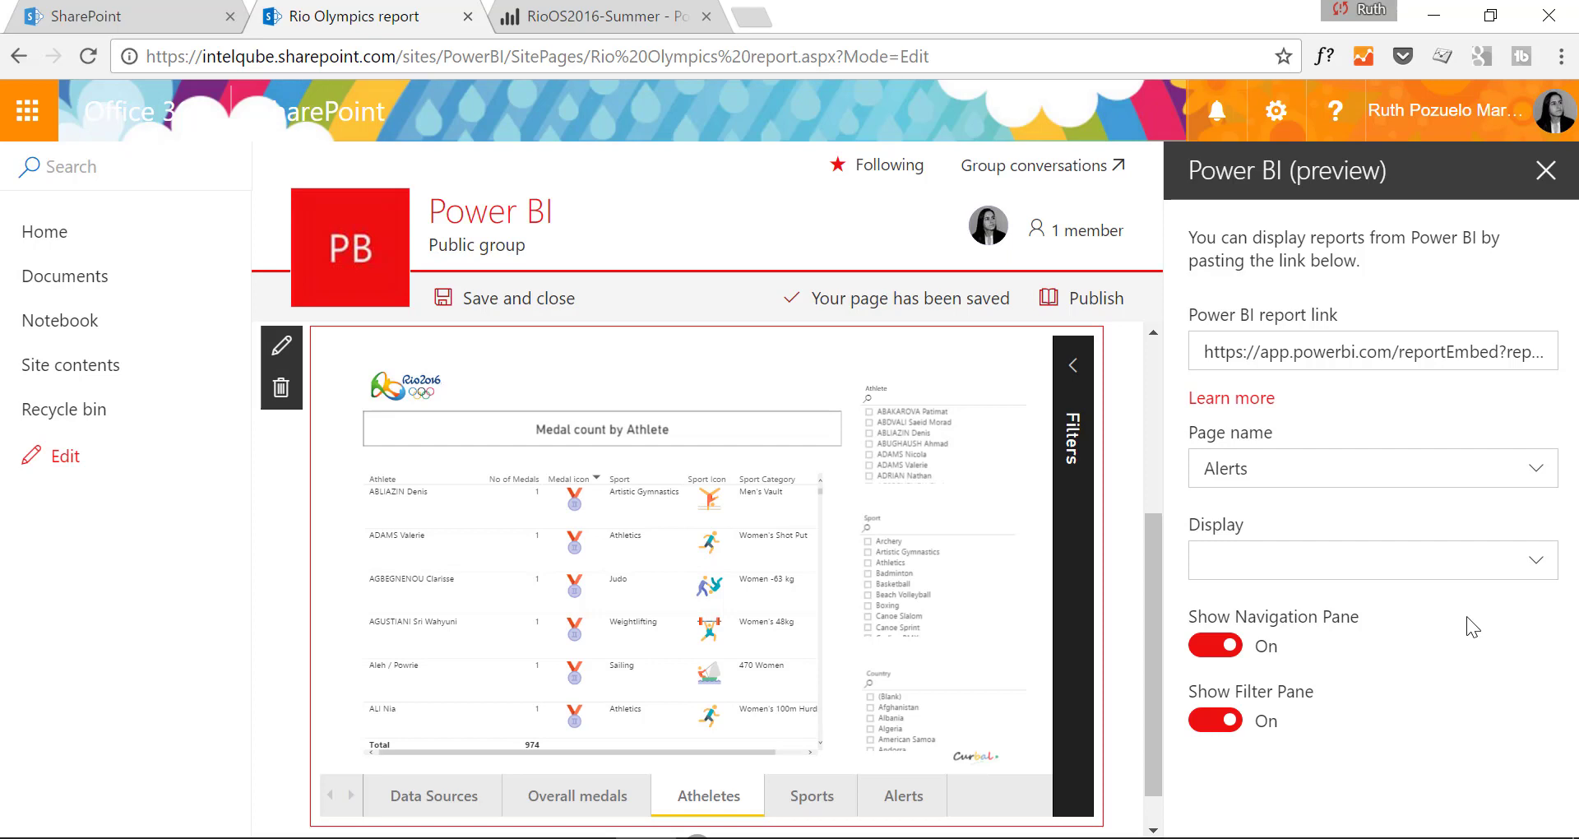
mouse_move(1399, 736)
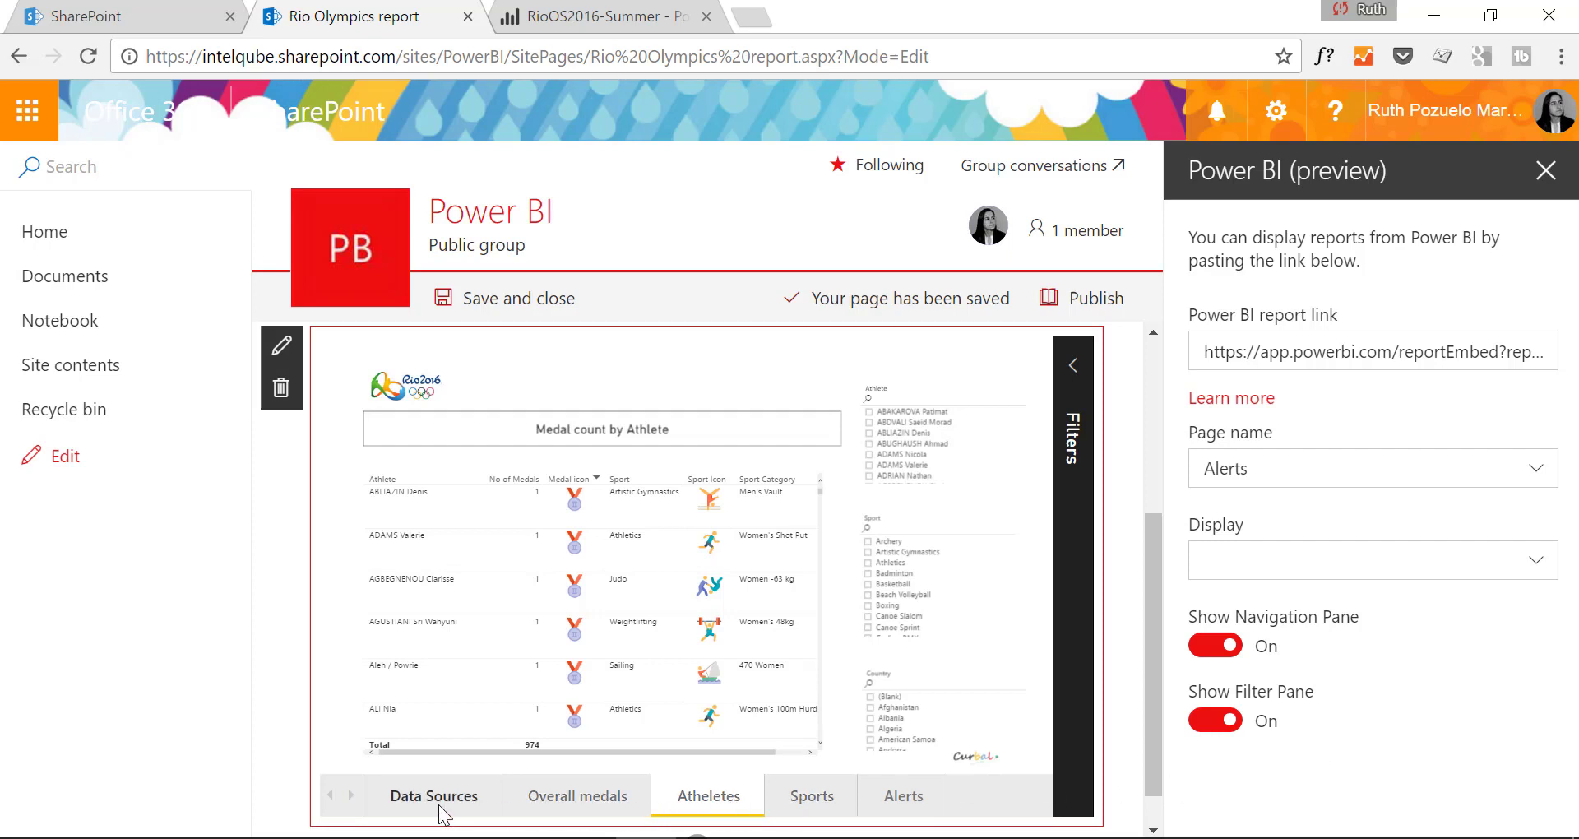
left_click(432, 795)
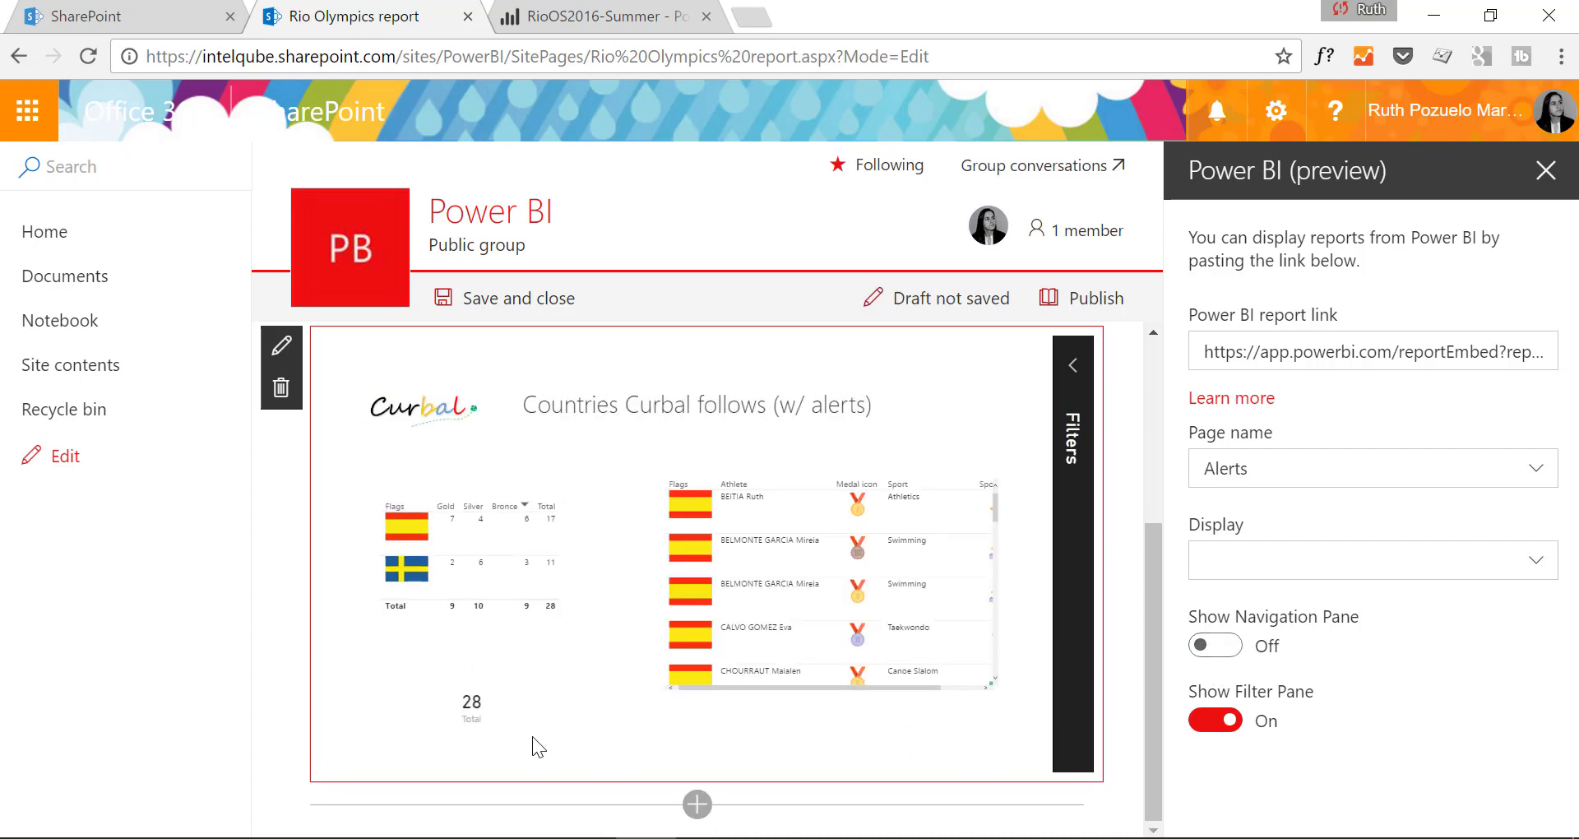
mouse_move(790, 519)
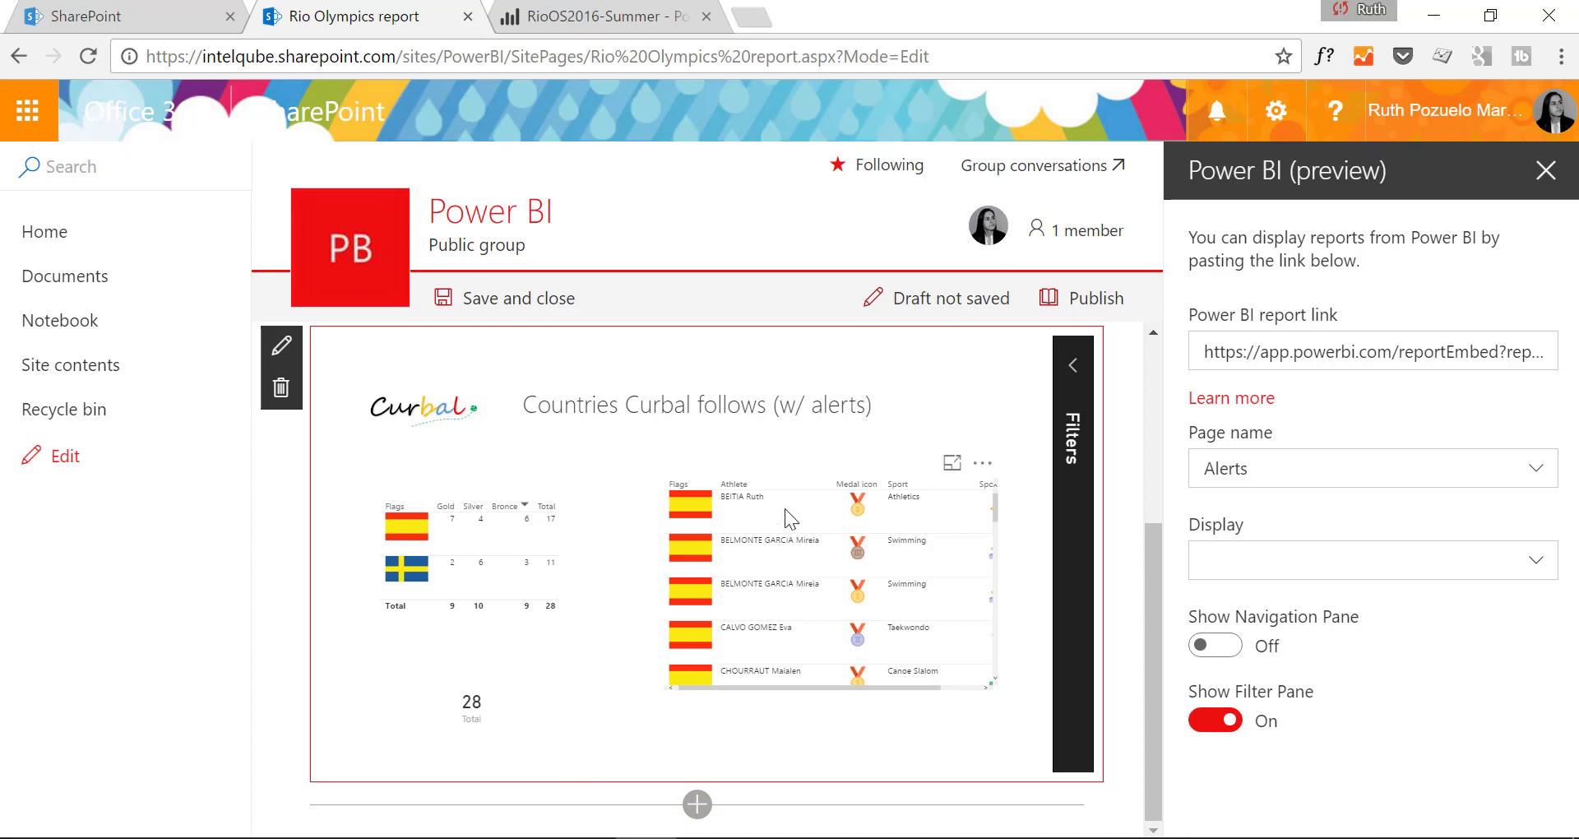
left_click(1215, 645)
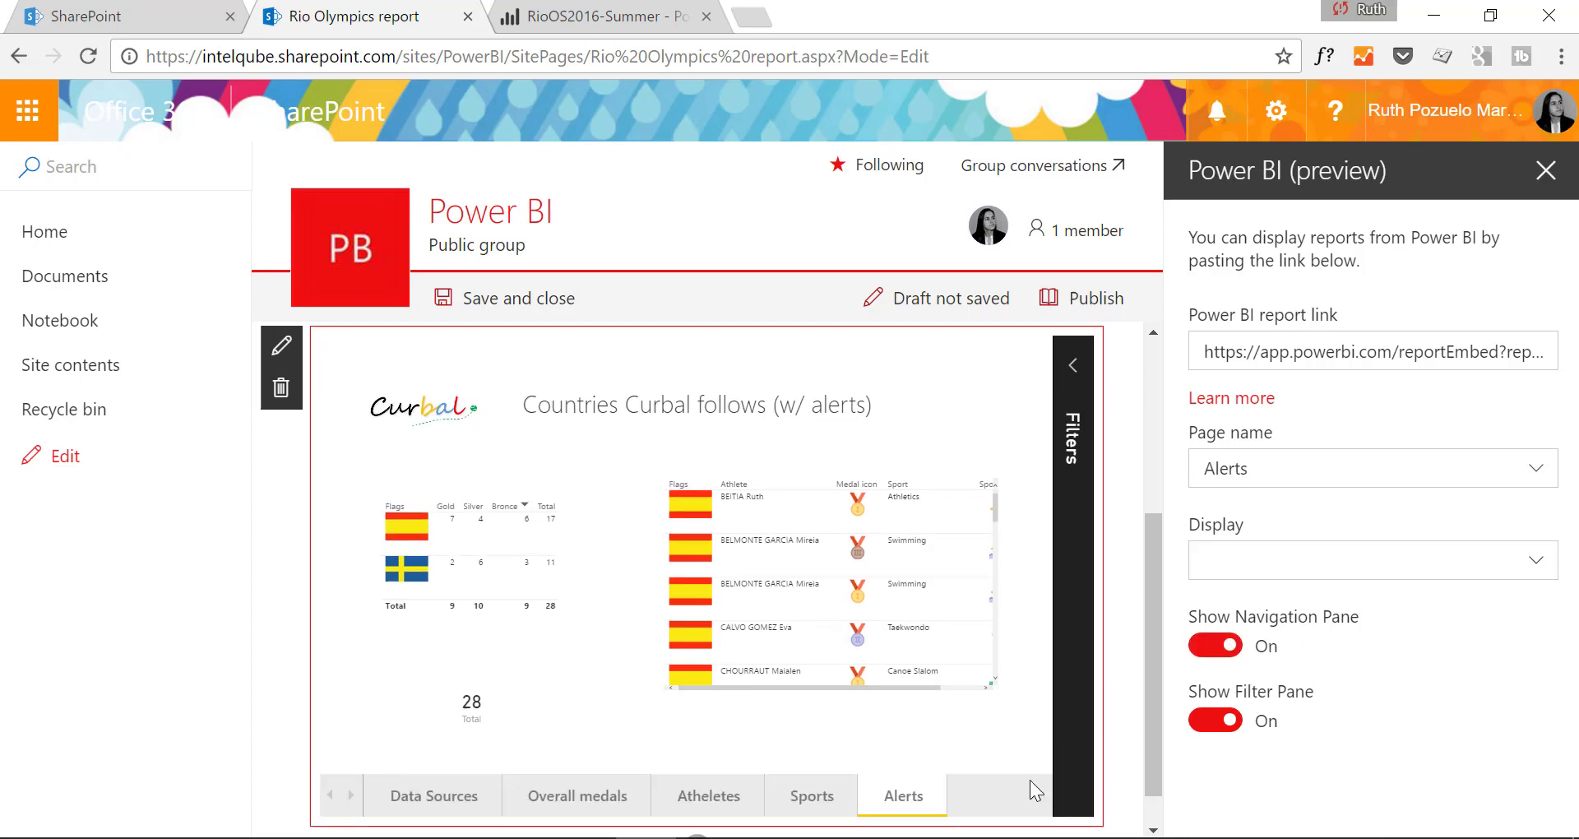
left_click(519, 297)
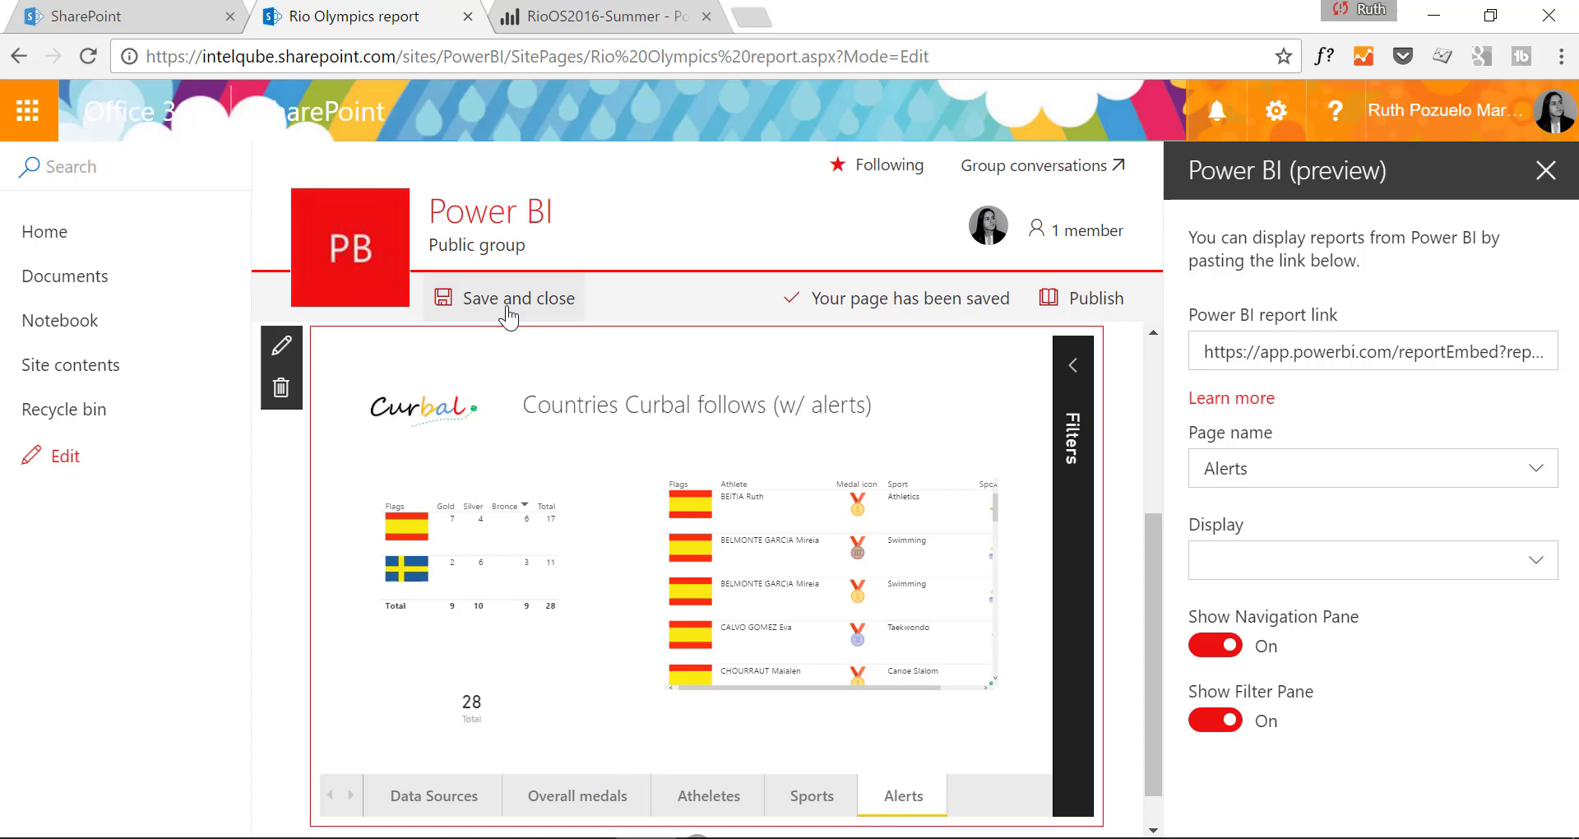
Step: Save and close the page, then scroll through the embedded report
left_click(503, 296)
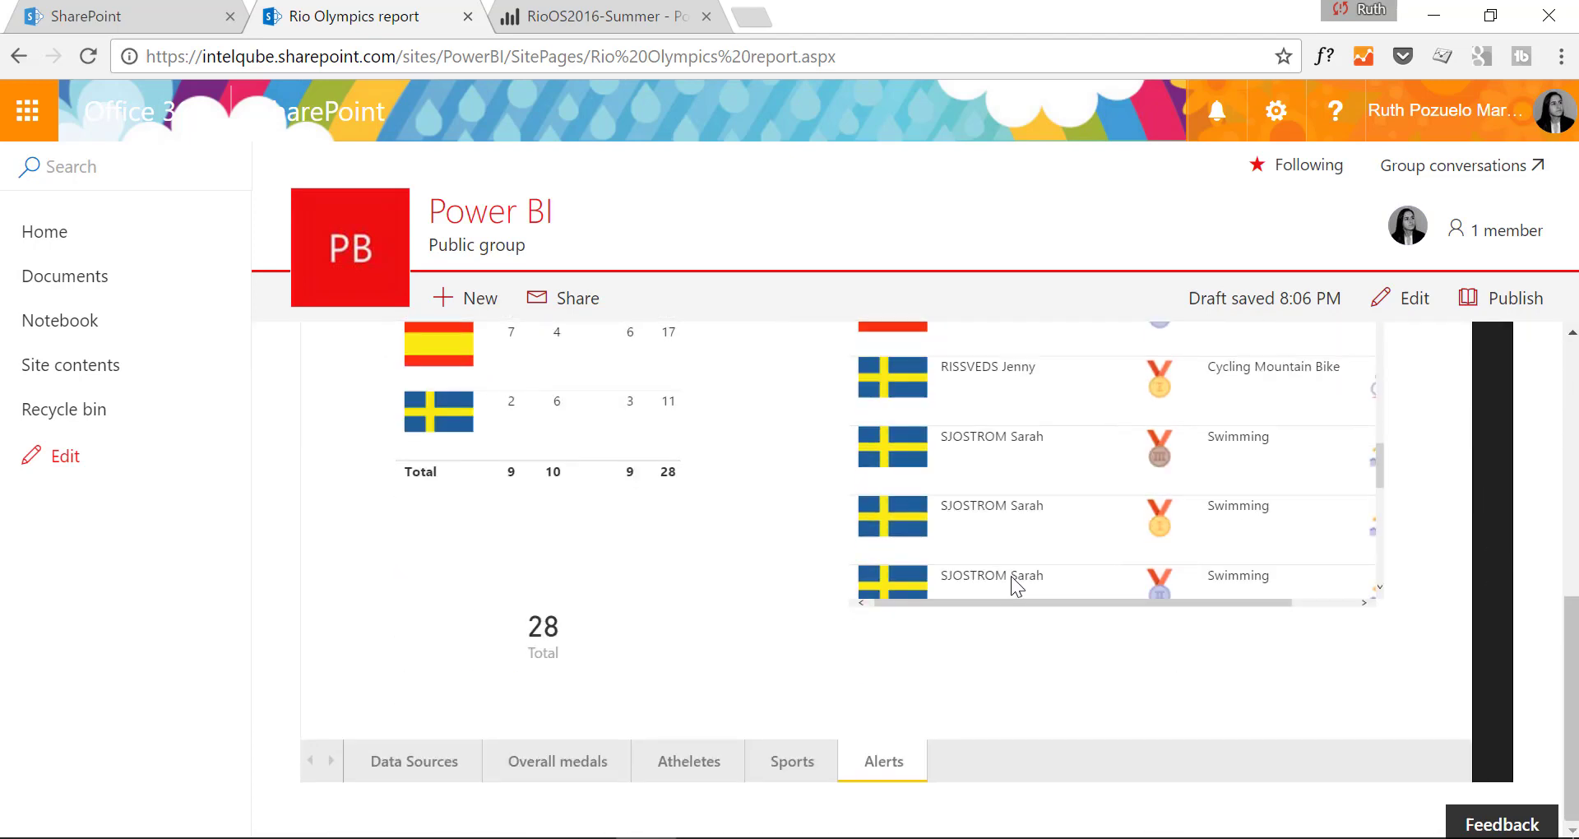
mouse_move(983, 588)
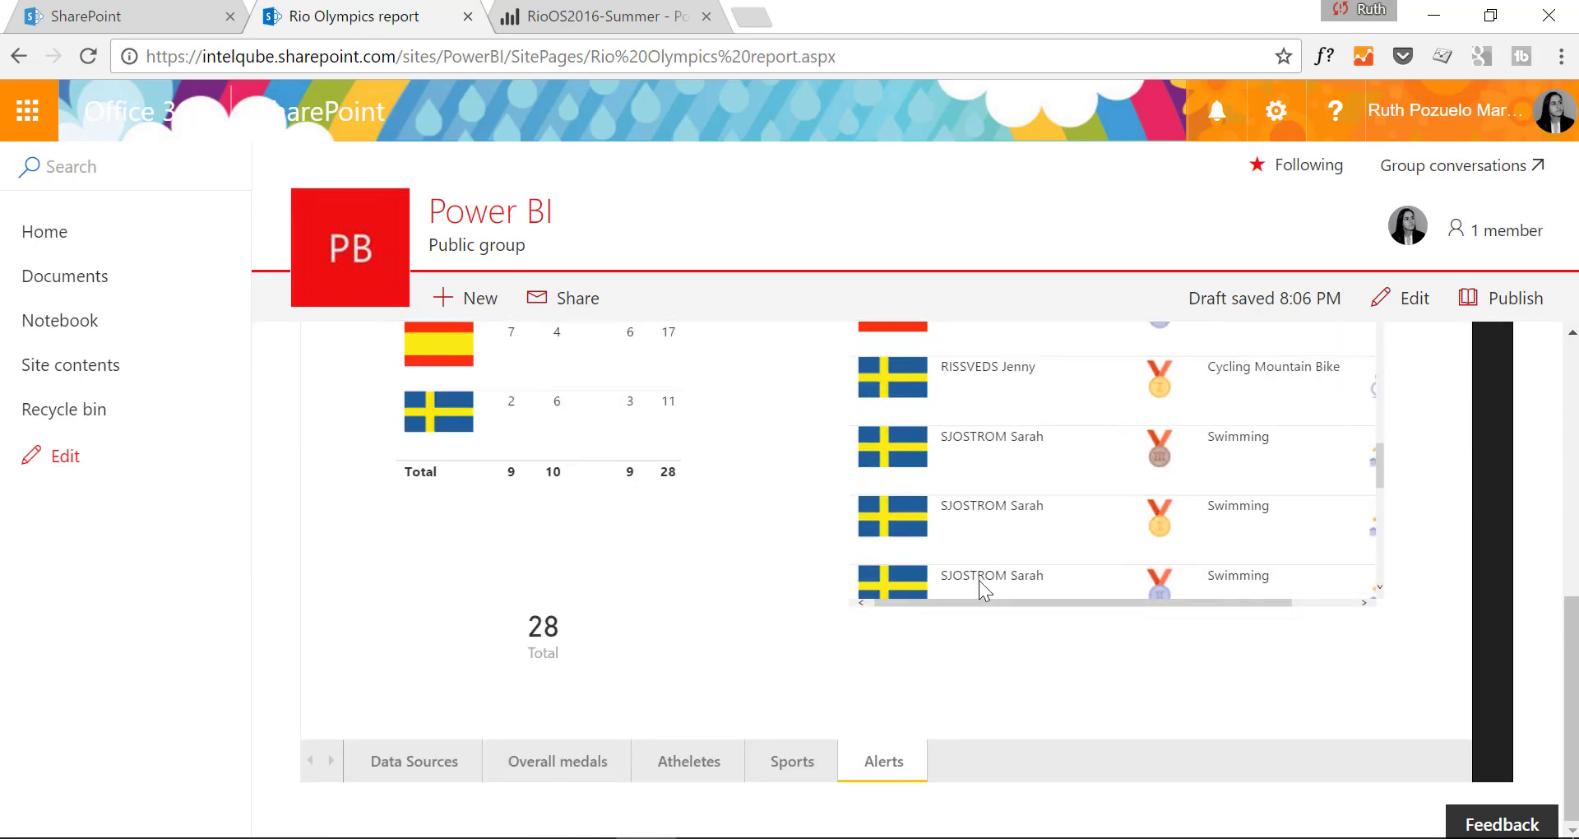
scroll("down", 3)
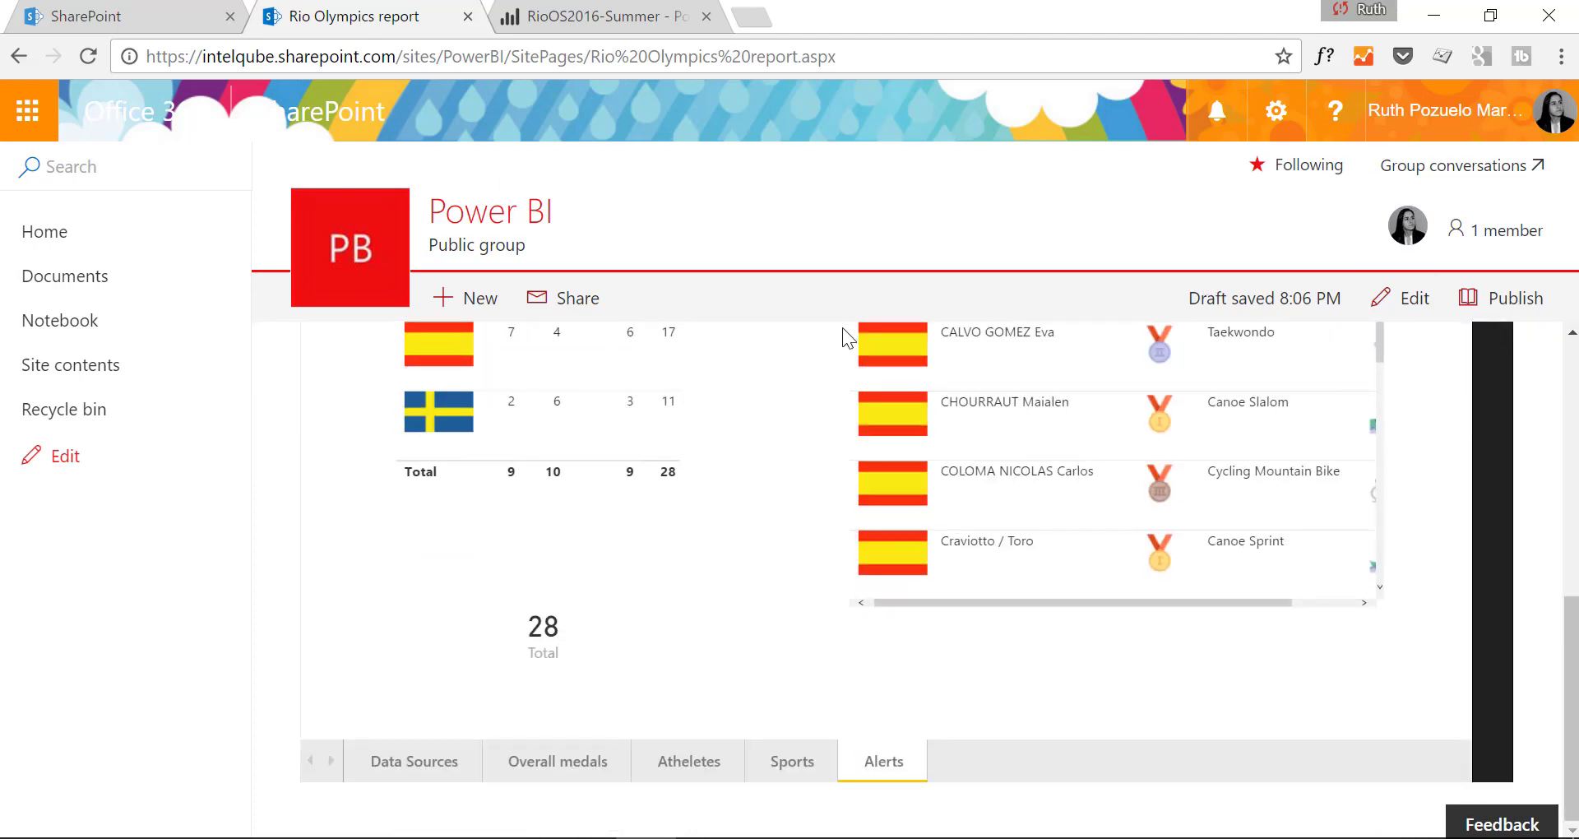
mouse_move(1392, 413)
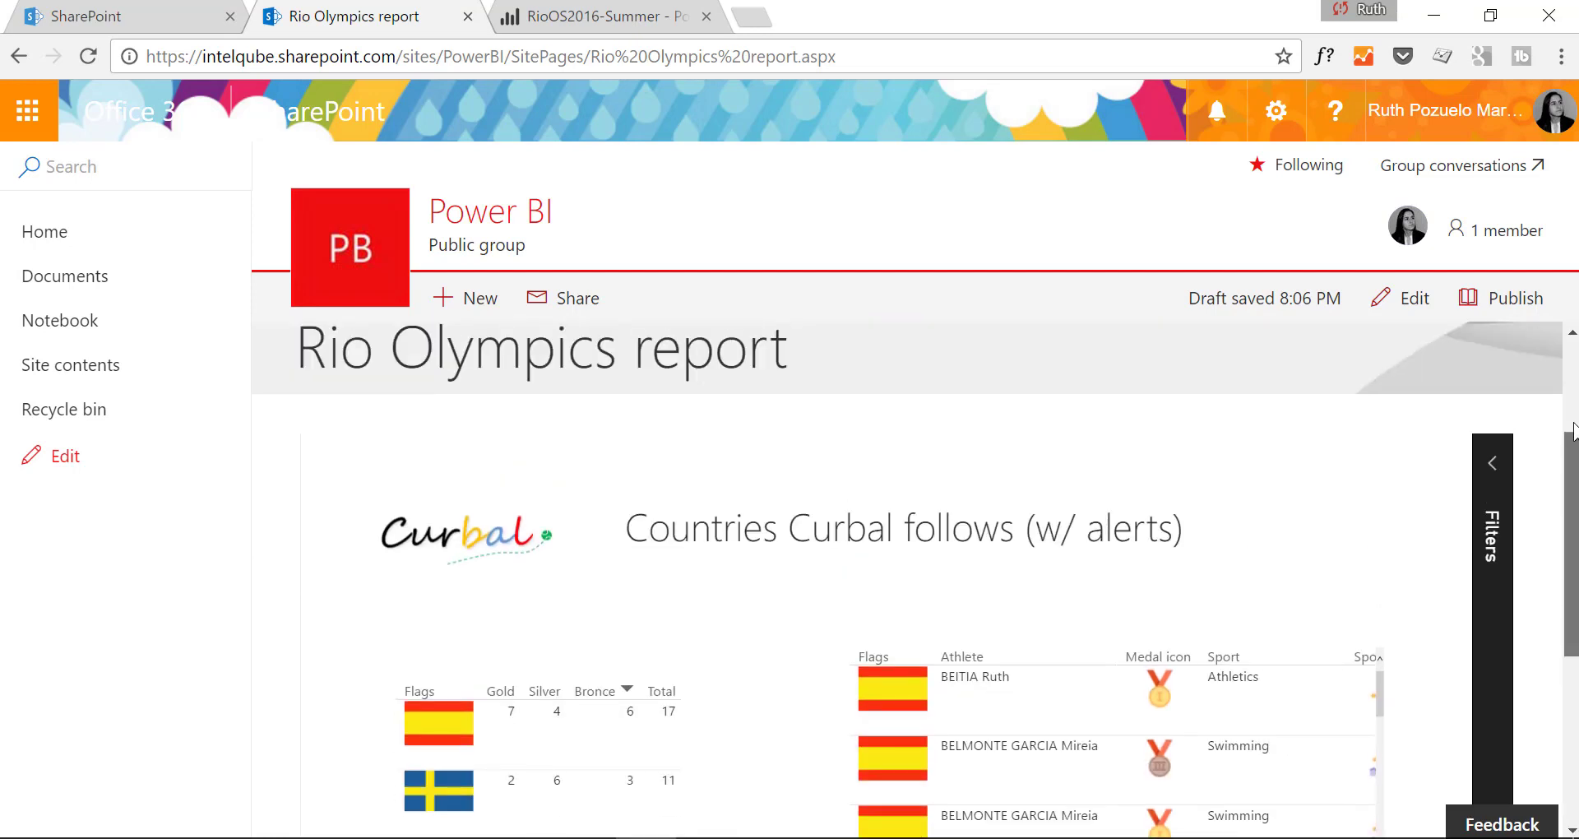
scroll("down", 3)
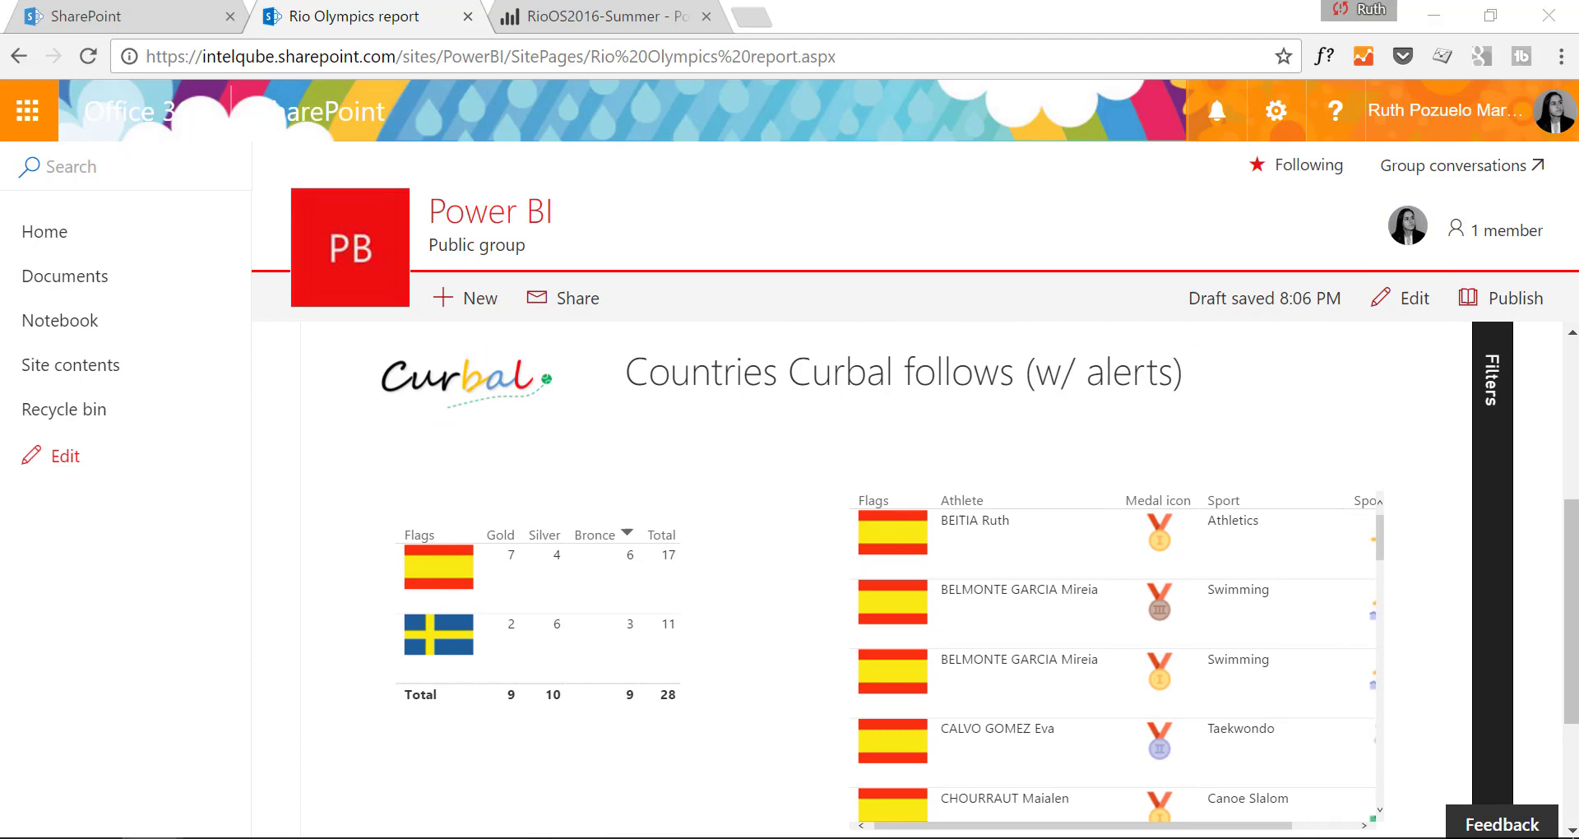
mouse_move(934, 420)
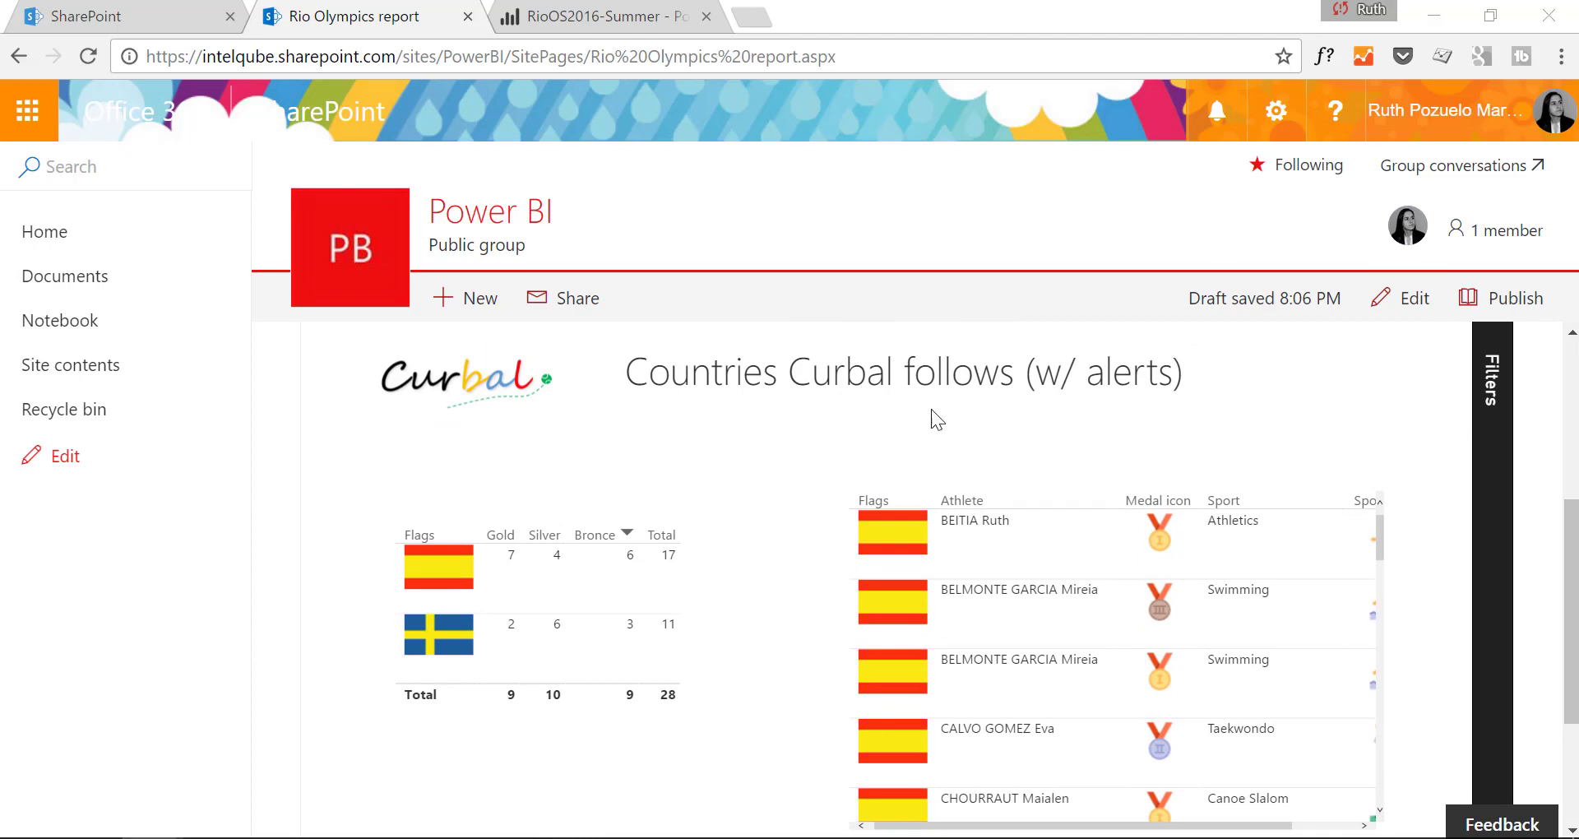
mouse_move(994, 463)
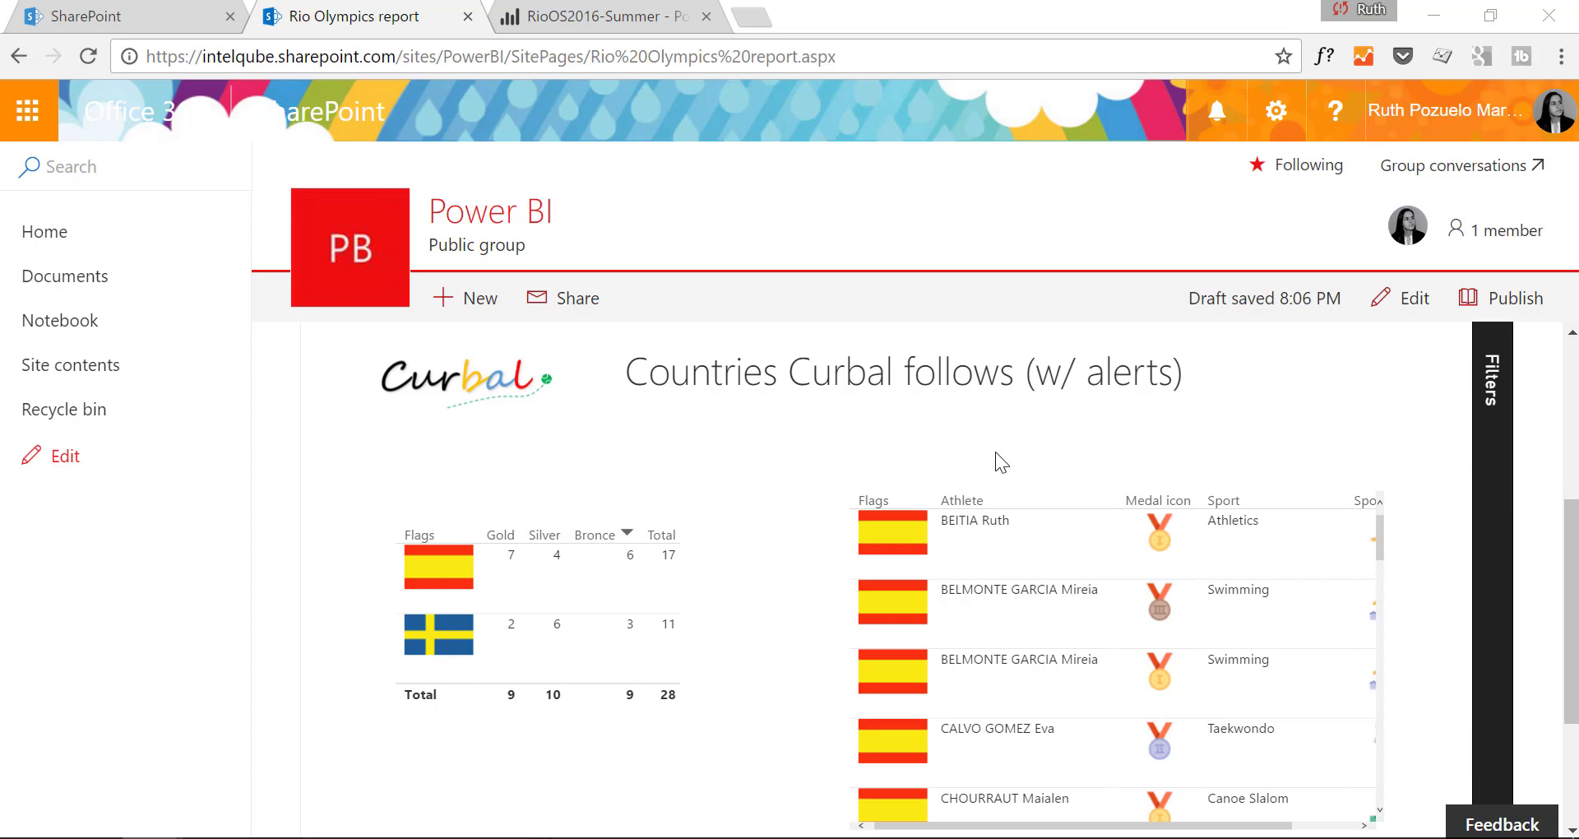
mouse_move(946, 435)
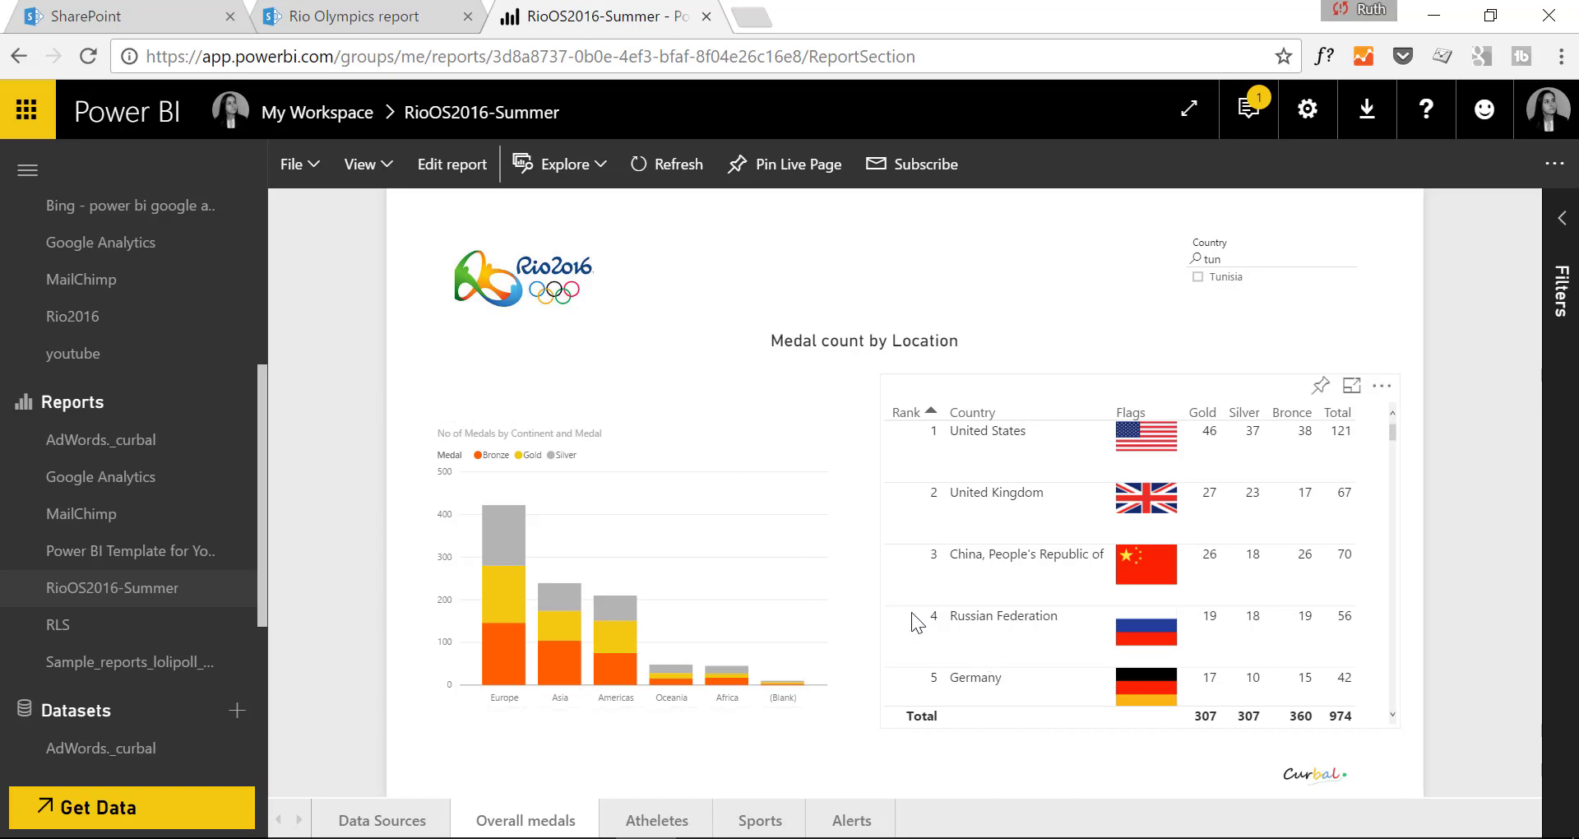
mouse_move(855, 589)
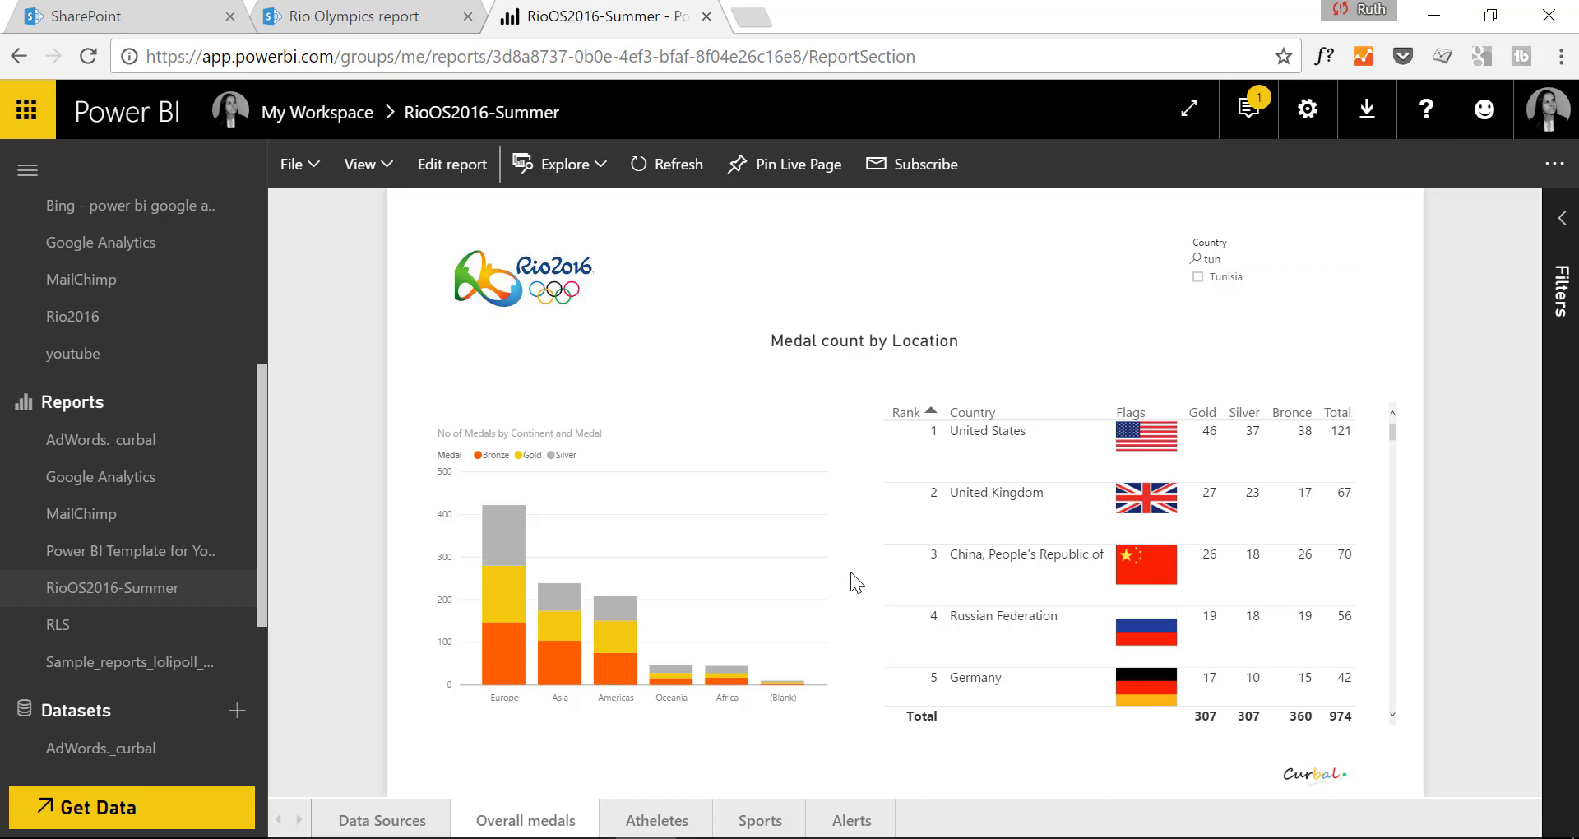
mouse_move(542, 369)
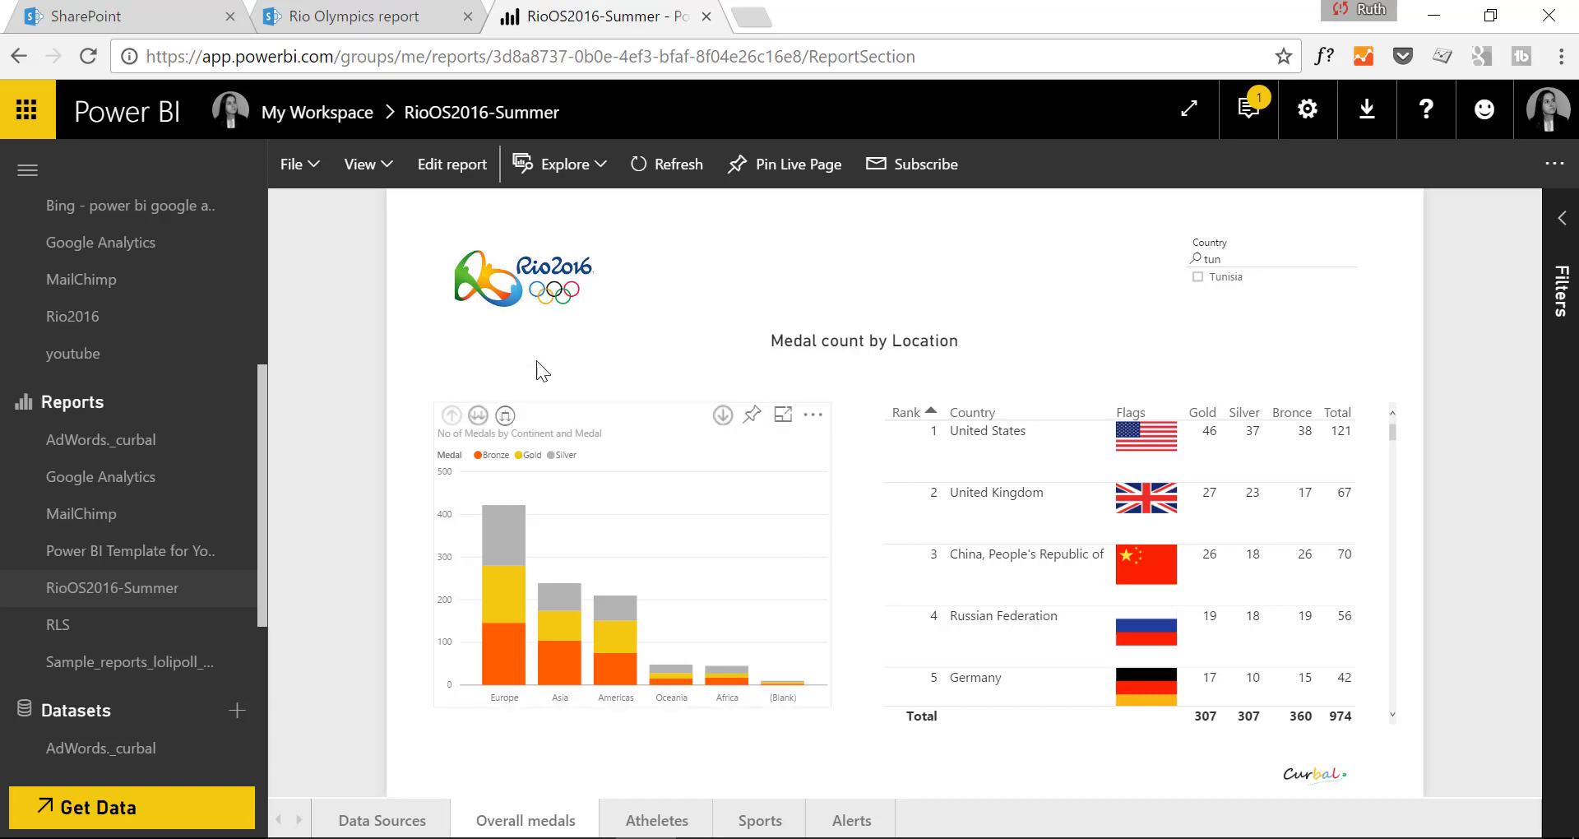
Step: Go back to the Rio Olympics report SharePoint browser tab
left_click(358, 16)
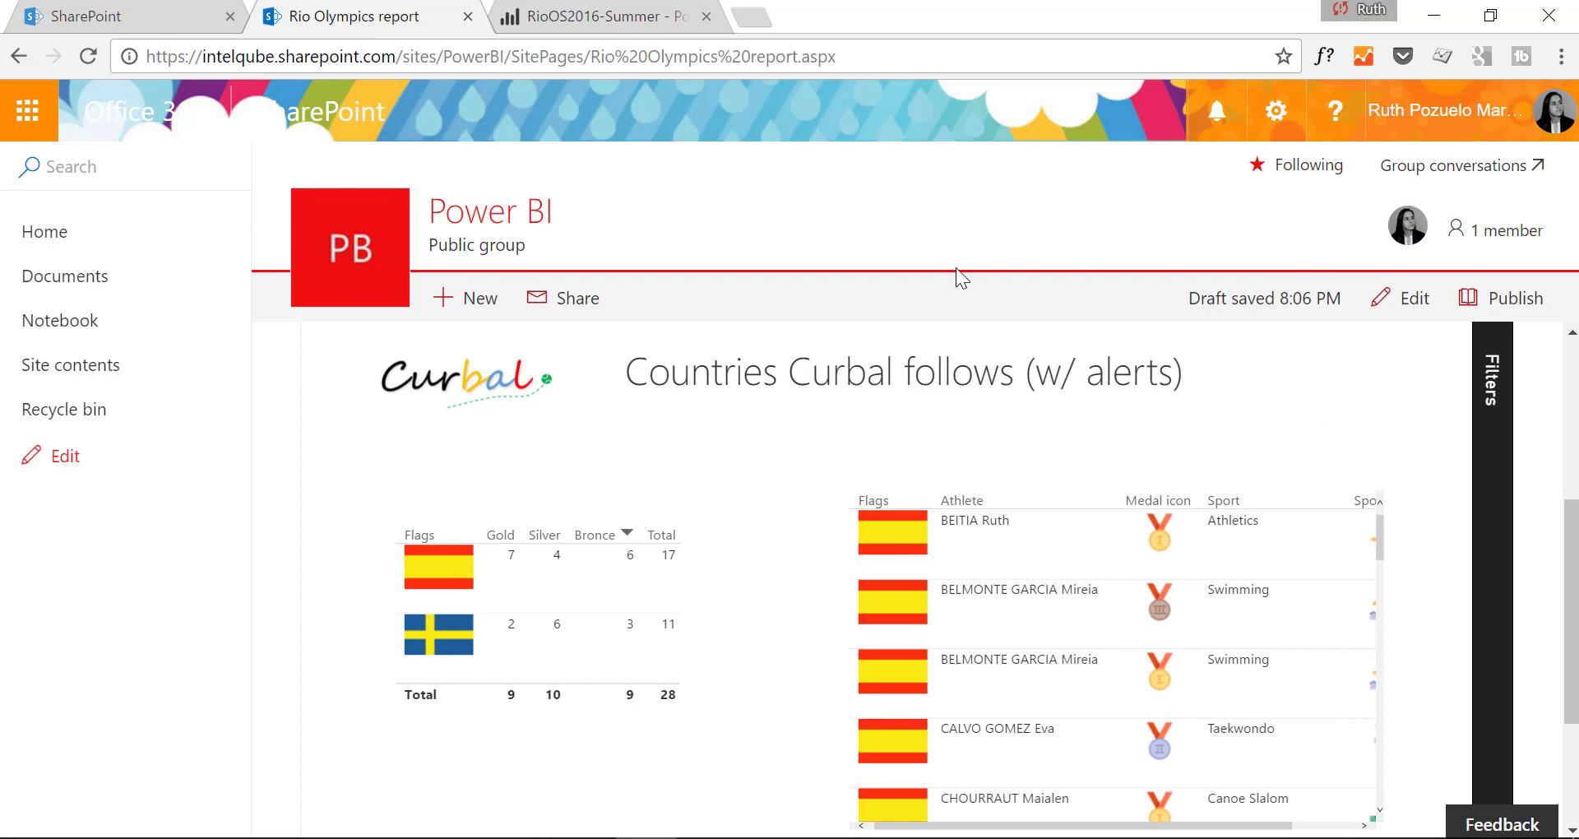
mouse_move(521, 223)
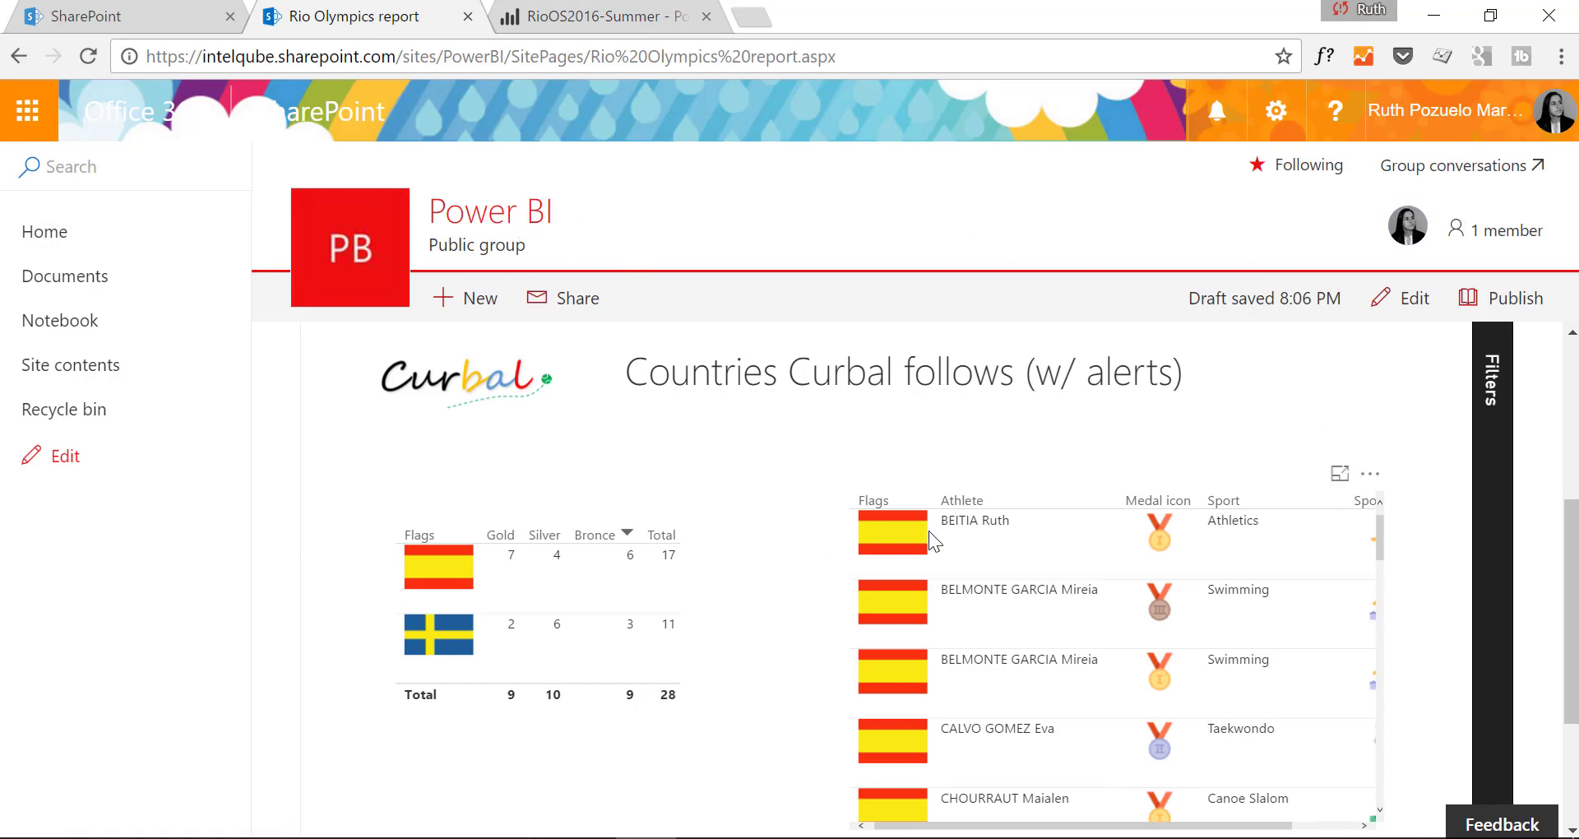
mouse_move(972, 543)
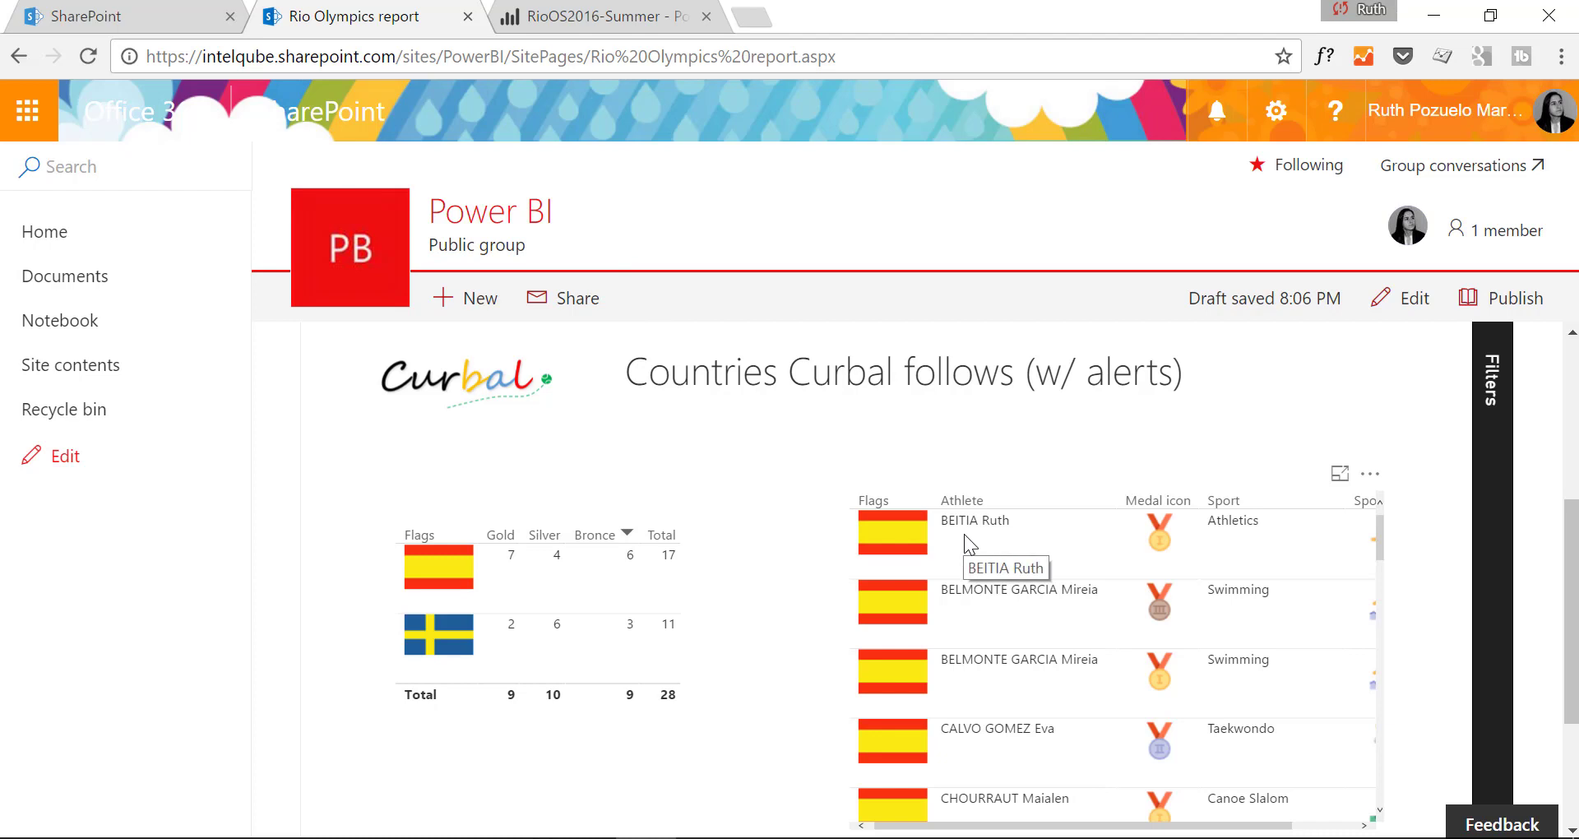